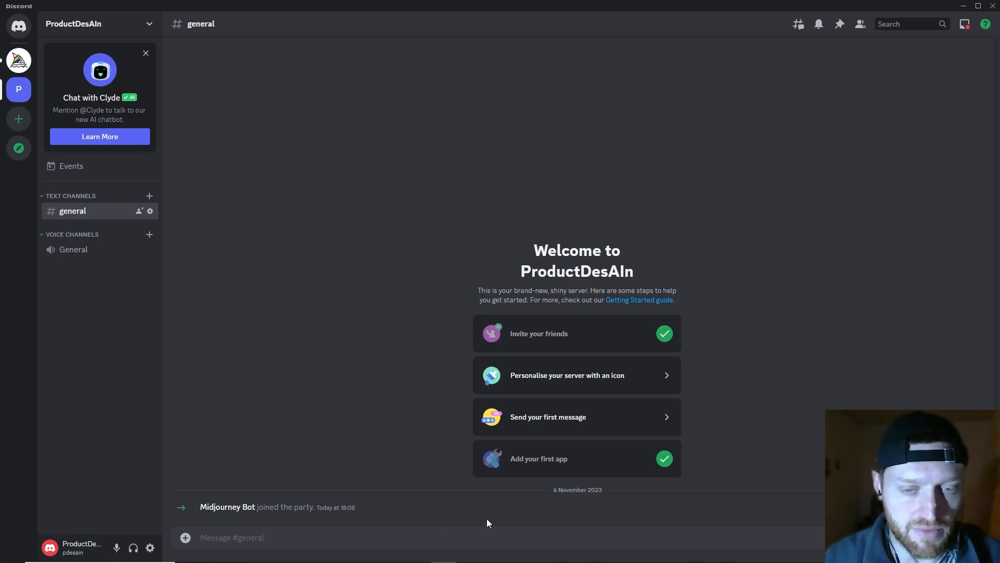
Run the /settings command so Midjourney Bot posts its settings panel (model 5.2).
type("/")
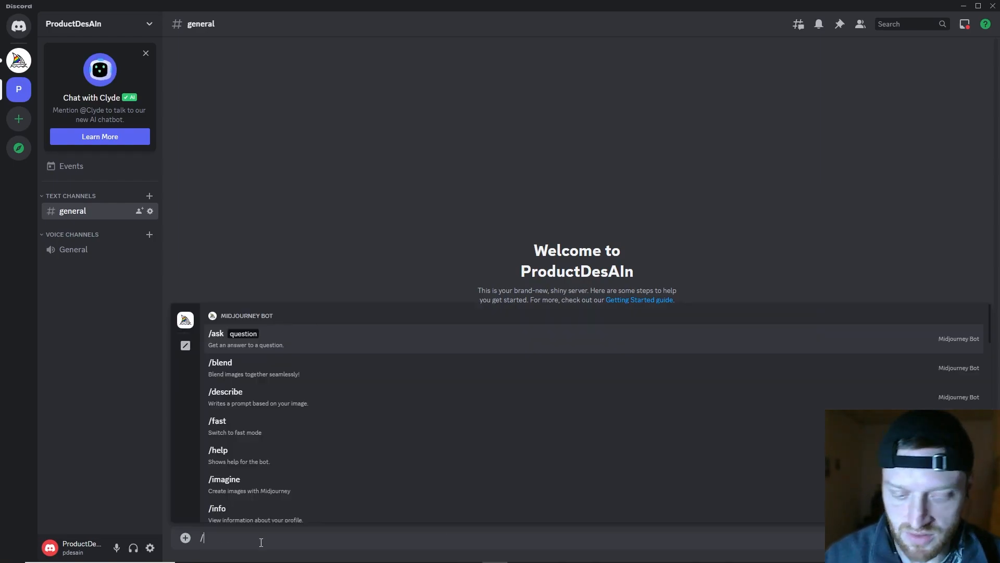
type("settings")
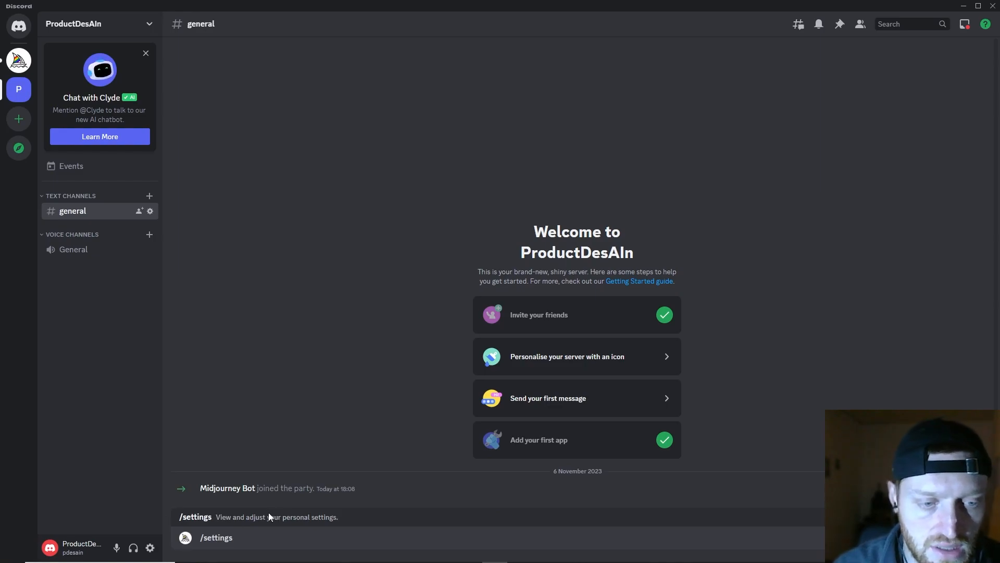
key("Enter")
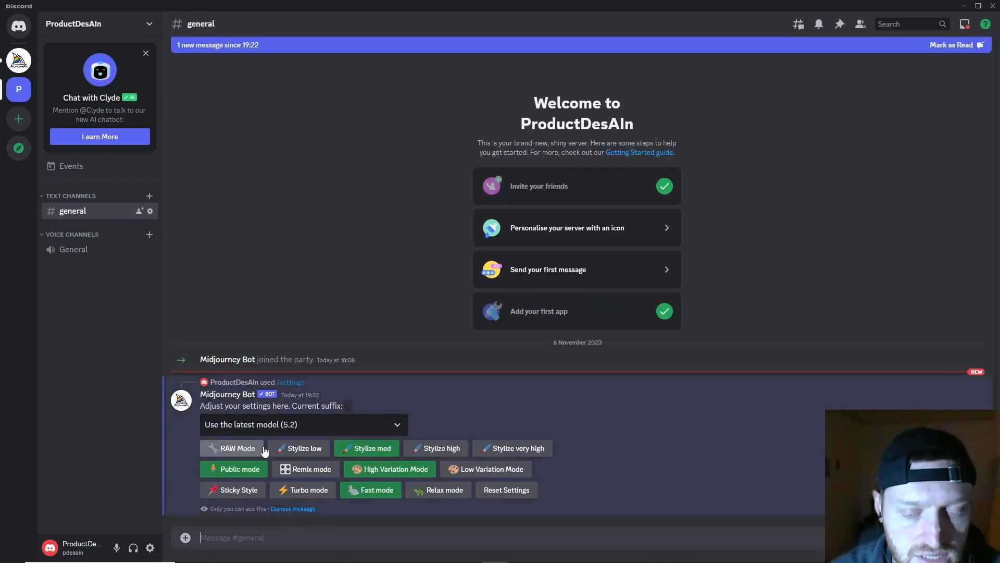
Browse the model version list and leave RAW mode turned on.
left_click(303, 424)
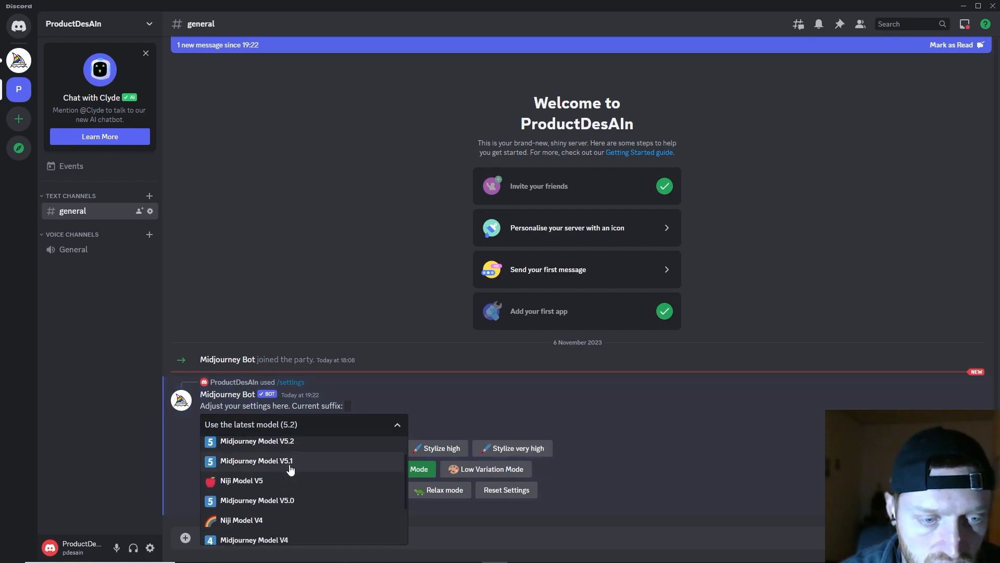
scroll("down", 3)
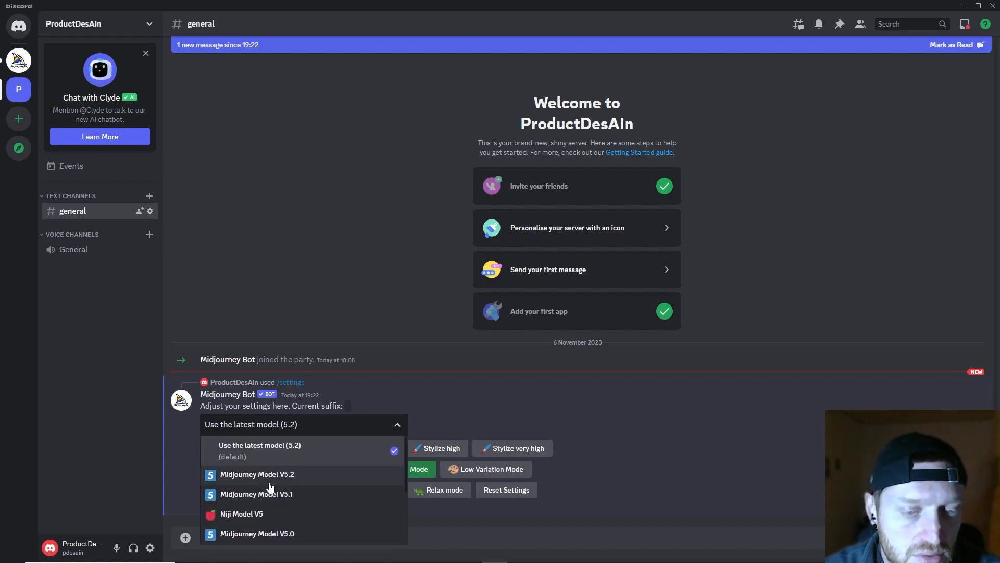
scroll("down", 3)
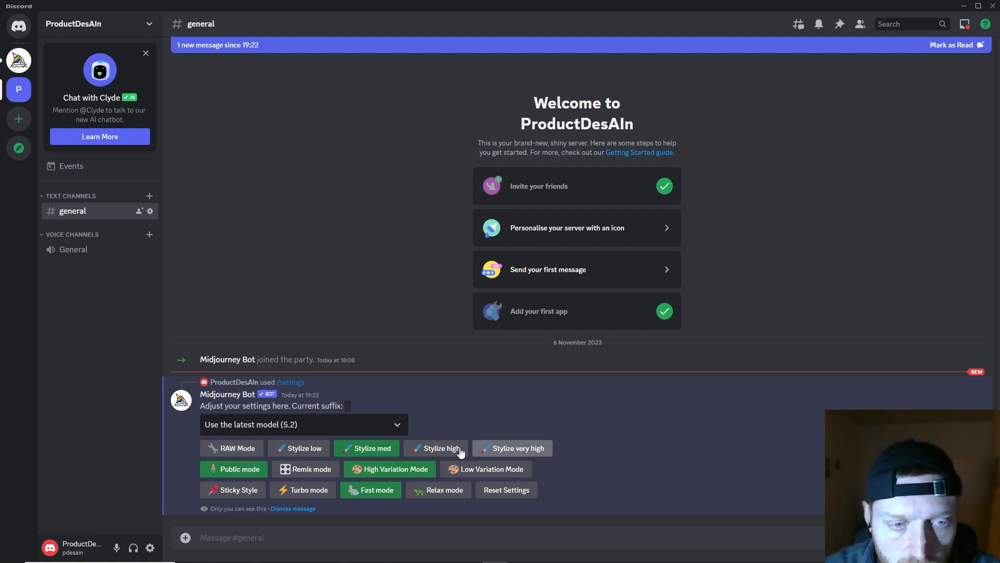
left_click(233, 447)
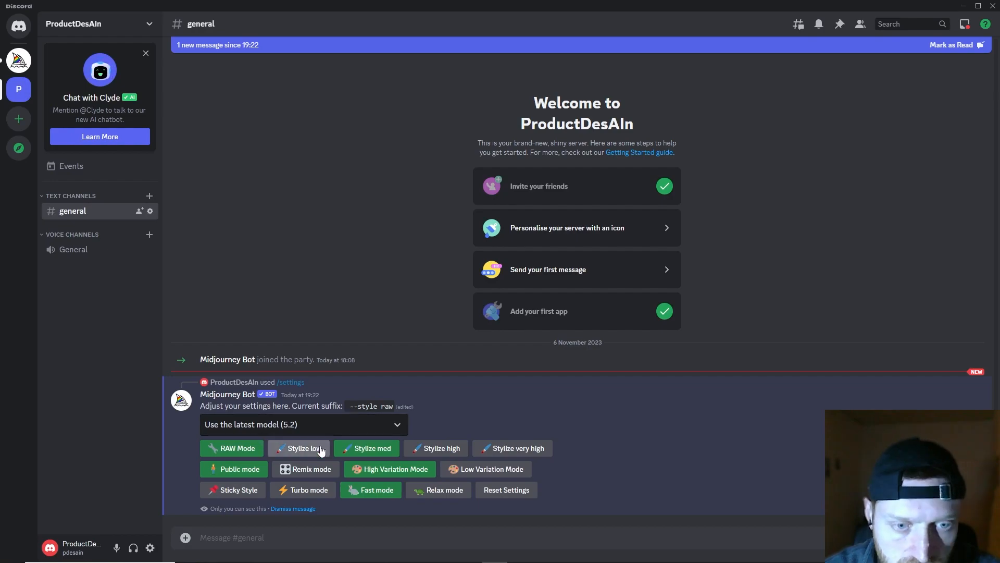
left_click(298, 448)
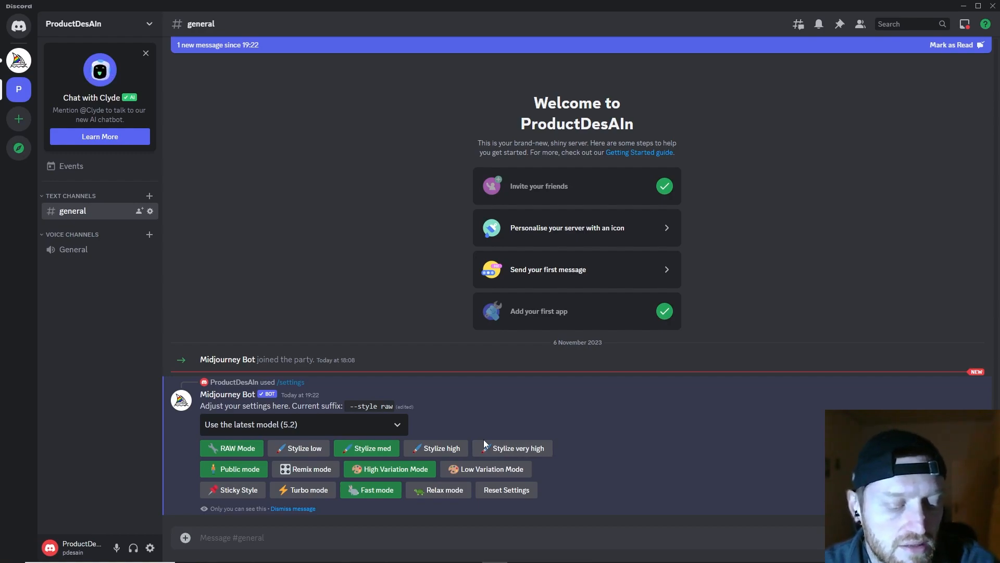
left_click(232, 447)
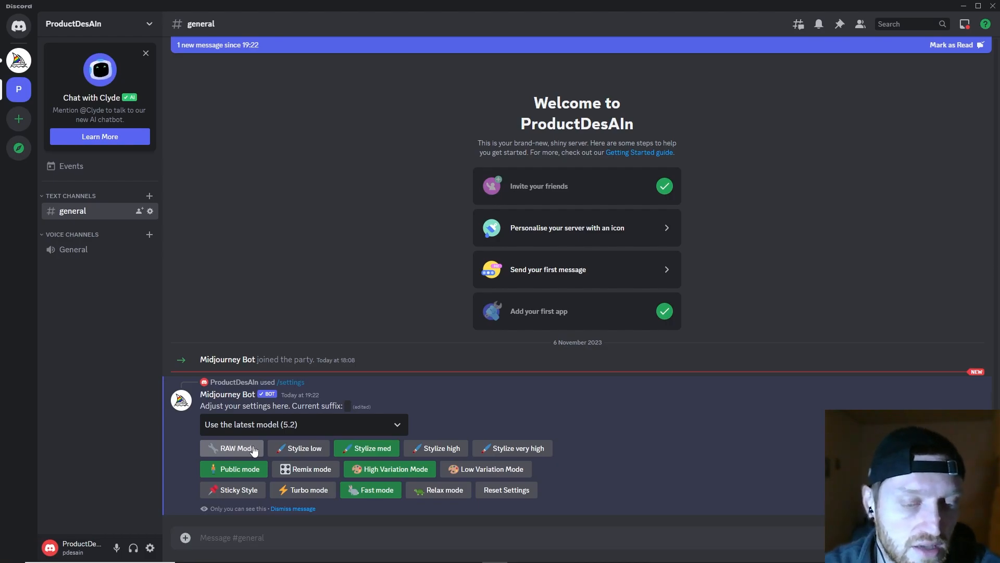
left_click(232, 447)
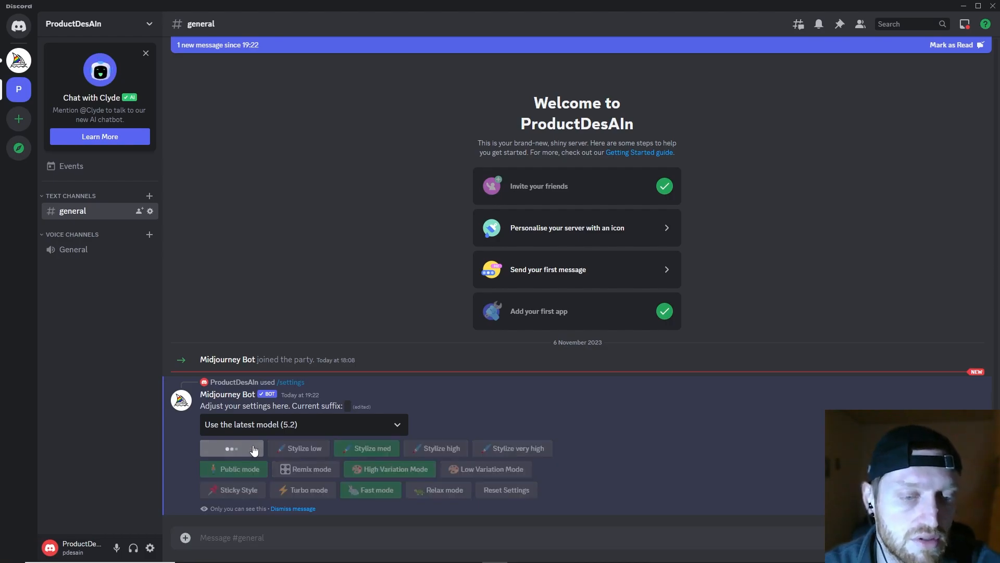
left_click(234, 448)
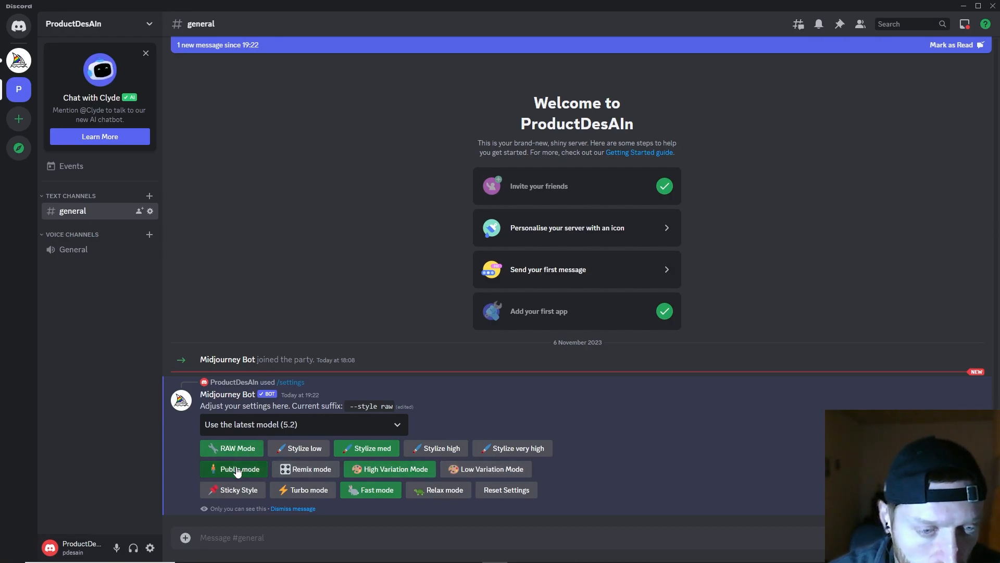
Try private mode, then enable Remix mode and Sticky Style so they turn green.
left_click(237, 468)
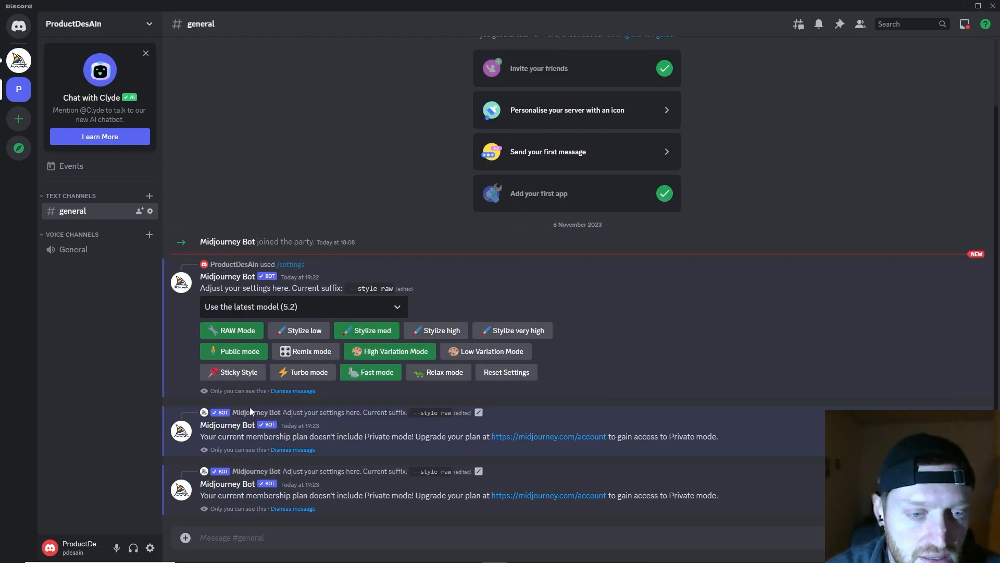
mouse_move(310, 451)
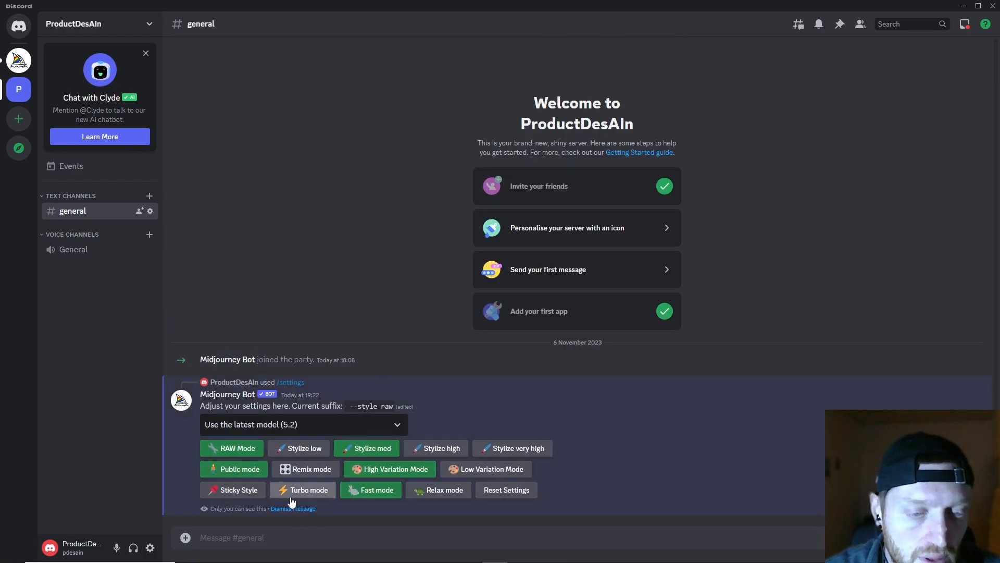
mouse_move(233, 469)
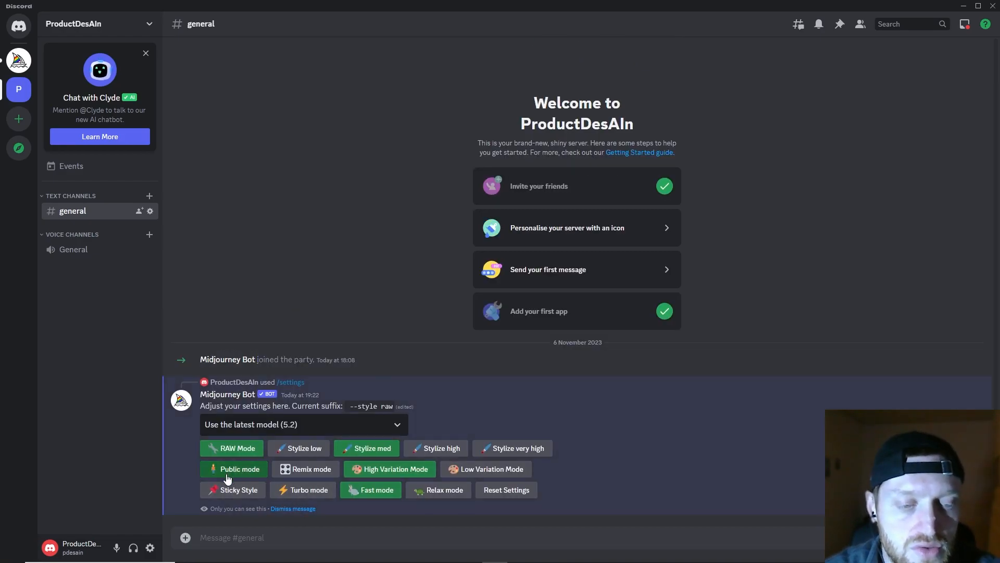
left_click(305, 469)
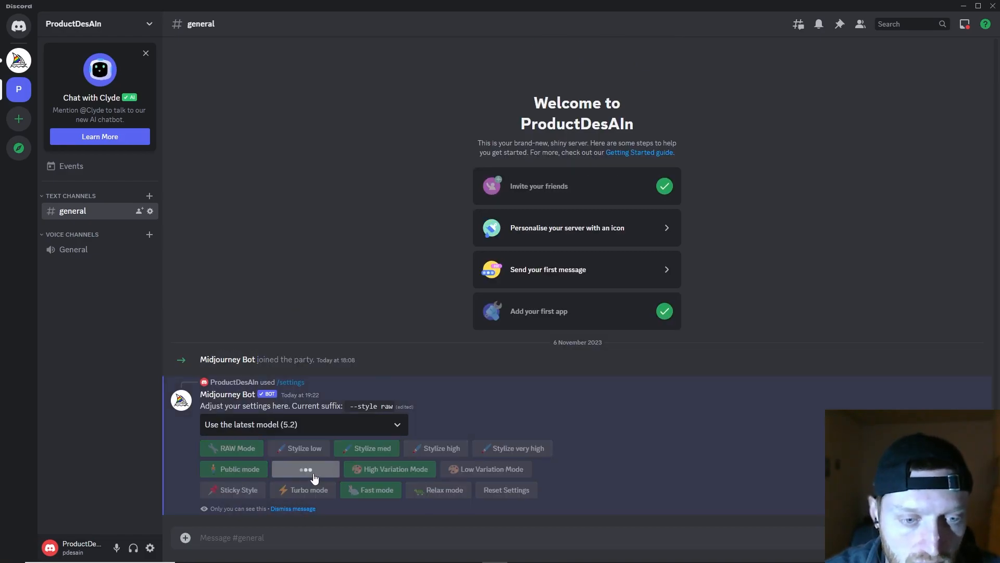
left_click(306, 469)
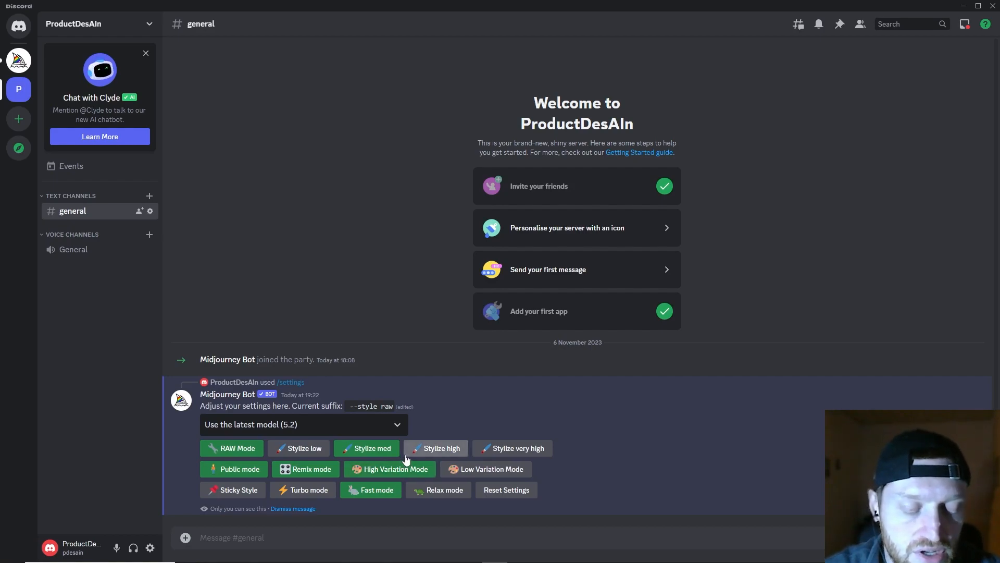
mouse_move(390, 469)
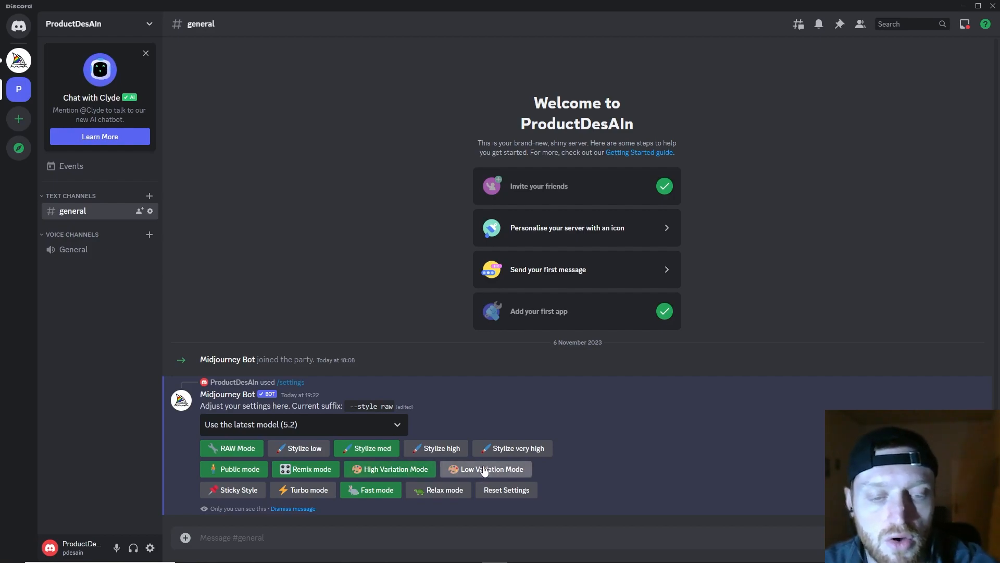
left_click(389, 468)
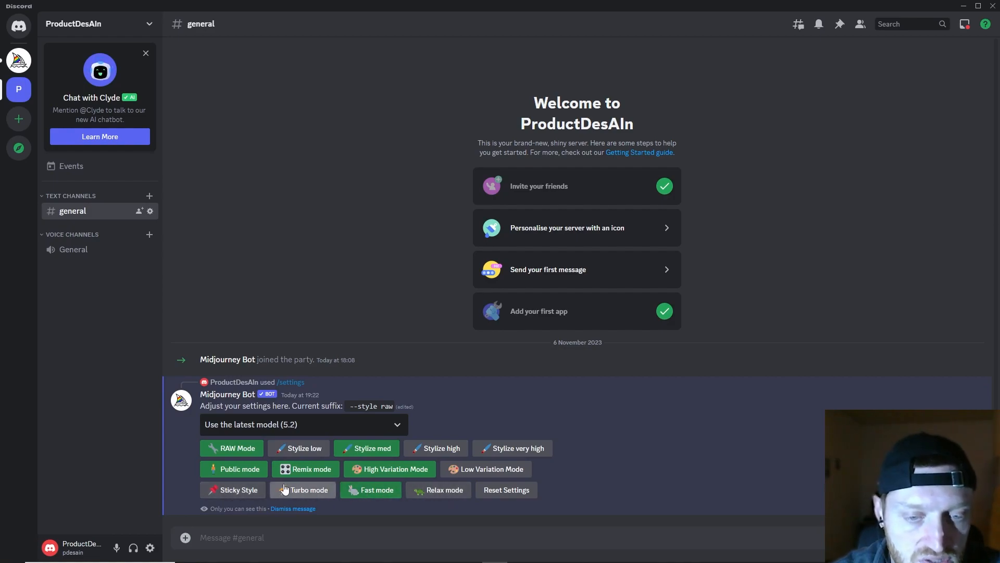
mouse_move(304, 490)
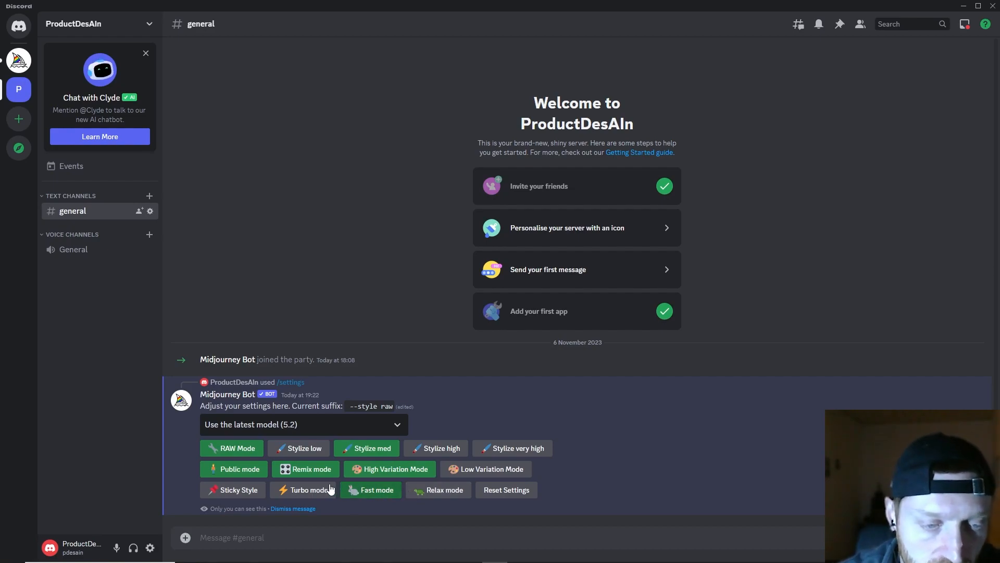
left_click(376, 490)
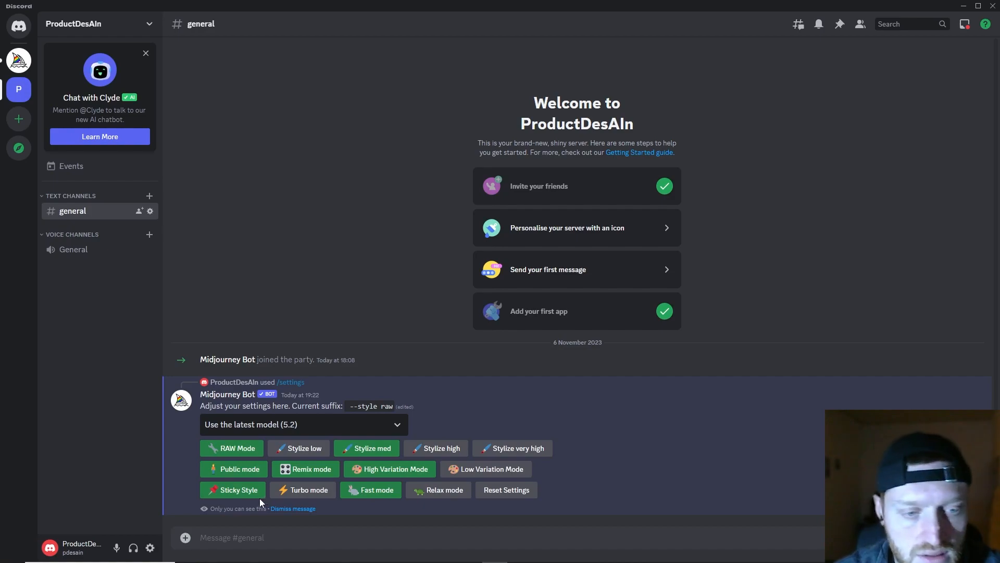
left_click(234, 490)
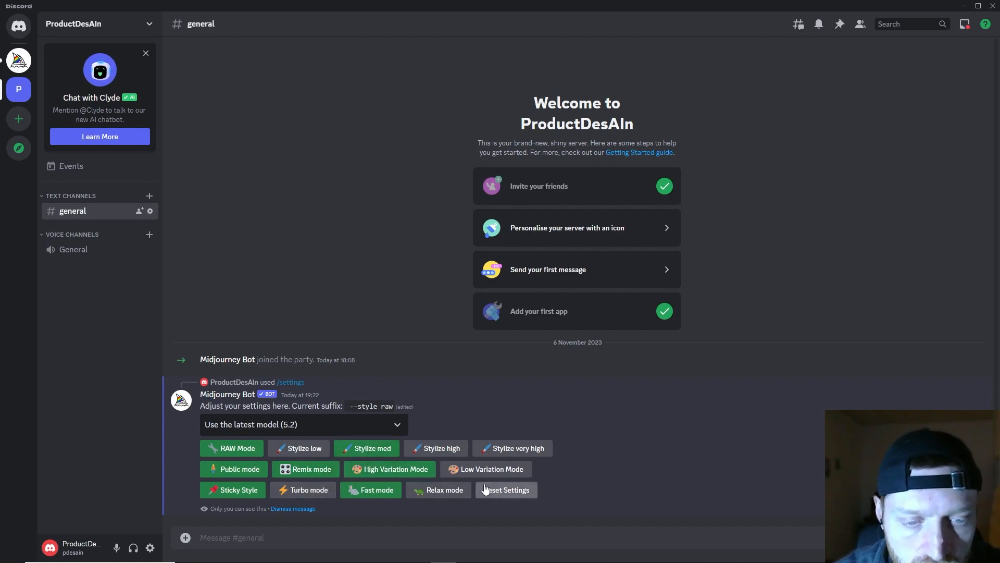
Submit an /imagine prompt for a minimalistic chair design.
type("/")
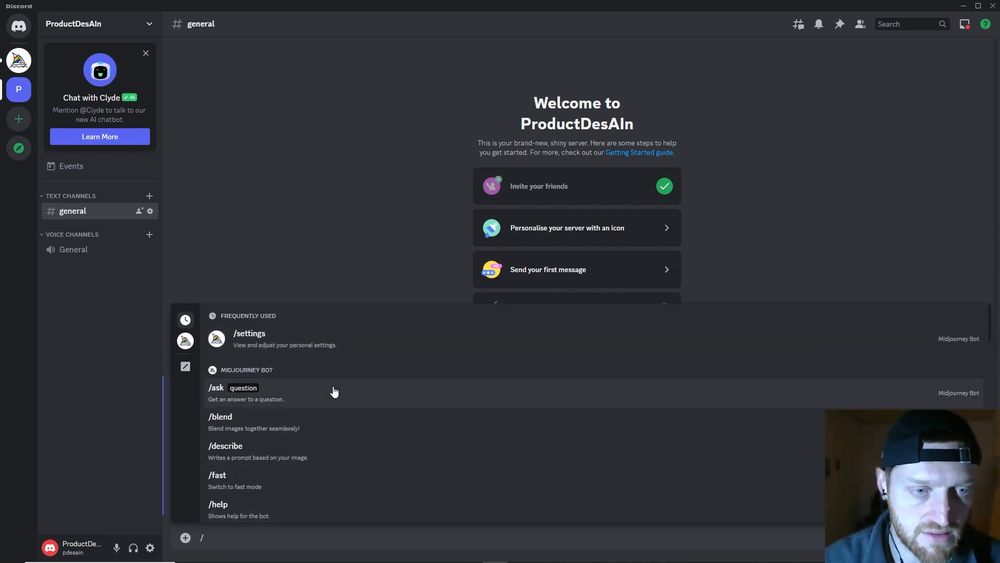
type("imagine")
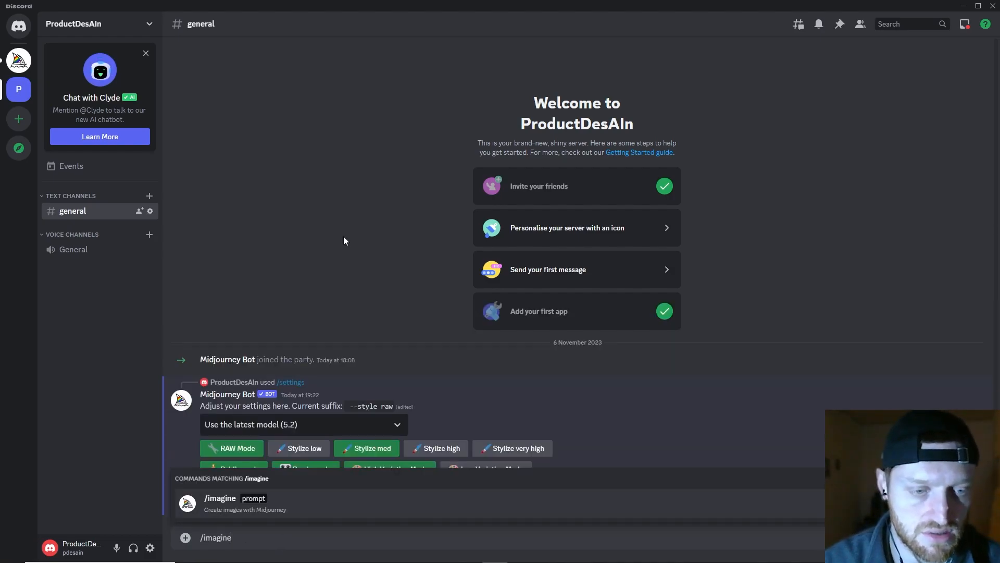
left_click(220, 498)
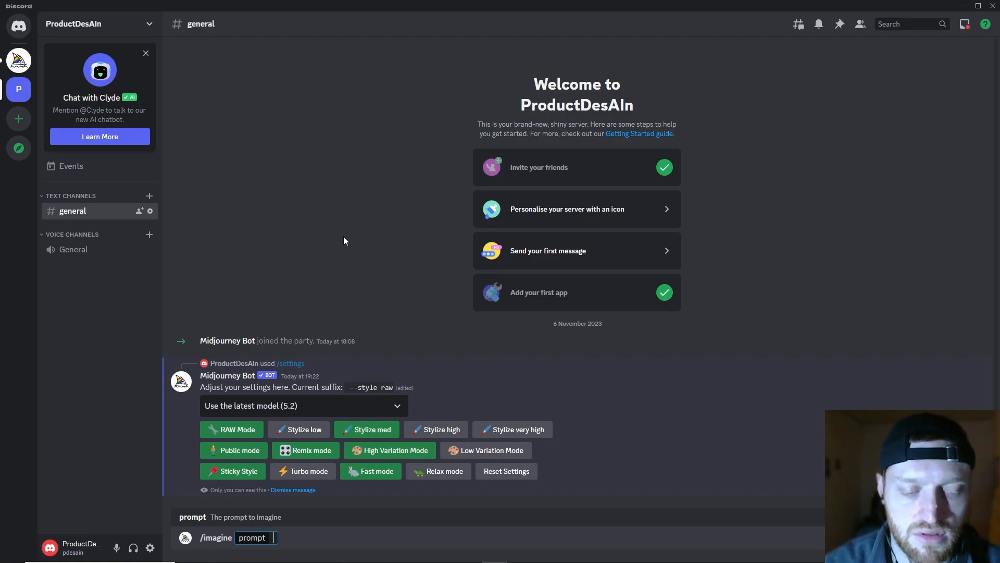
type("m")
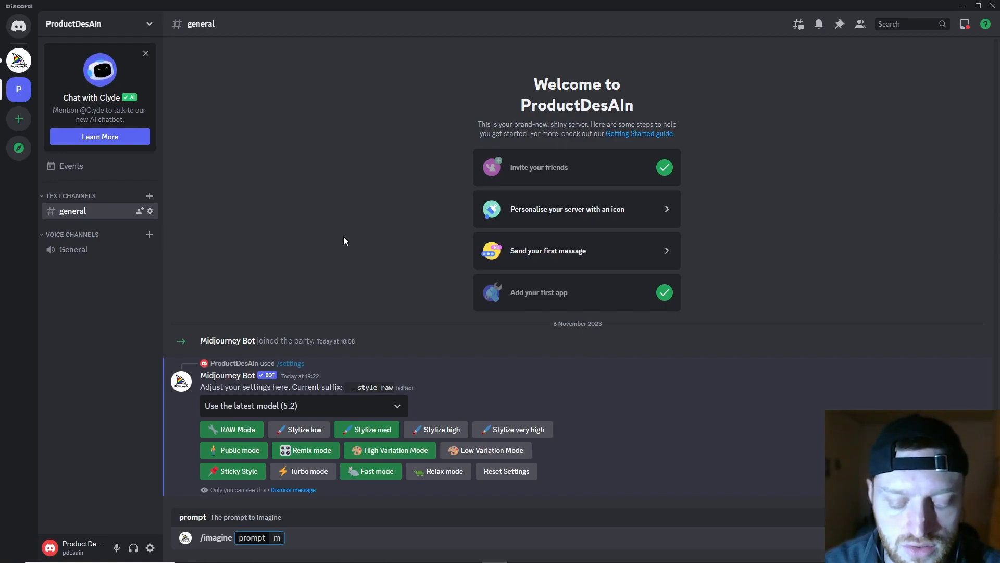
type("inimalistic ch")
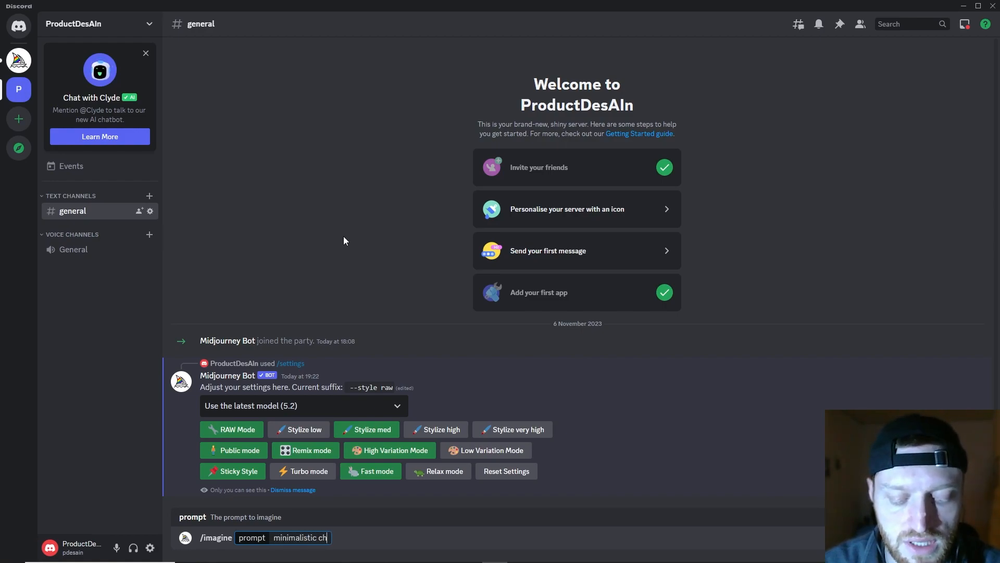
key("enter")
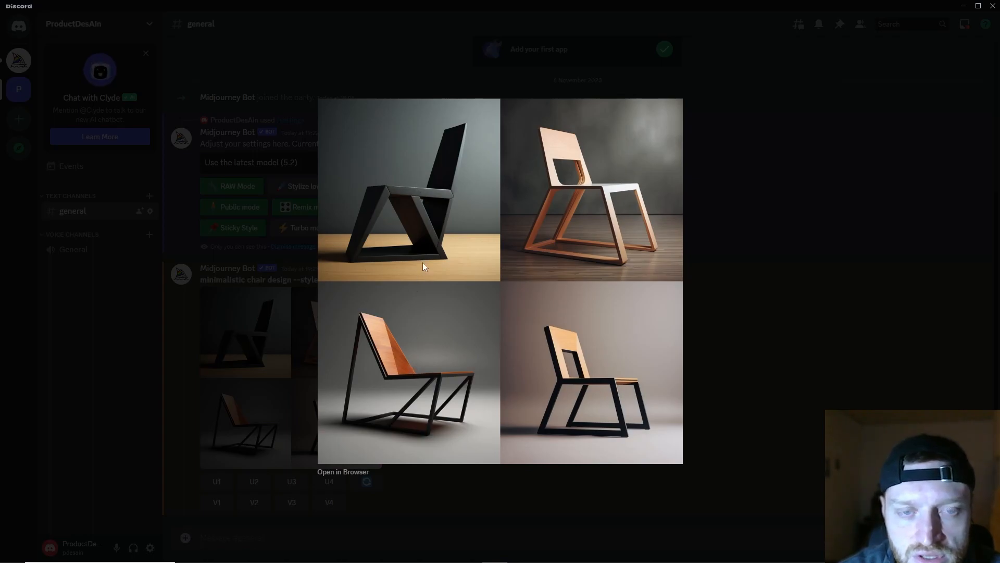
mouse_move(534, 355)
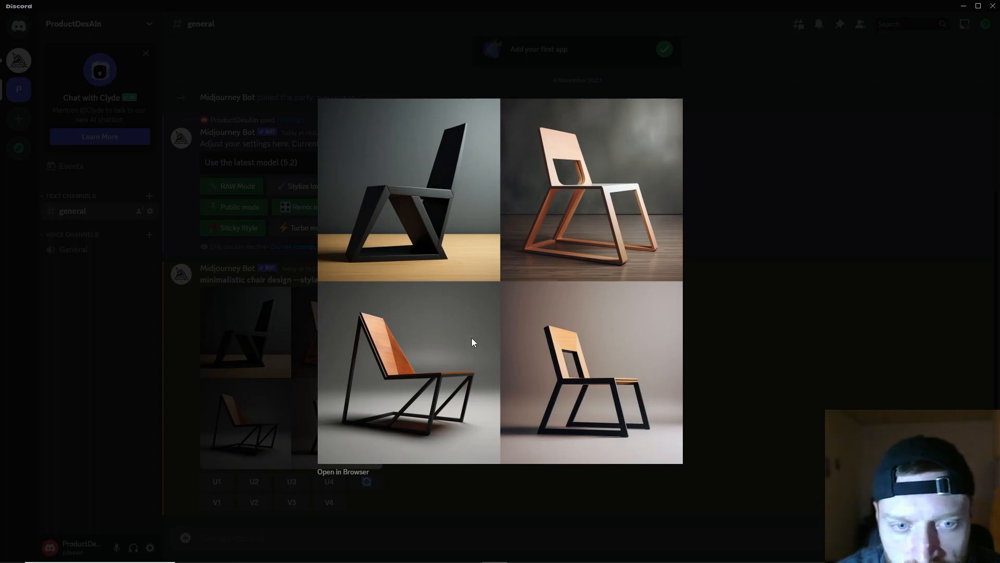
mouse_move(724, 362)
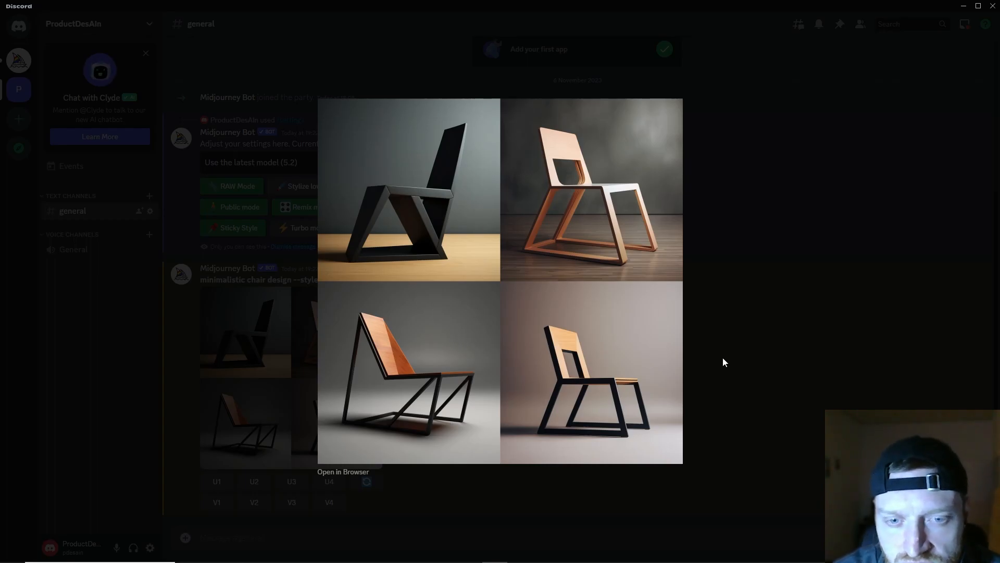
Close the enlarged chair grid preview to return to the general channel.
left_click(724, 362)
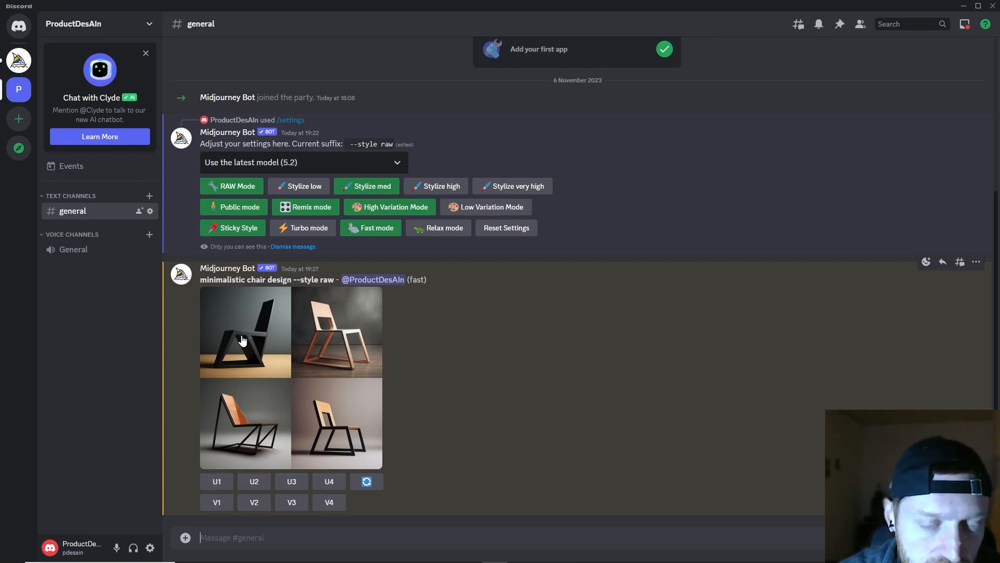
mouse_move(269, 346)
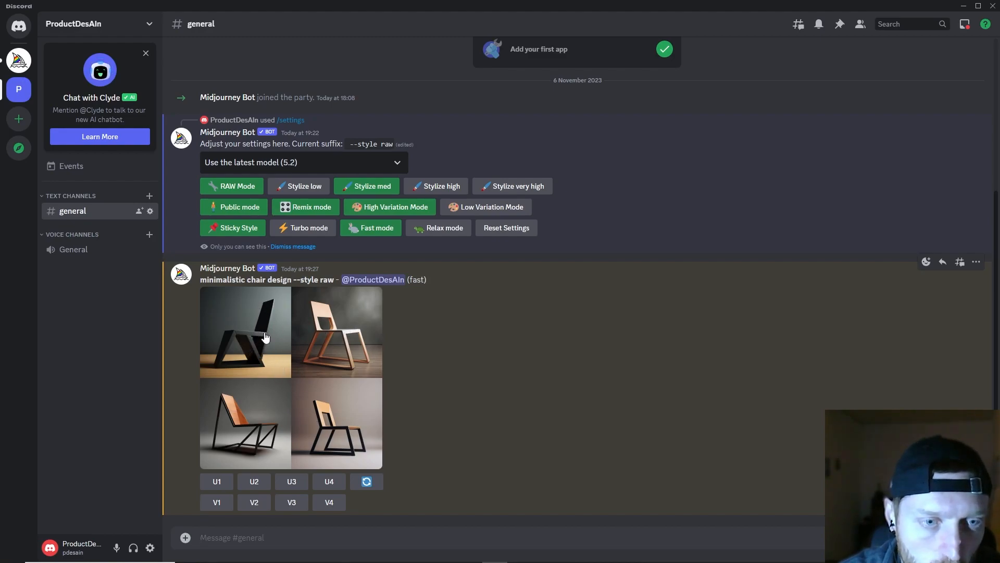
mouse_move(254, 465)
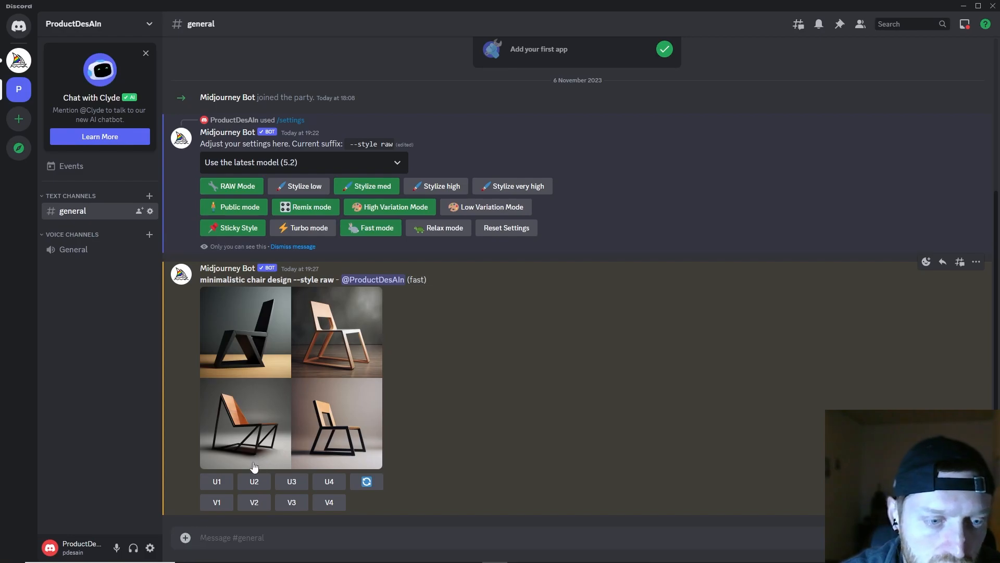
Upscale chair #1 with U1 and bring up its remix prompt form.
left_click(217, 481)
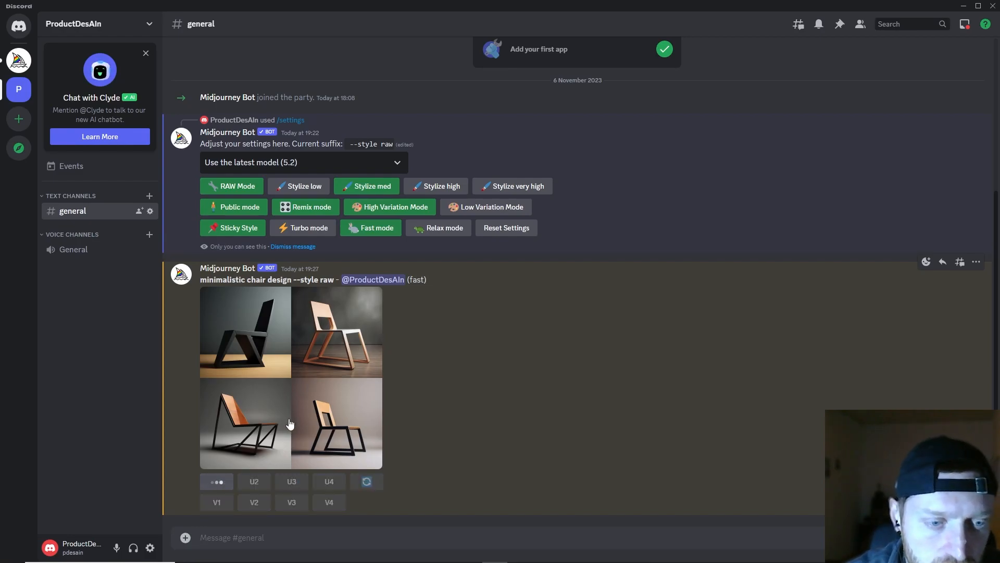
left_click(217, 481)
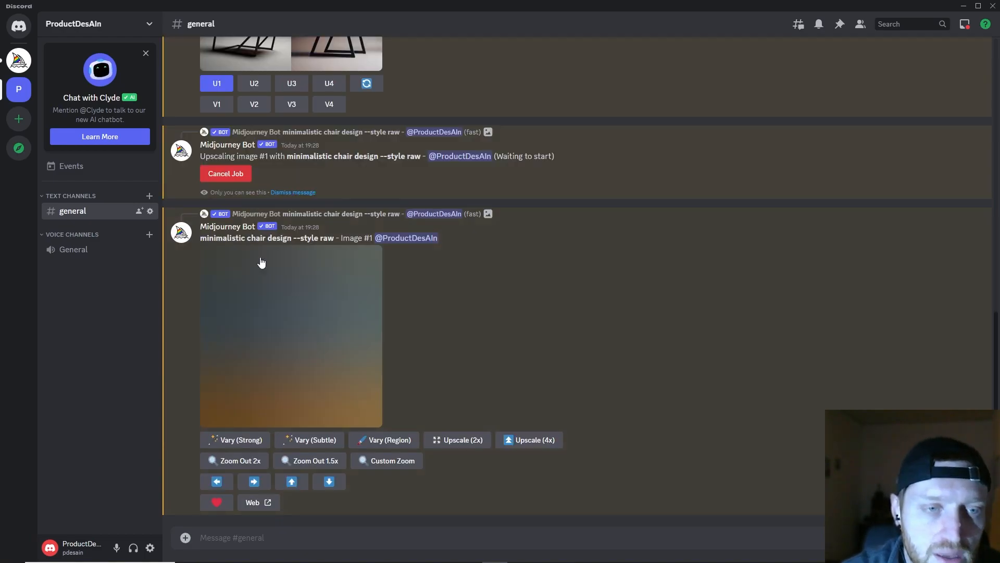
left_click(291, 336)
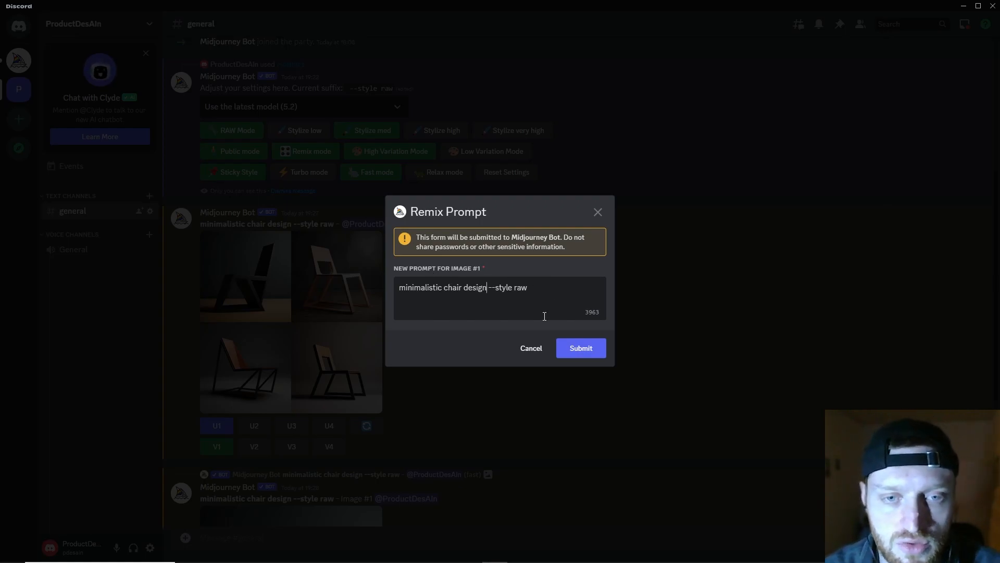
Submit the remix prompt unchanged to start a strong variation of chair #1.
left_click(581, 348)
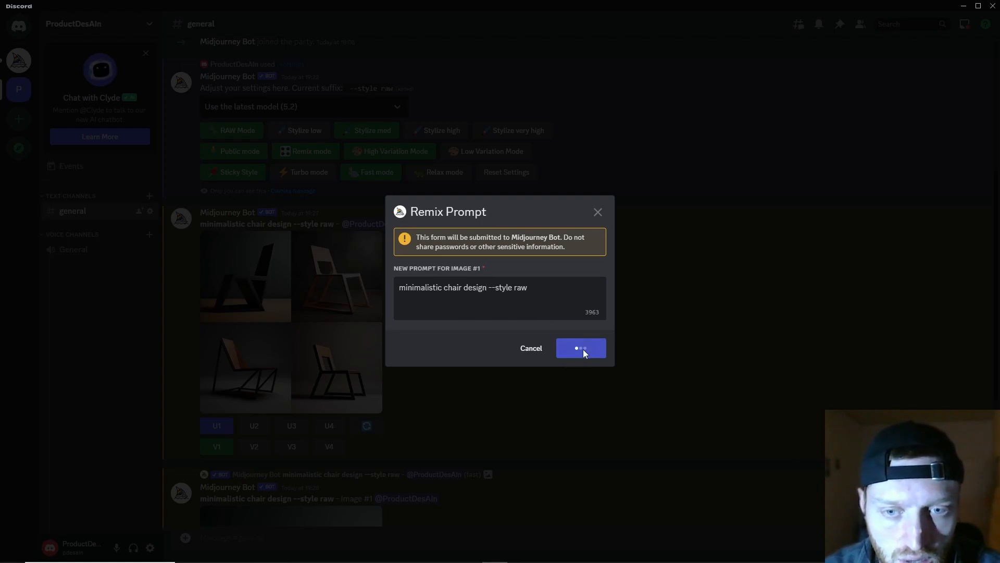
left_click(580, 348)
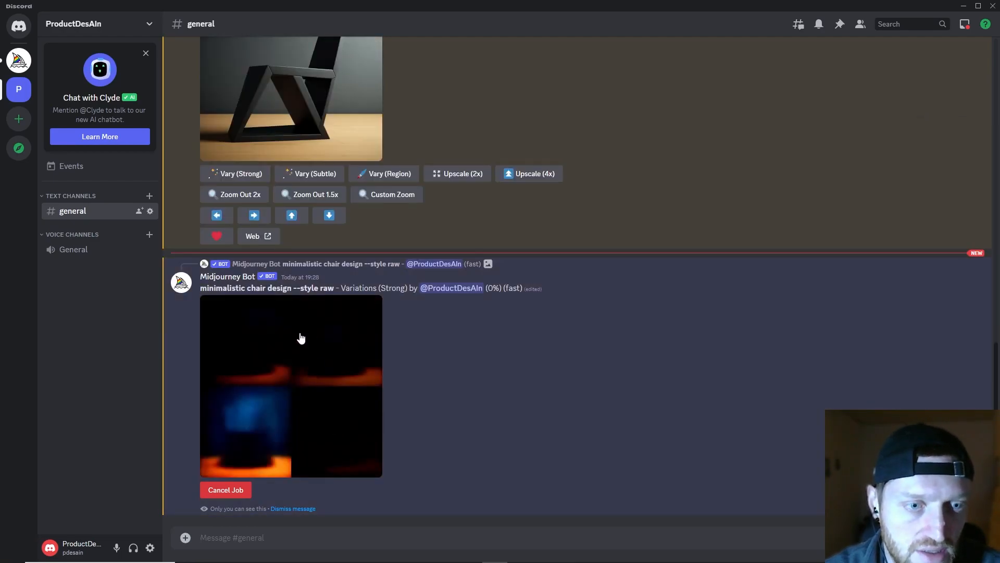
mouse_move(315, 372)
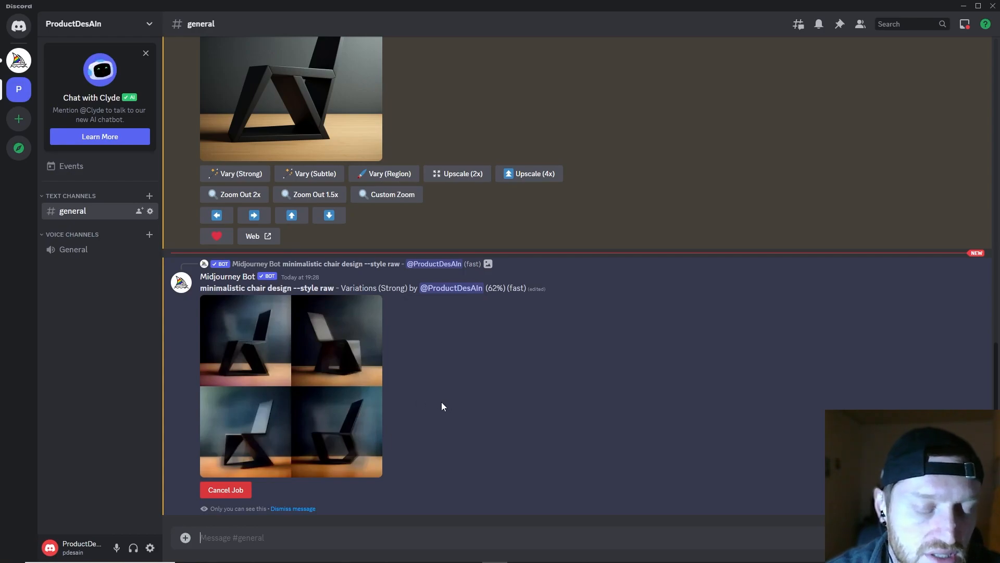
mouse_move(475, 406)
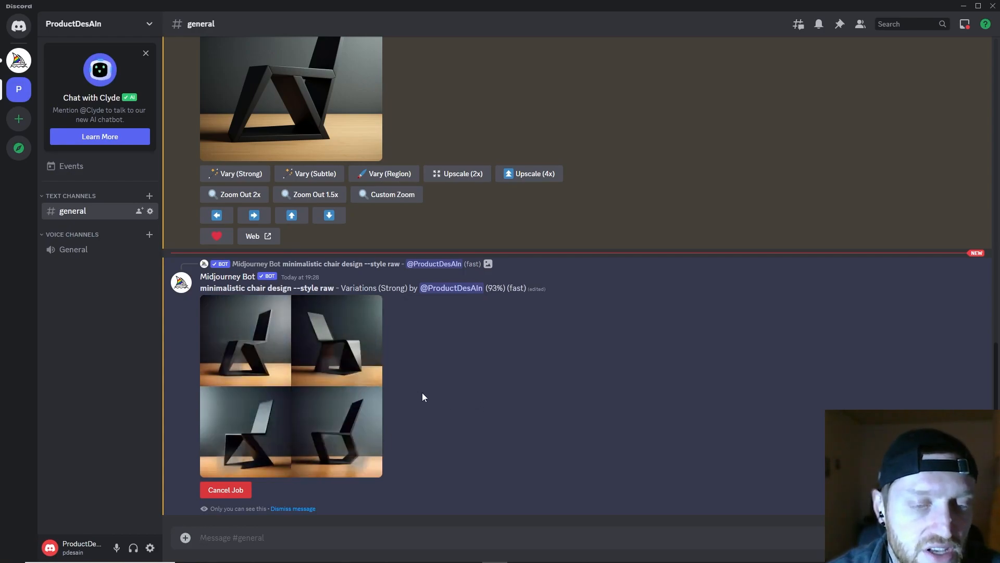
mouse_move(440, 399)
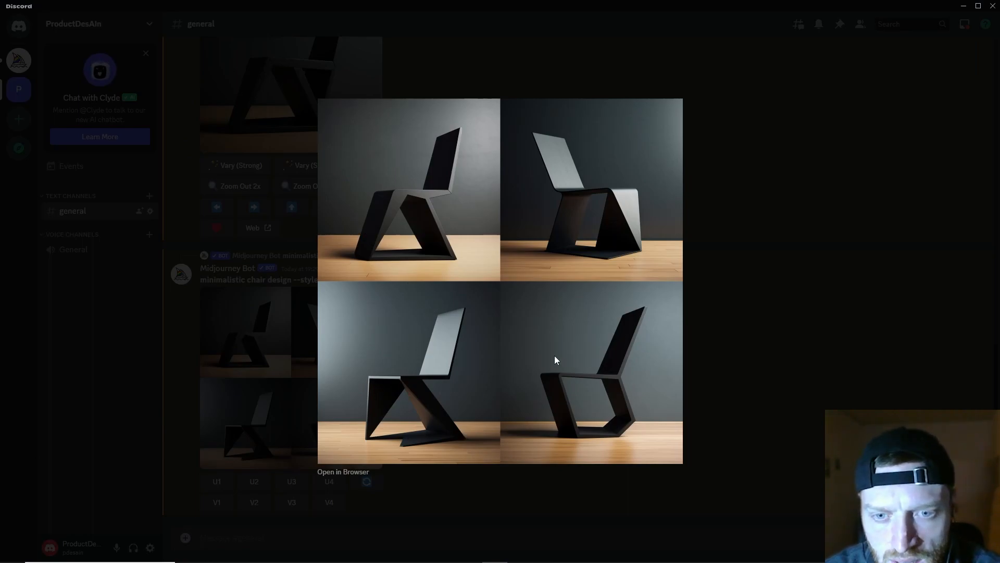
mouse_move(668, 405)
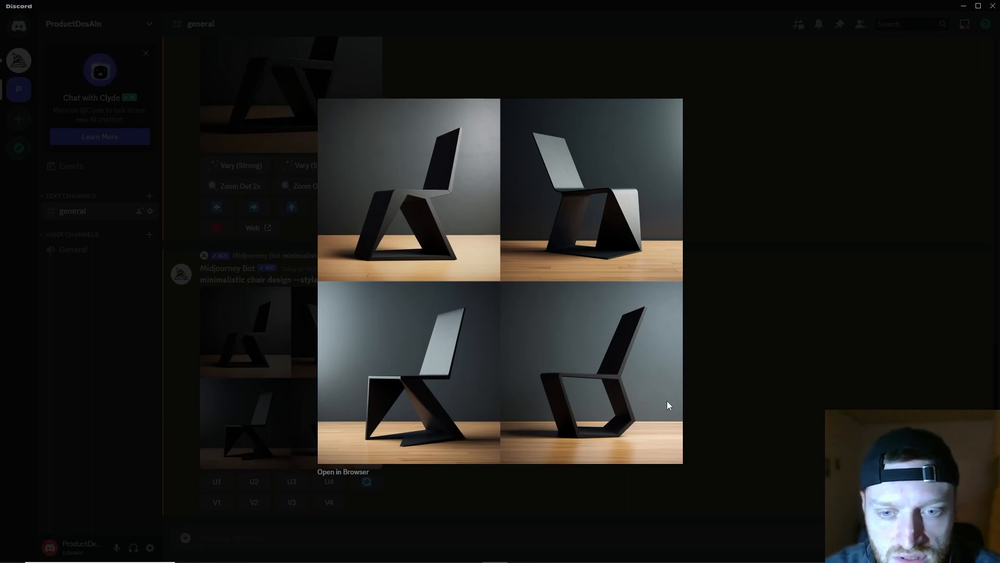
mouse_move(619, 152)
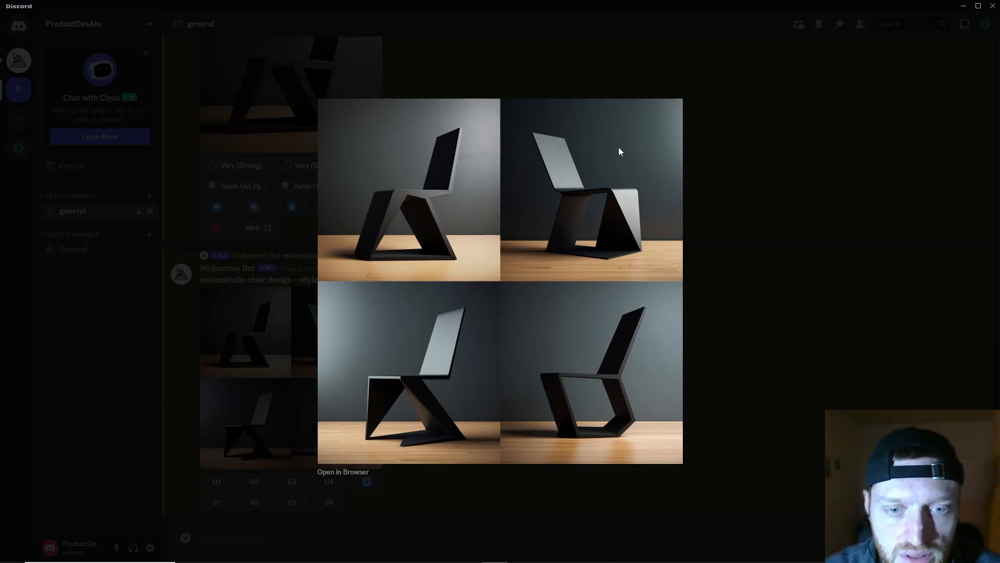
mouse_move(335, 325)
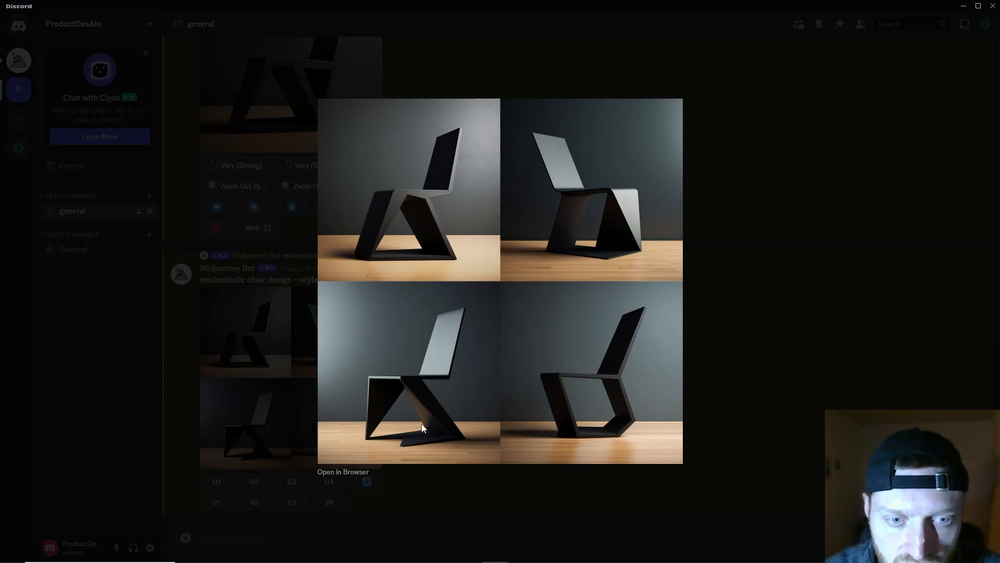
mouse_move(606, 230)
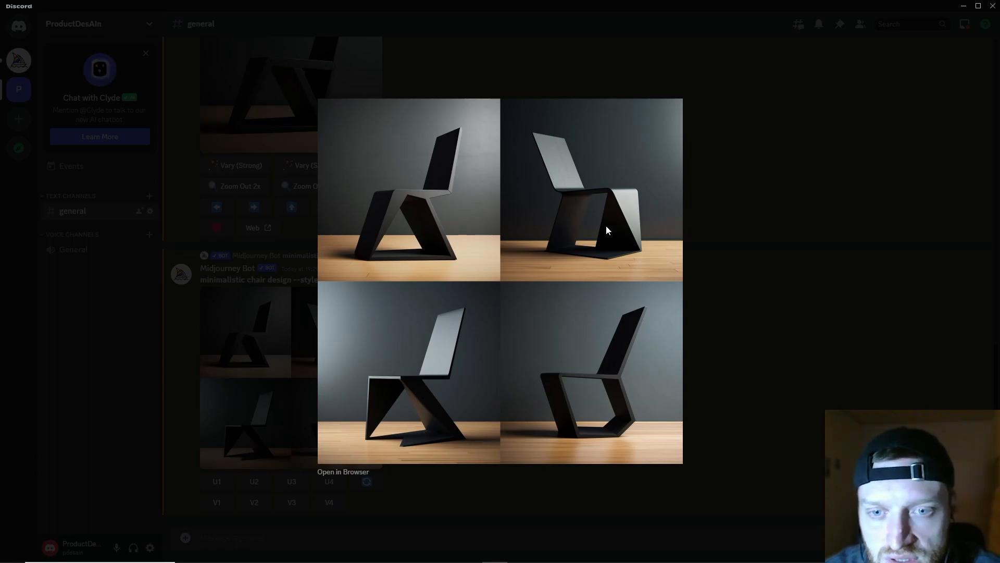
mouse_move(730, 408)
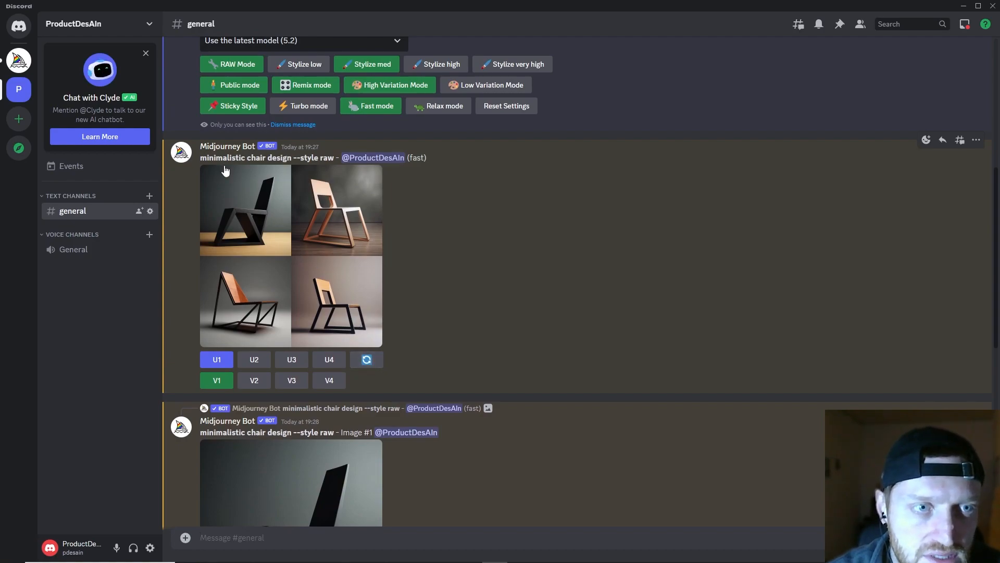
Re-roll the original minimalistic chair prompt and scroll to the fresh four-chair grid.
left_click_drag(200, 158, 308, 158)
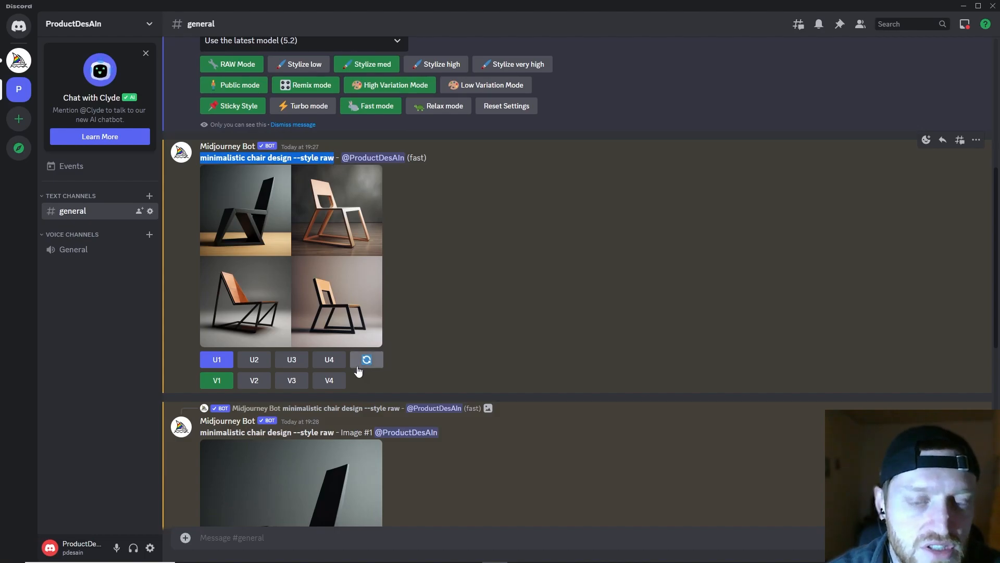
left_click(366, 359)
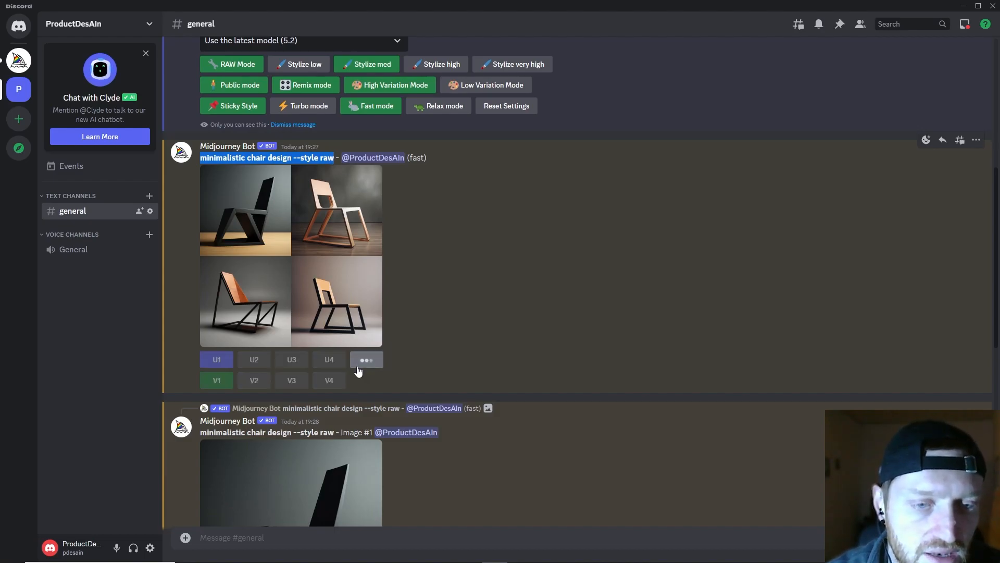
left_click(366, 359)
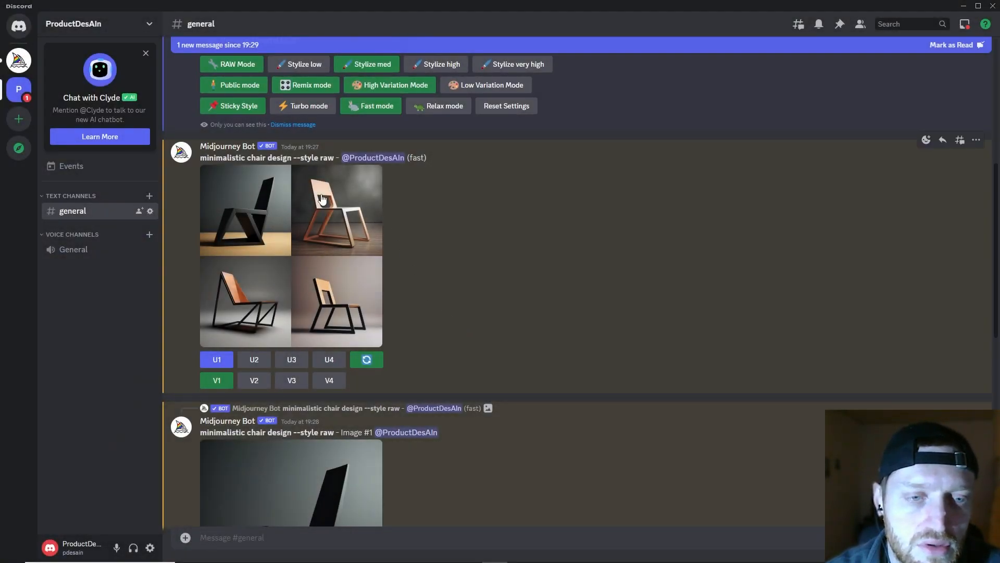
mouse_move(322, 285)
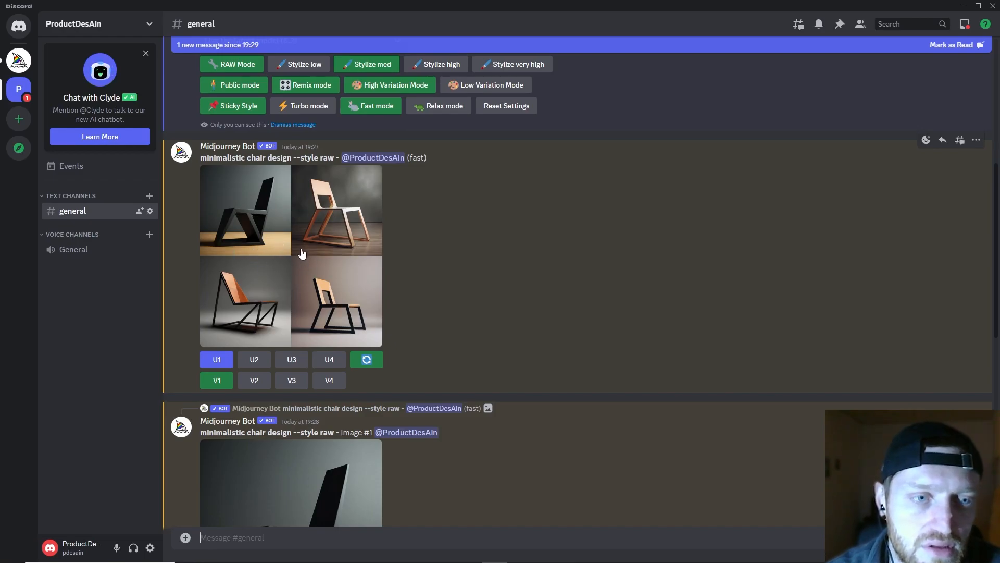
mouse_move(312, 214)
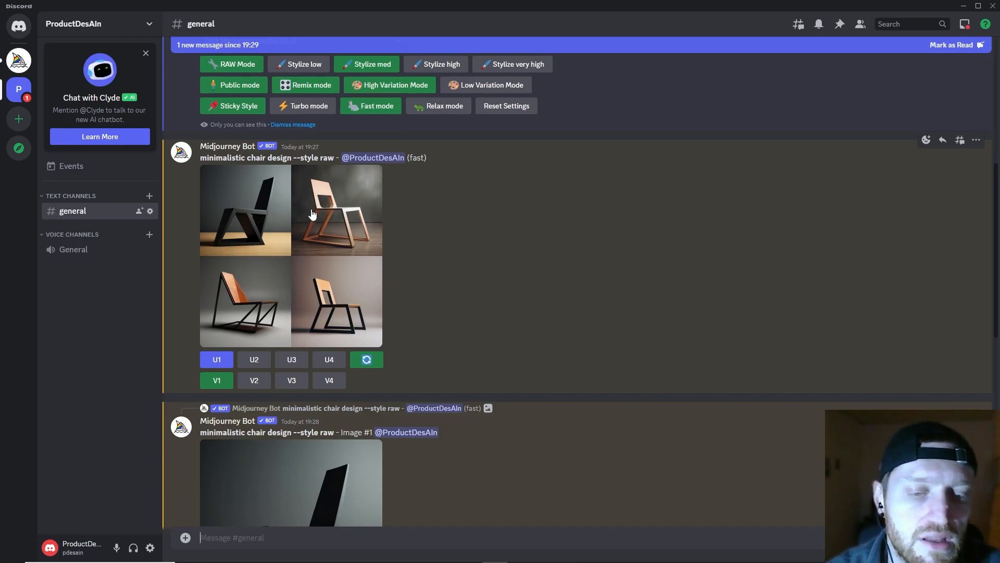
mouse_move(243, 256)
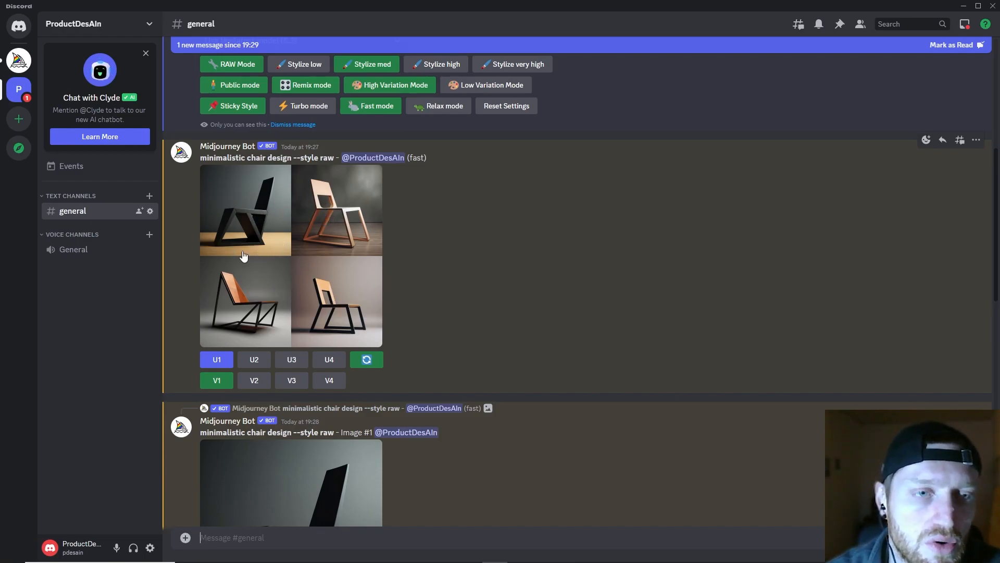
scroll("down", 3)
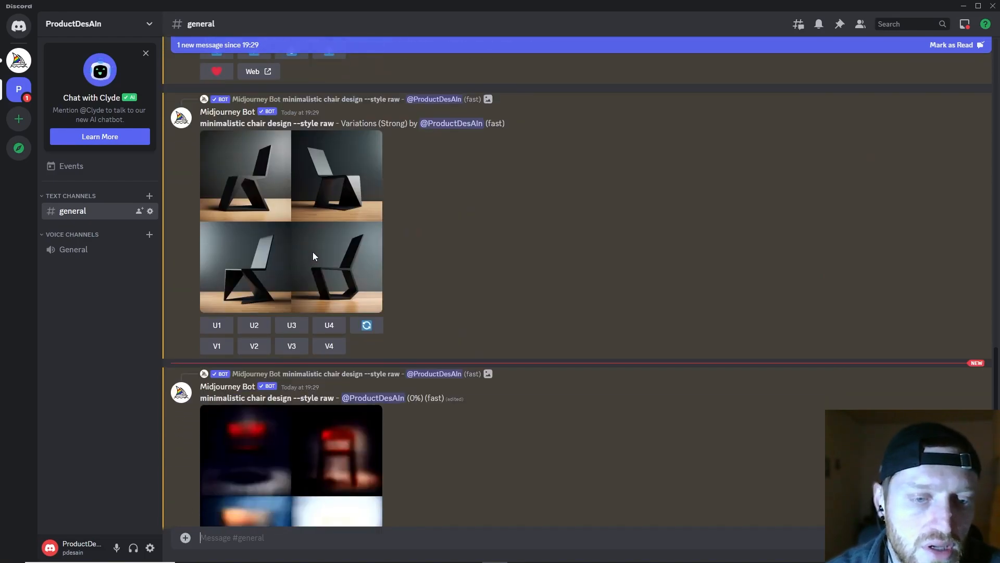
scroll("down", 3)
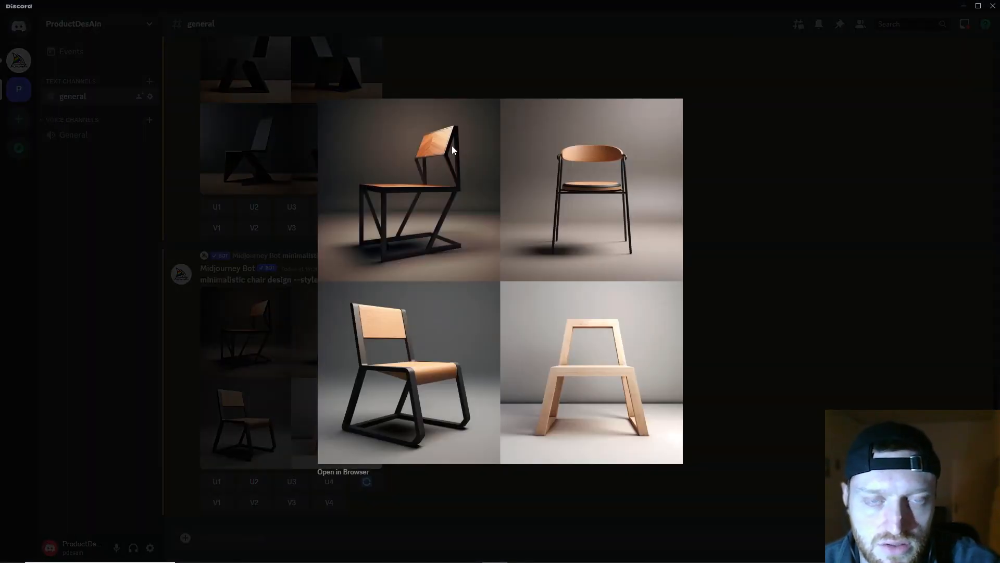
mouse_move(574, 167)
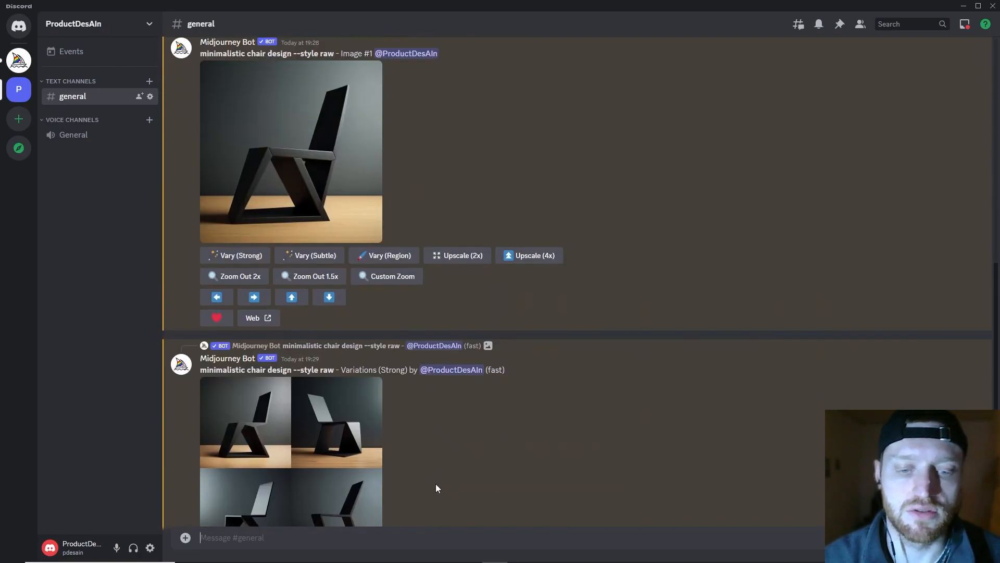
Reopen /settings and choose Stylize high.
type("/")
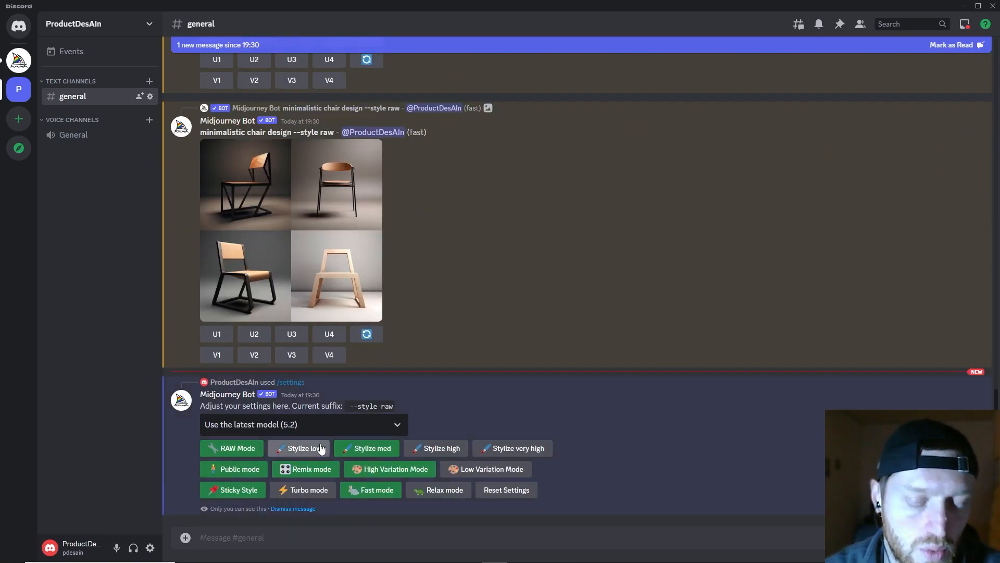
left_click(436, 448)
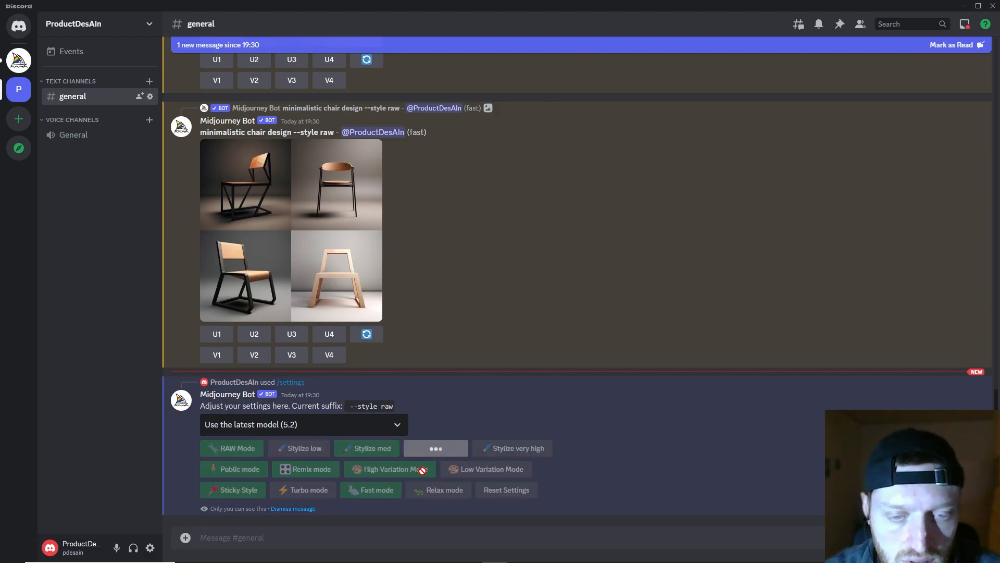
left_click(435, 448)
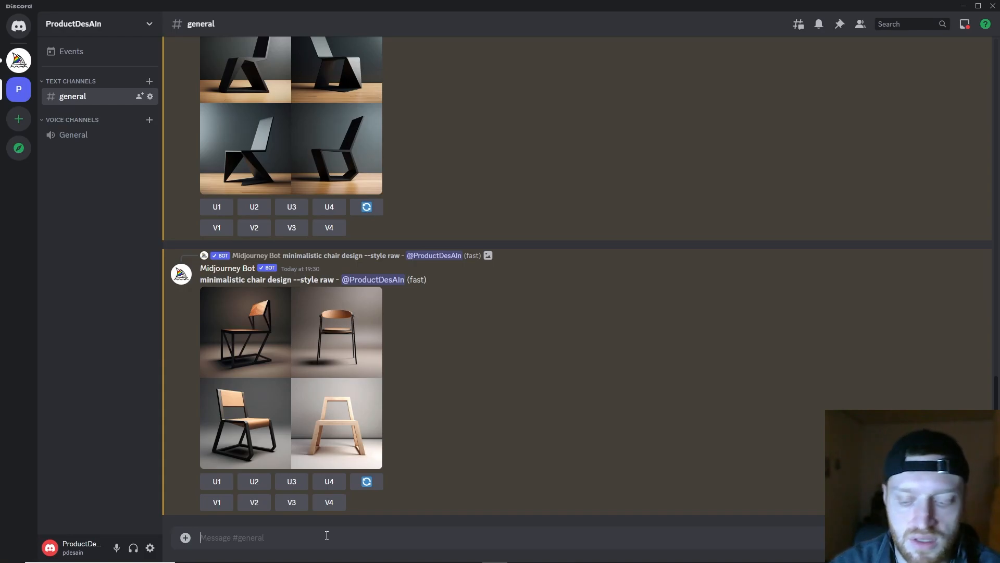
Start a new /imagine request and scroll to view the --style raw --s 250 chair grid.
type("/")
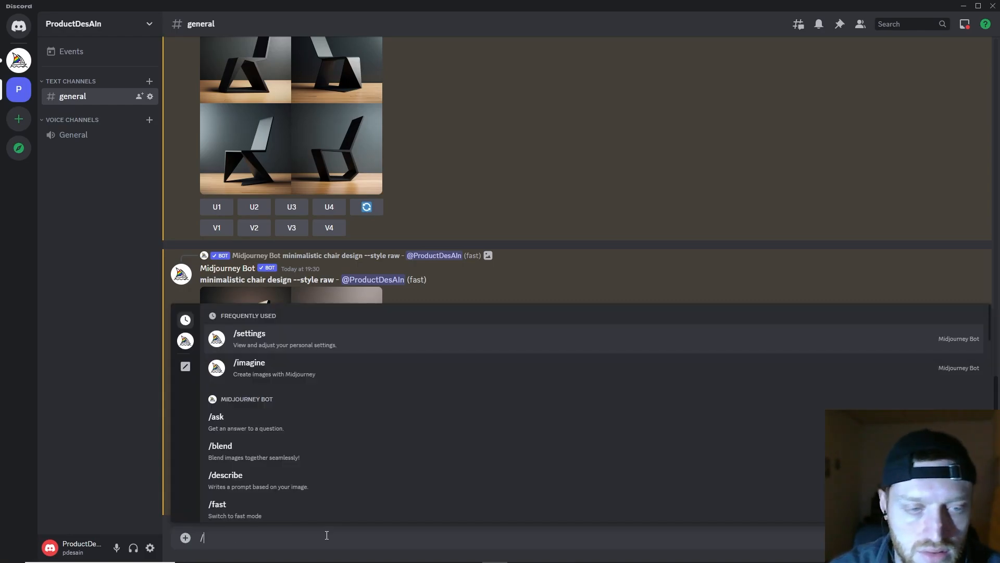
left_click(249, 363)
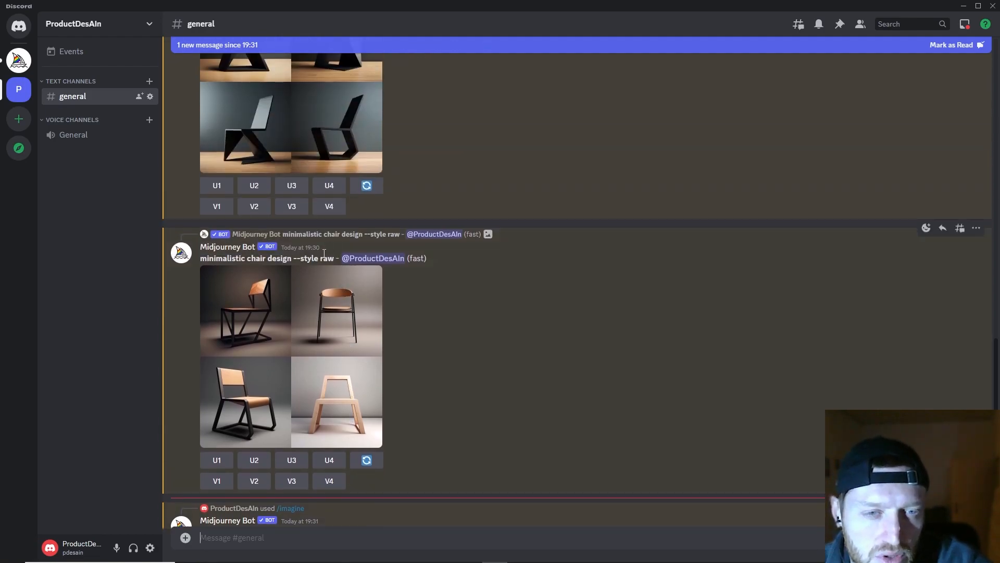
mouse_move(271, 279)
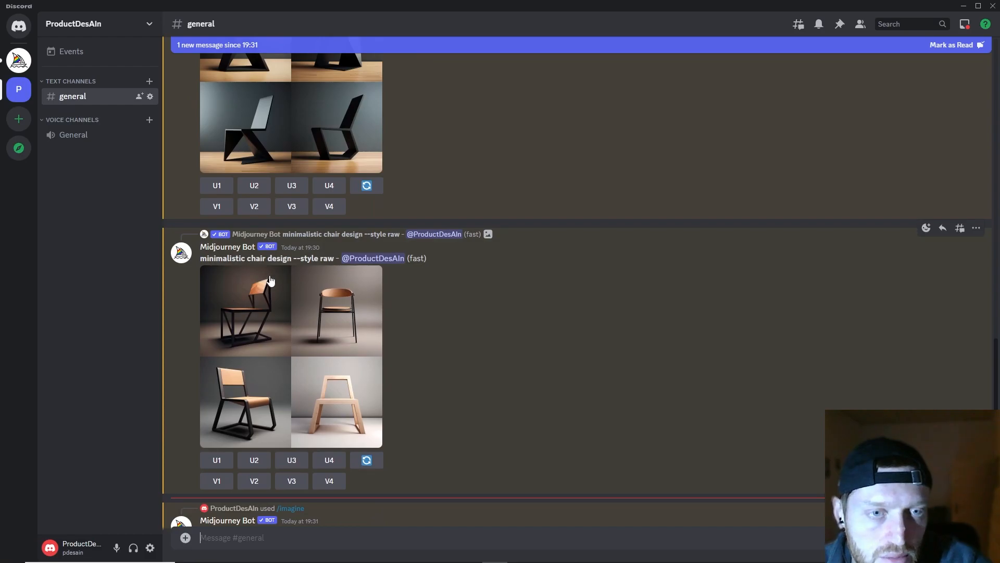
mouse_move(277, 280)
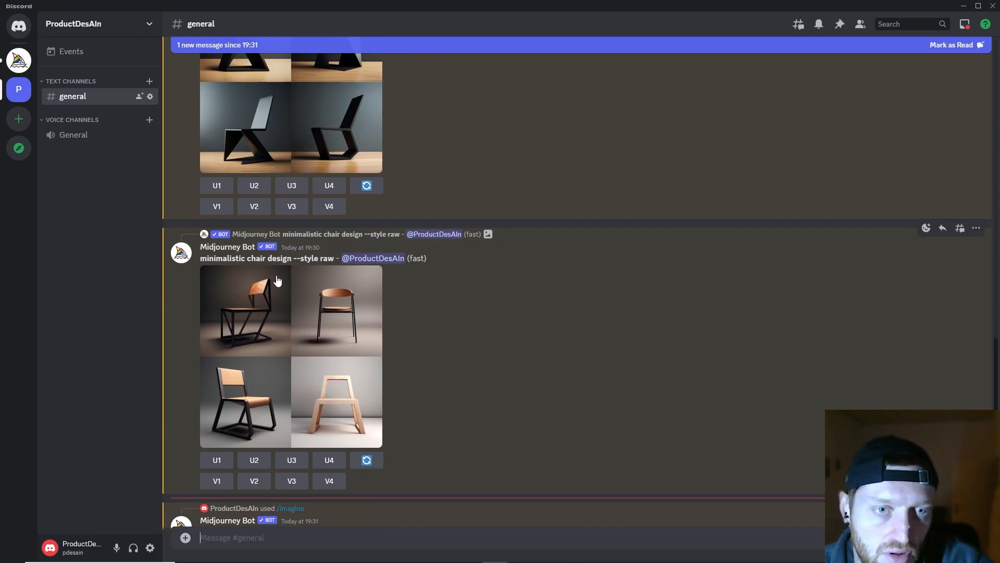
scroll("down", 3)
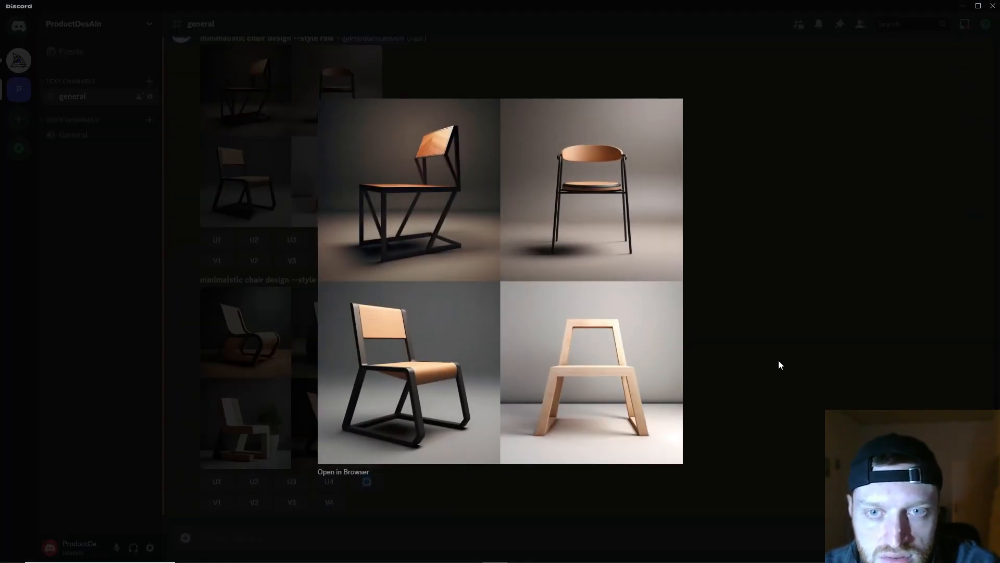
mouse_move(706, 357)
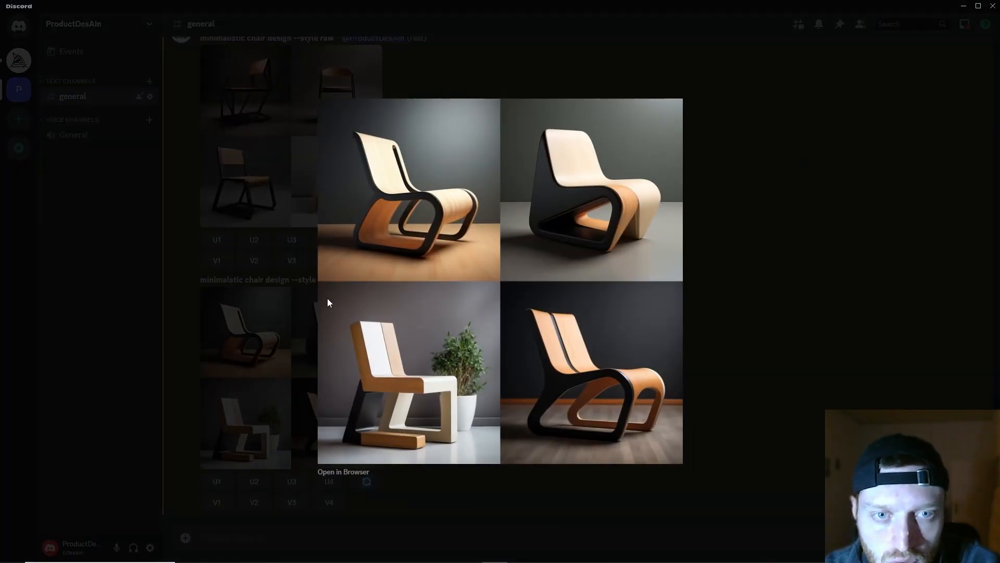
mouse_move(563, 211)
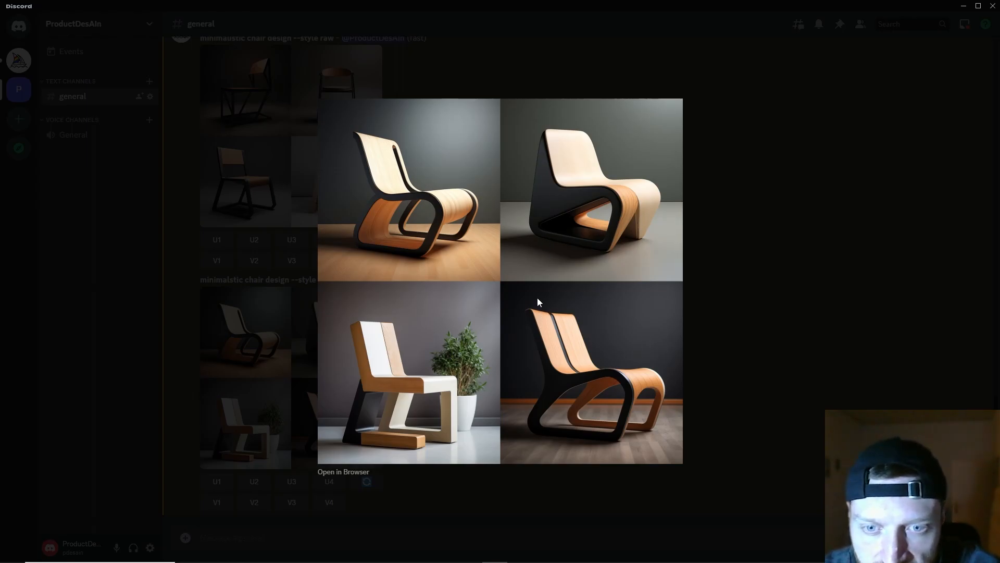
mouse_move(685, 339)
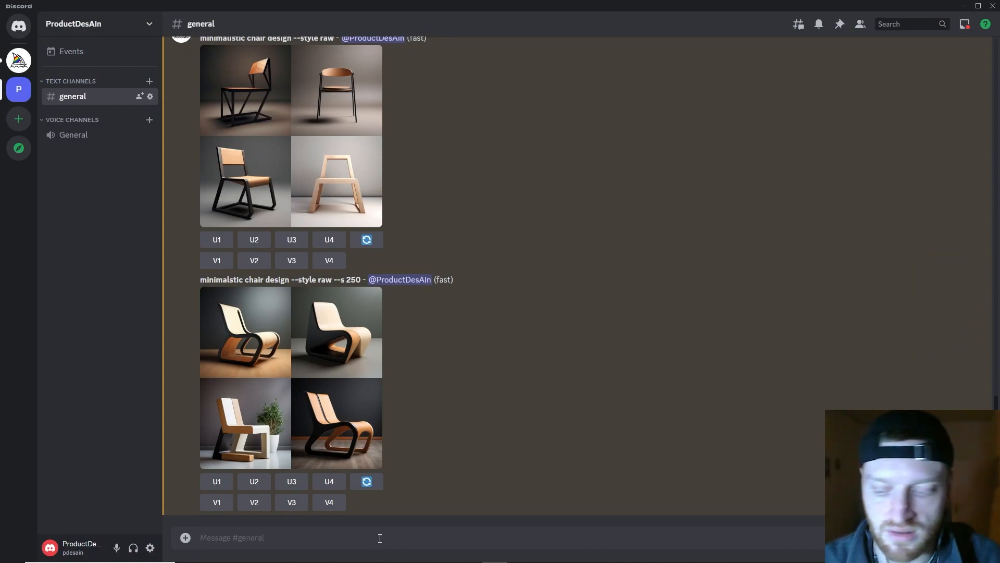
mouse_move(400, 505)
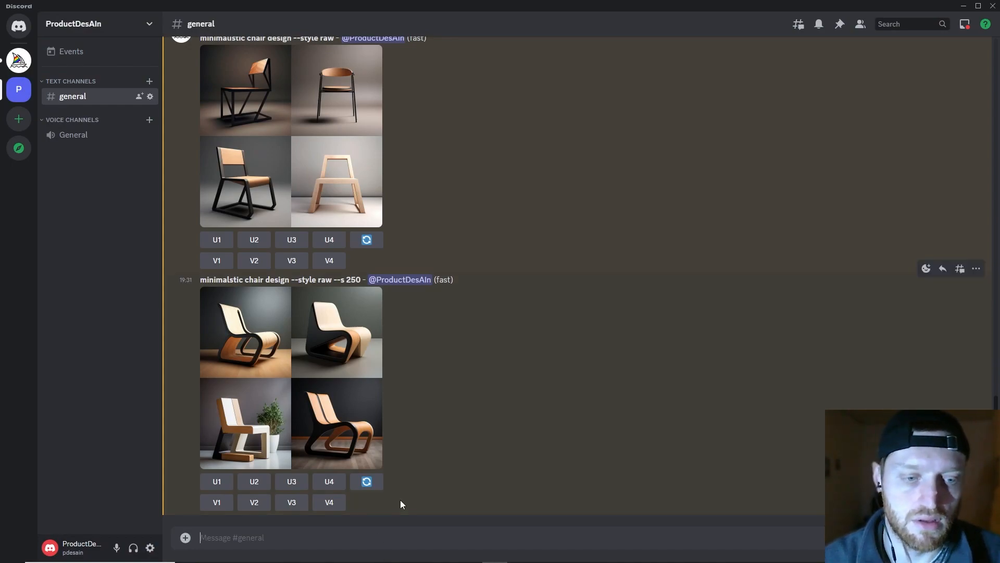
Send 'minimalistic chair design --s 1000 --style raw' and scroll to its rendering grid.
type("/")
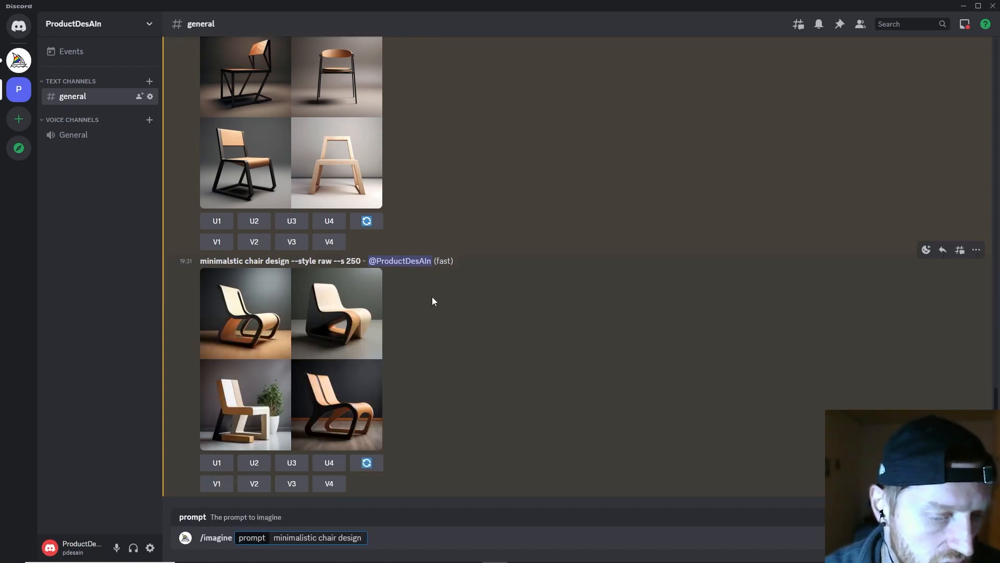
mouse_move(425, 306)
type(" --")
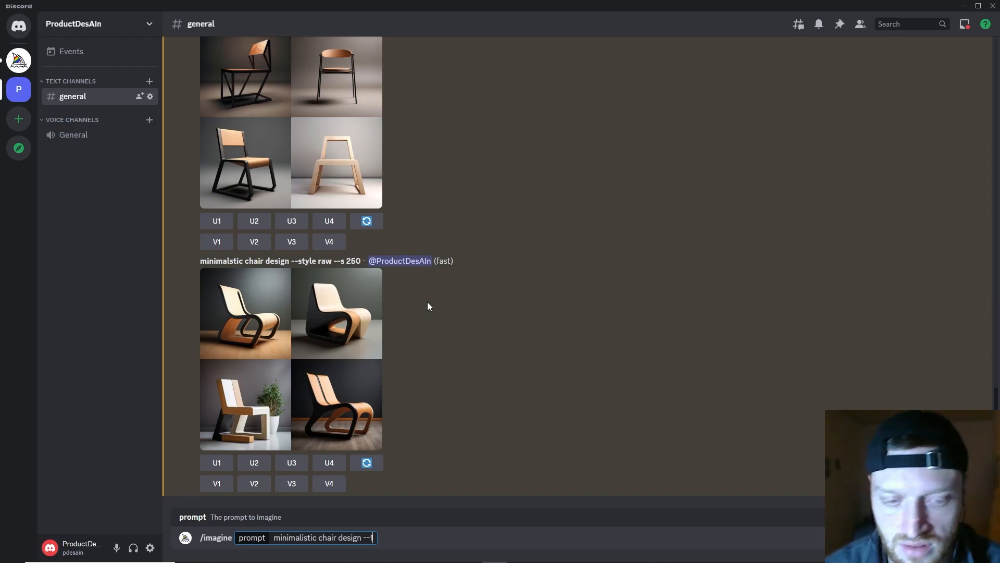
type("000")
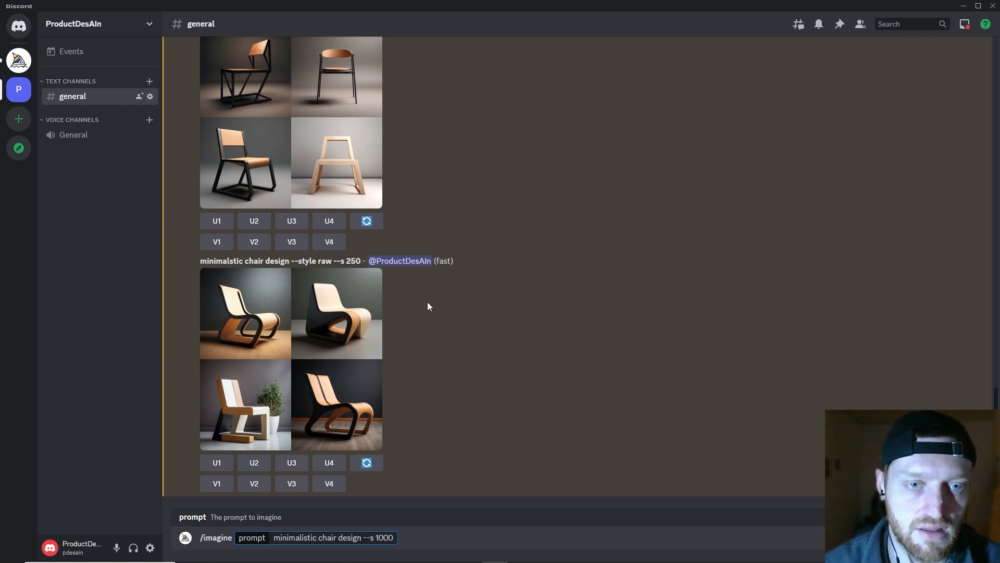
mouse_move(370, 433)
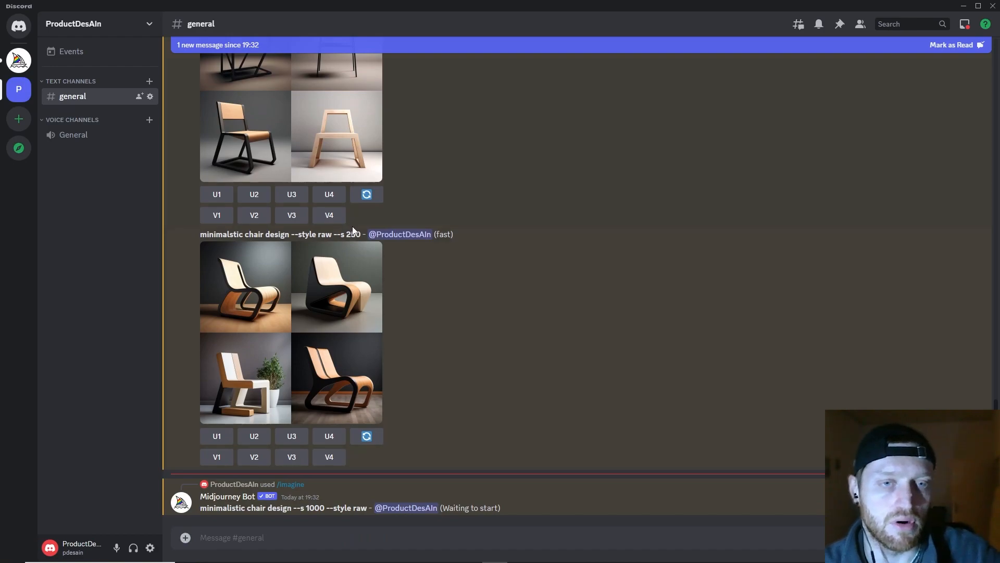
mouse_move(301, 427)
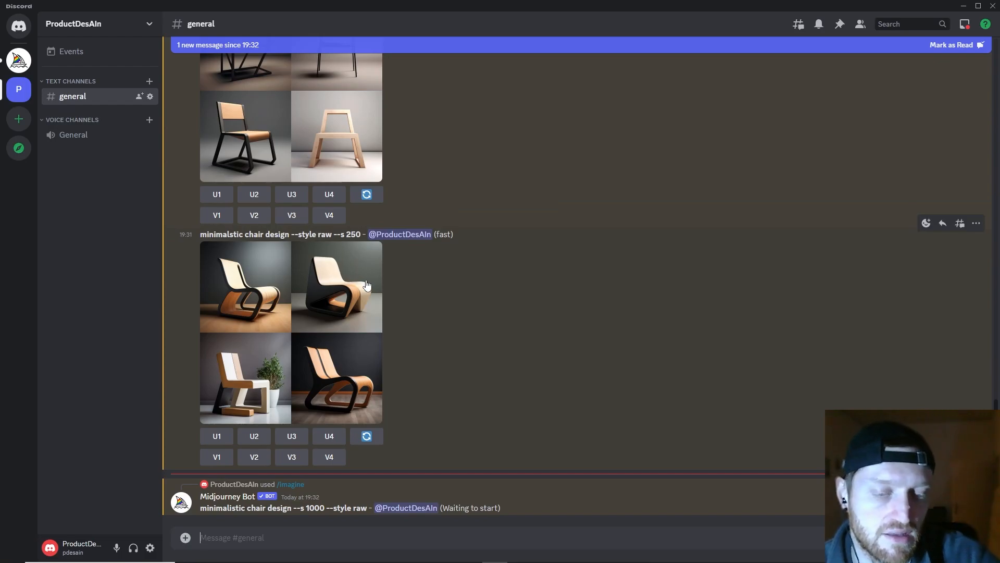
scroll("down", 3)
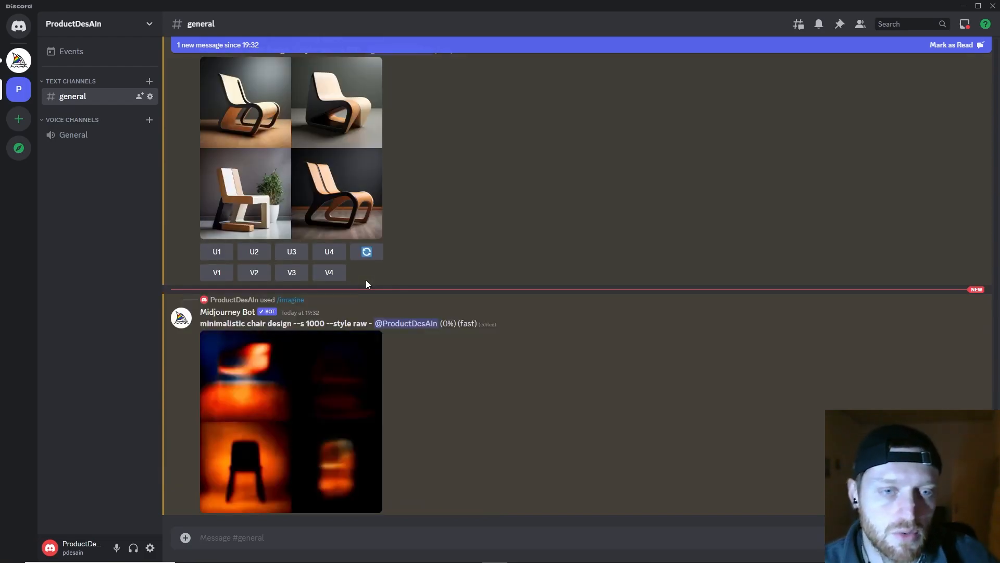
mouse_move(498, 373)
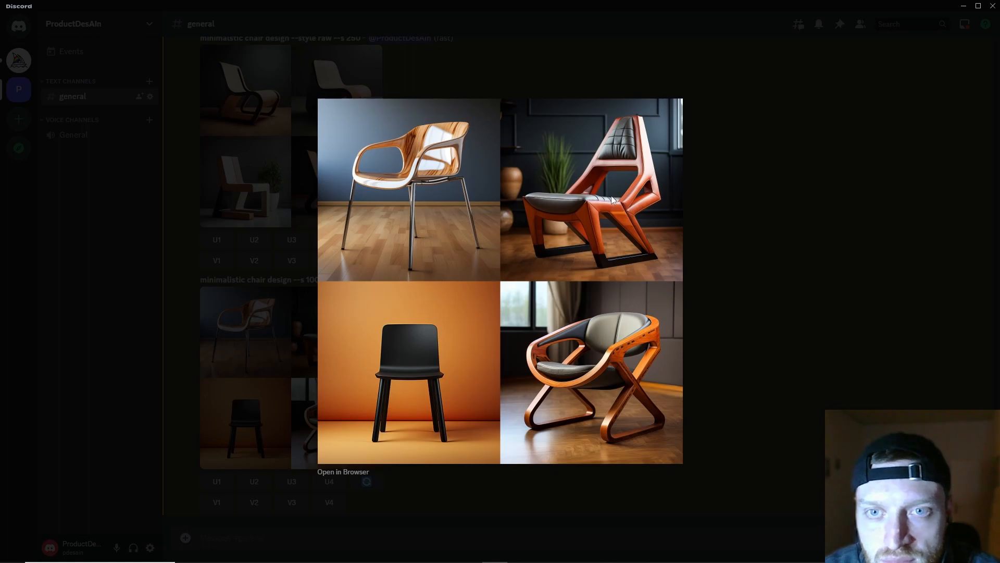
mouse_move(616, 150)
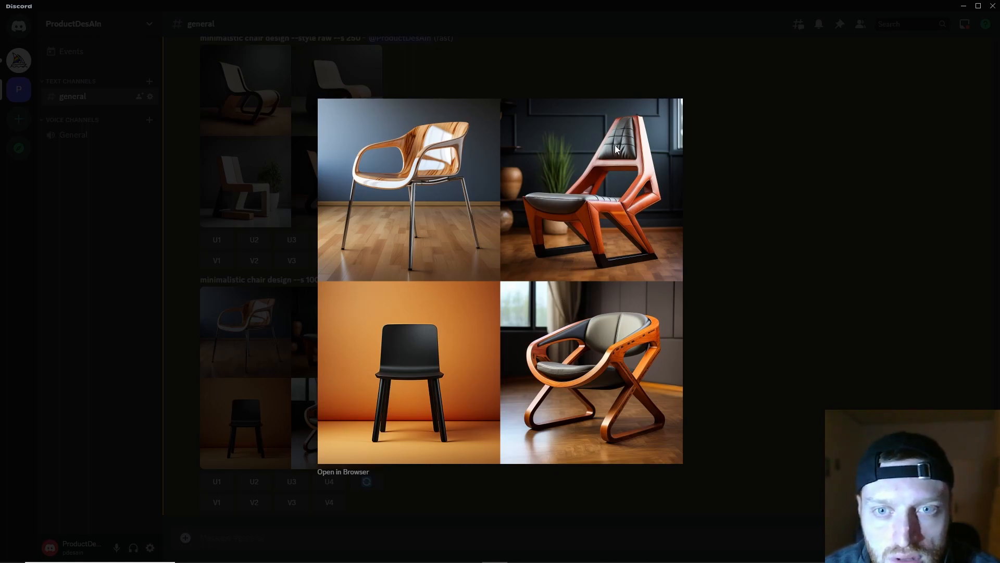
mouse_move(616, 418)
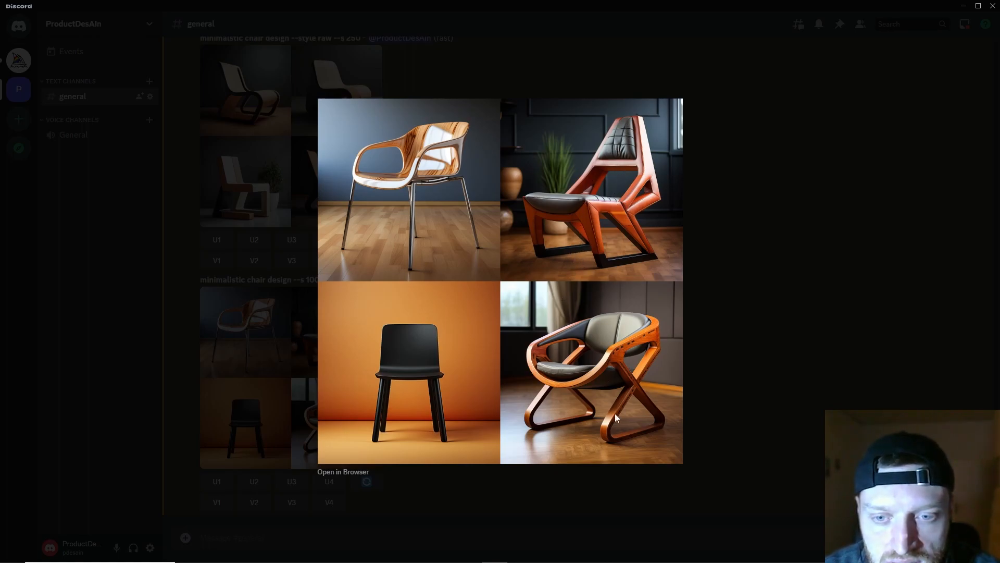
mouse_move(405, 264)
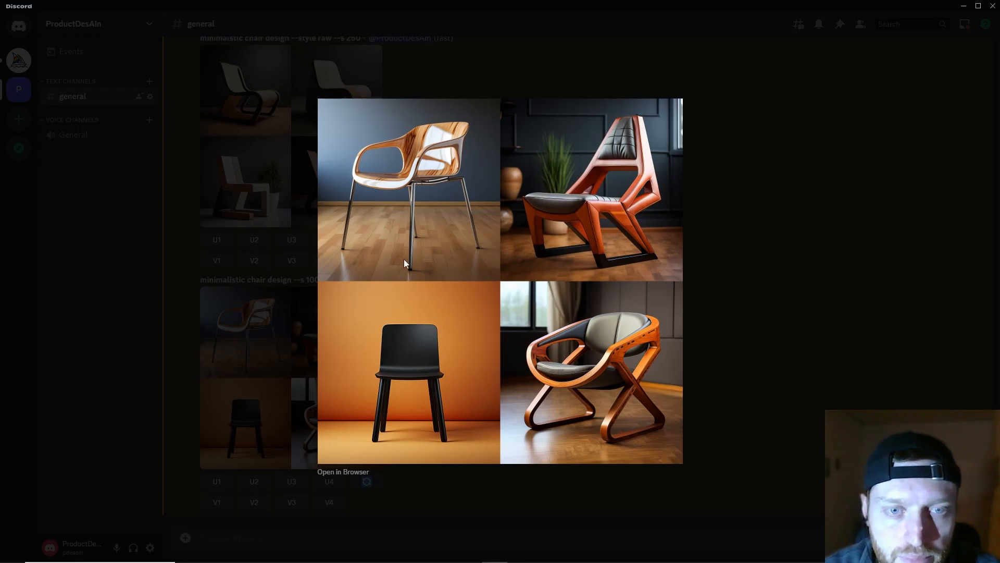
mouse_move(710, 273)
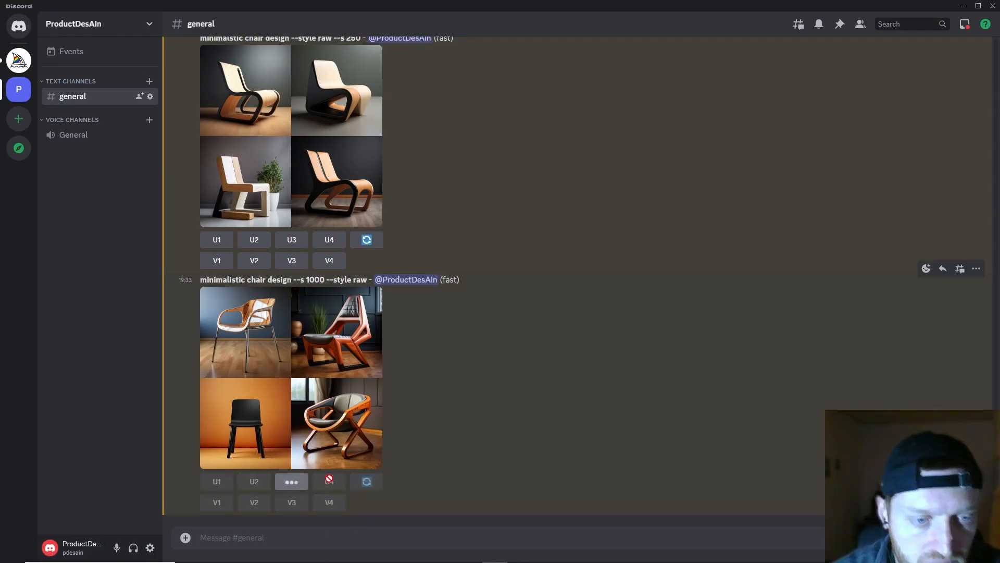
Upscale image #3, the black chair on an orange background, with U3.
left_click(291, 481)
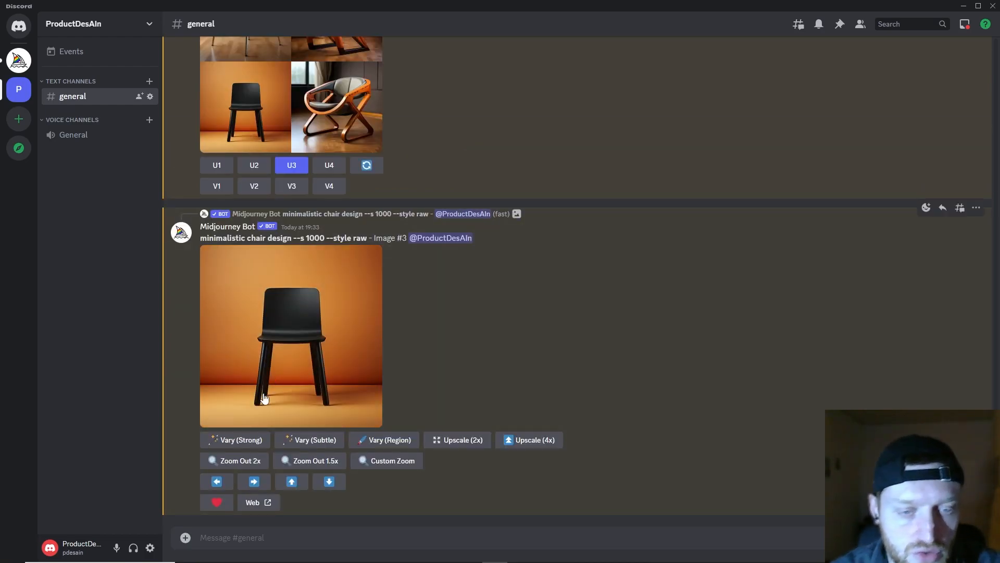
mouse_move(316, 265)
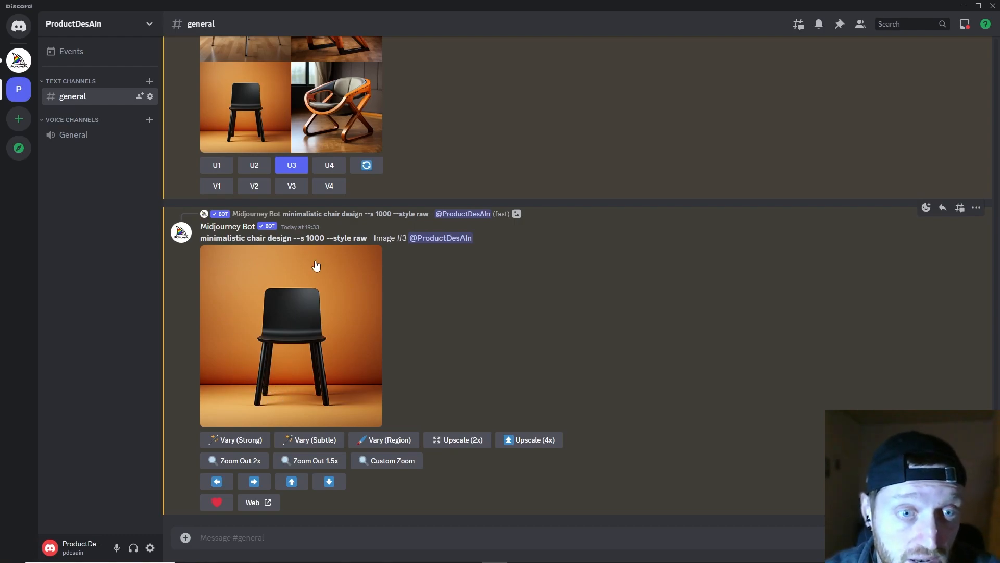
mouse_move(309, 440)
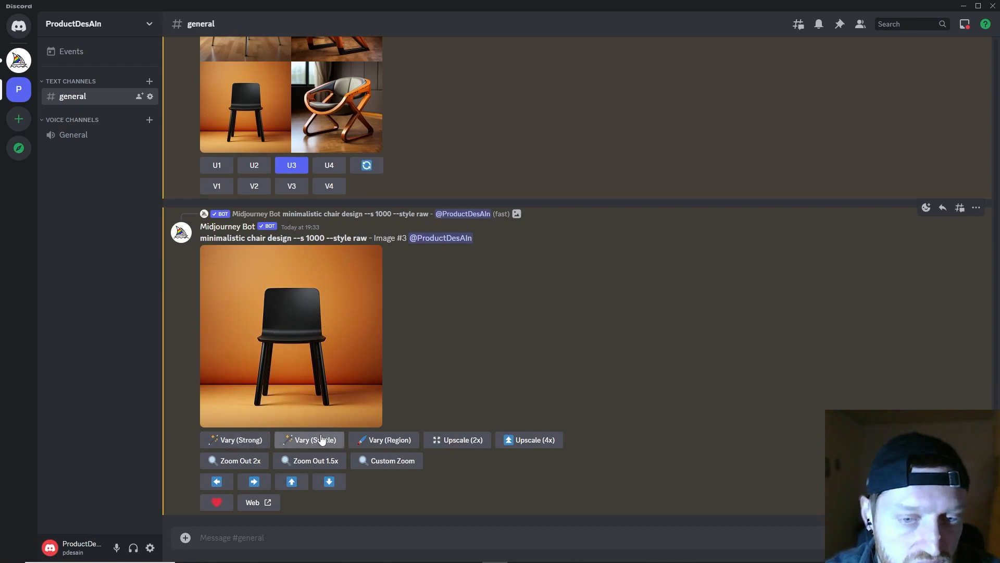
In Vary (Region), mask the black chair's backrest, redoing the selection once.
left_click(383, 439)
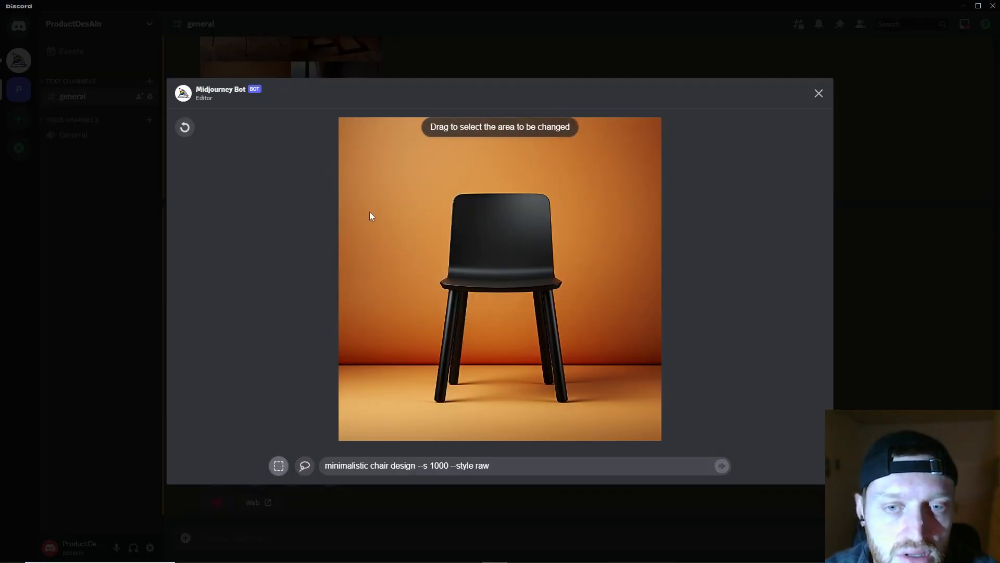
mouse_move(410, 314)
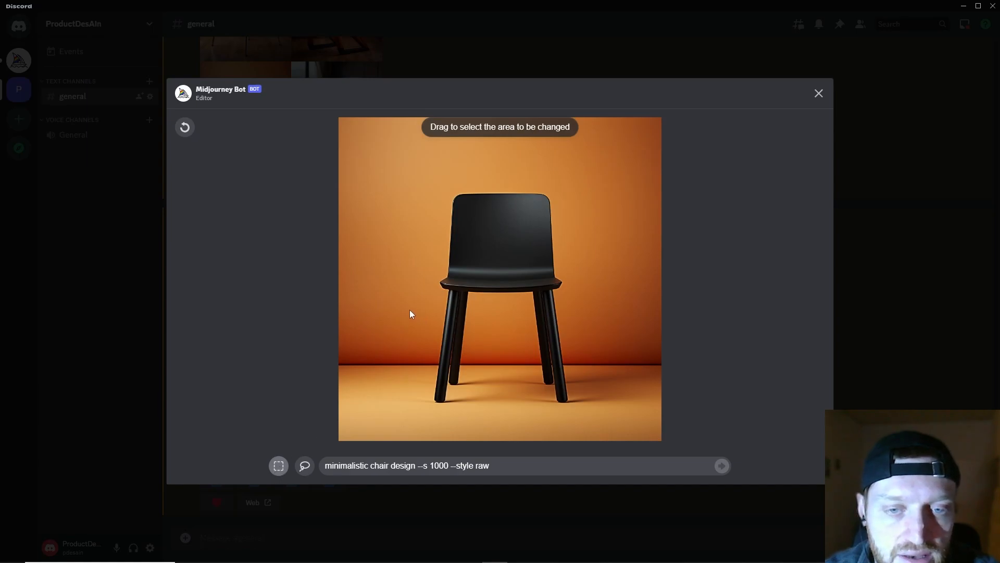
left_click_drag(409, 309, 588, 418)
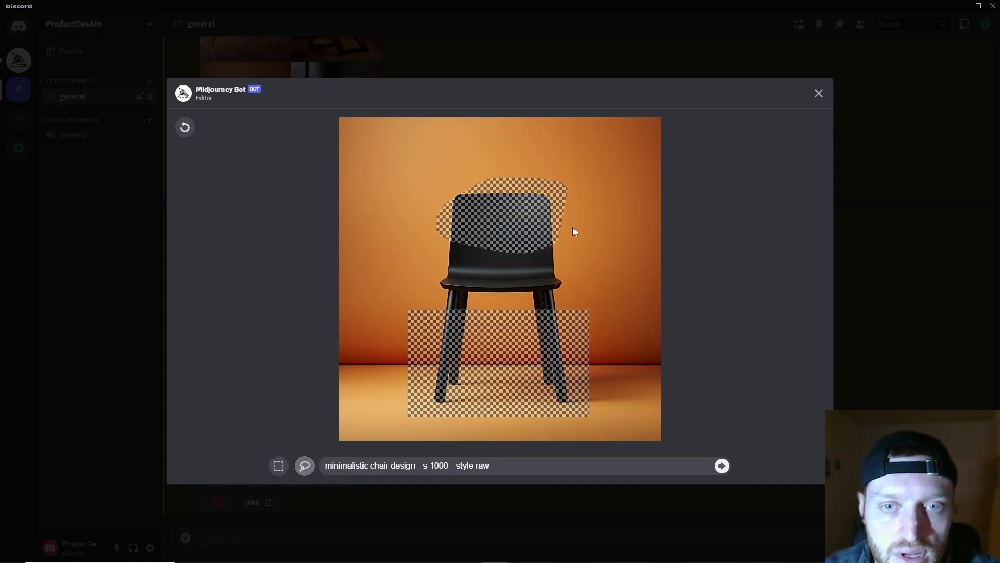
left_click(186, 127)
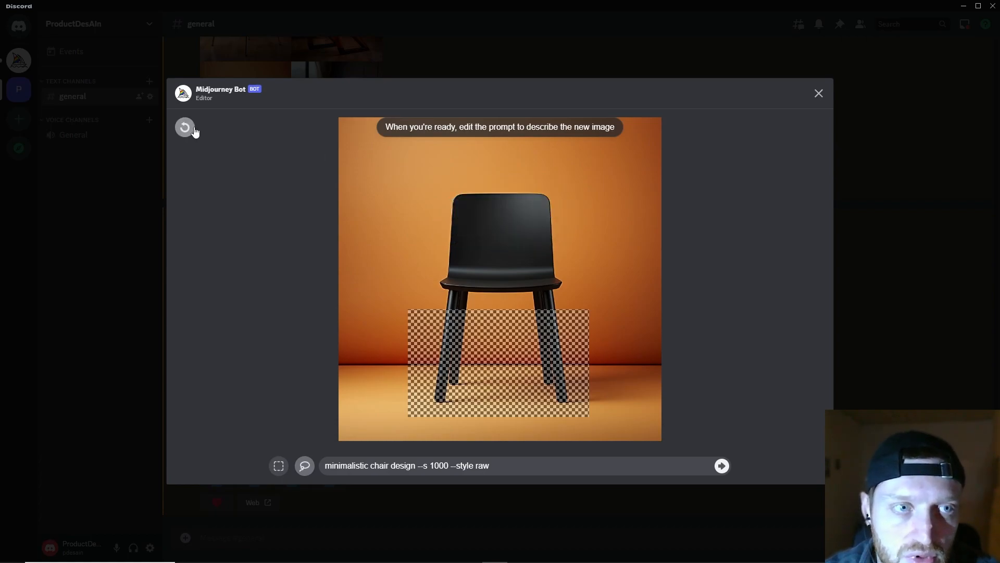
left_click(721, 465)
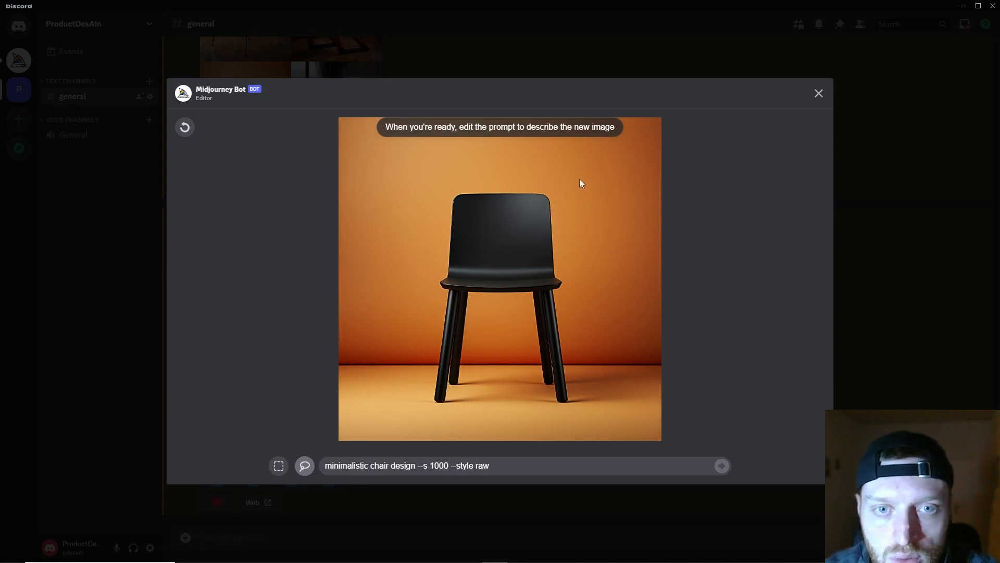
left_click_drag(421, 204, 571, 248)
type(", ")
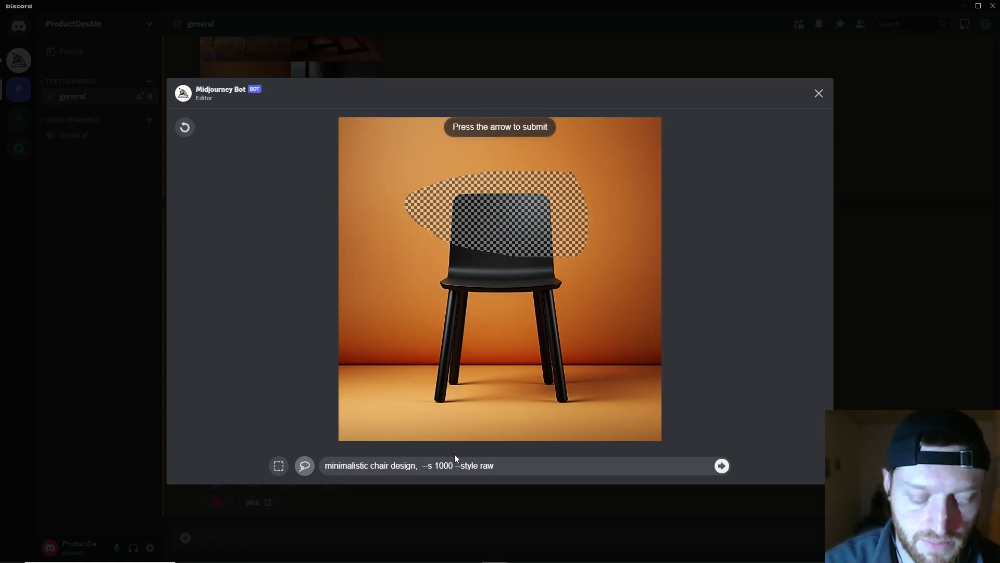
Add 'comfortable cushion' to the prompt and submit the region variation.
type("comfortable cushion")
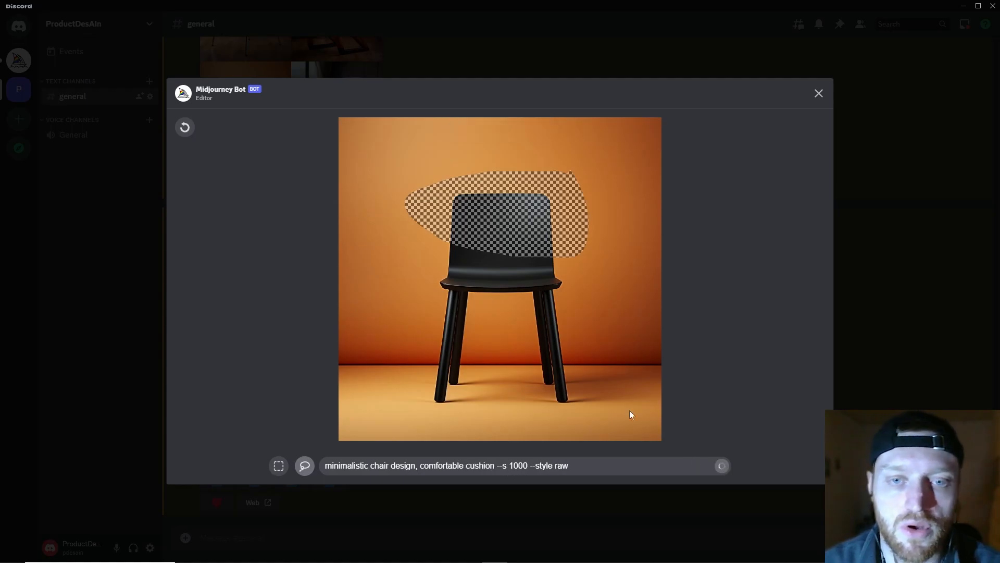
left_click(819, 93)
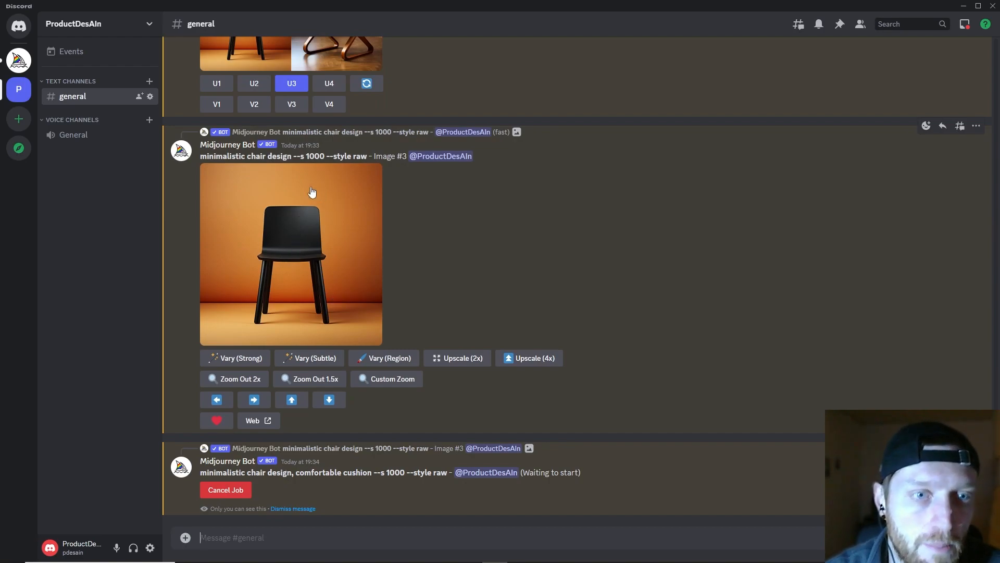
mouse_move(294, 203)
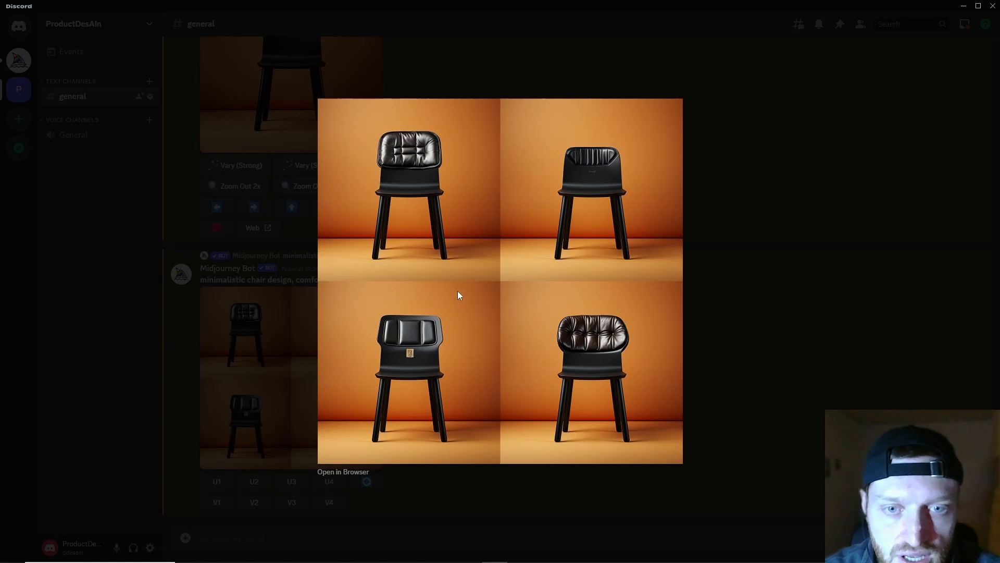
mouse_move(447, 143)
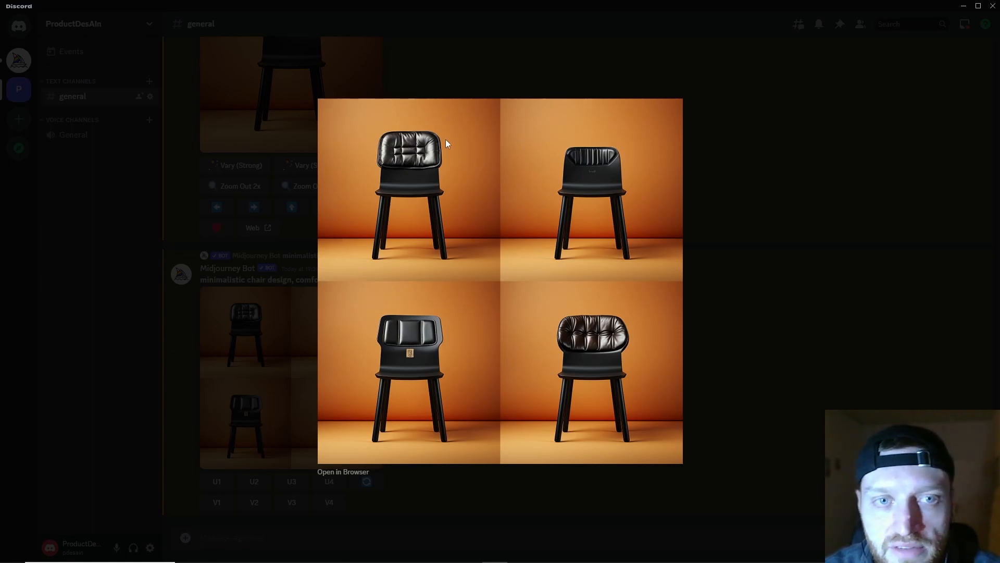
mouse_move(416, 311)
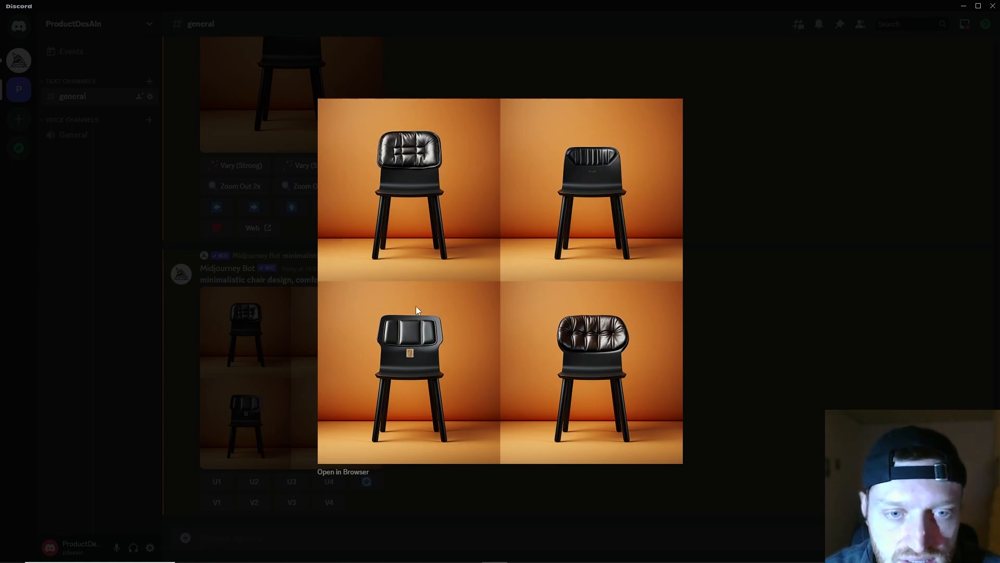
mouse_move(568, 159)
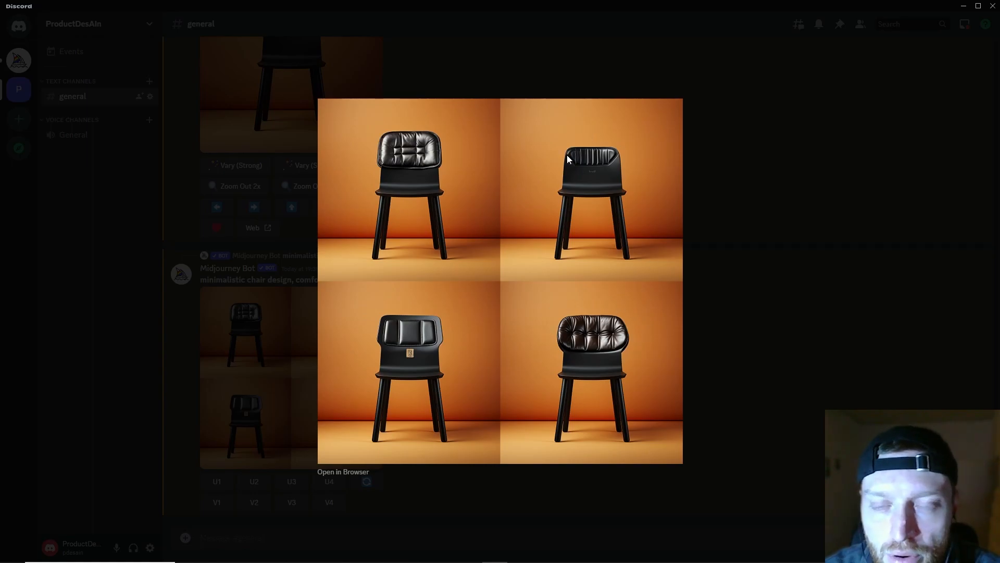
mouse_move(491, 162)
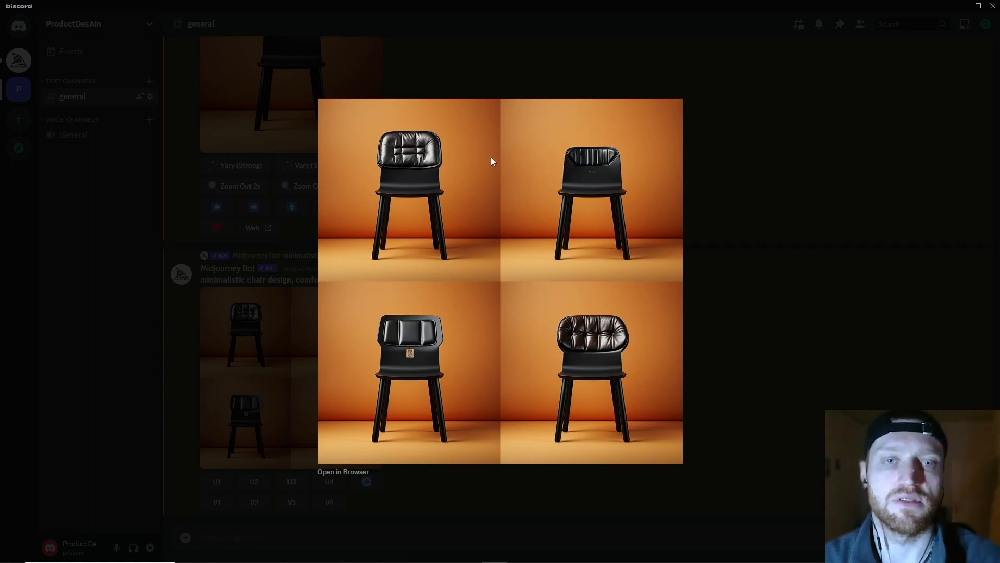
mouse_move(456, 175)
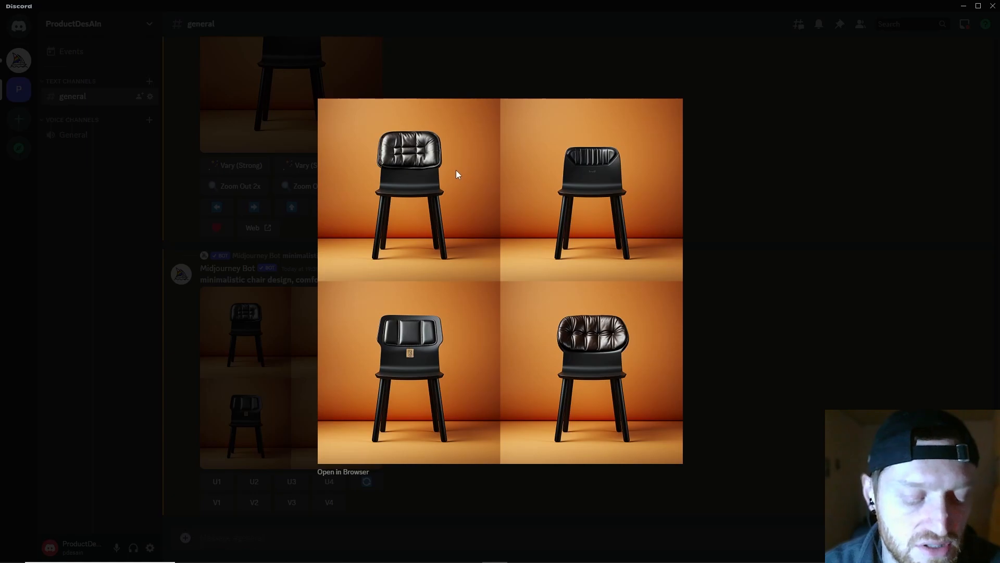
mouse_move(571, 174)
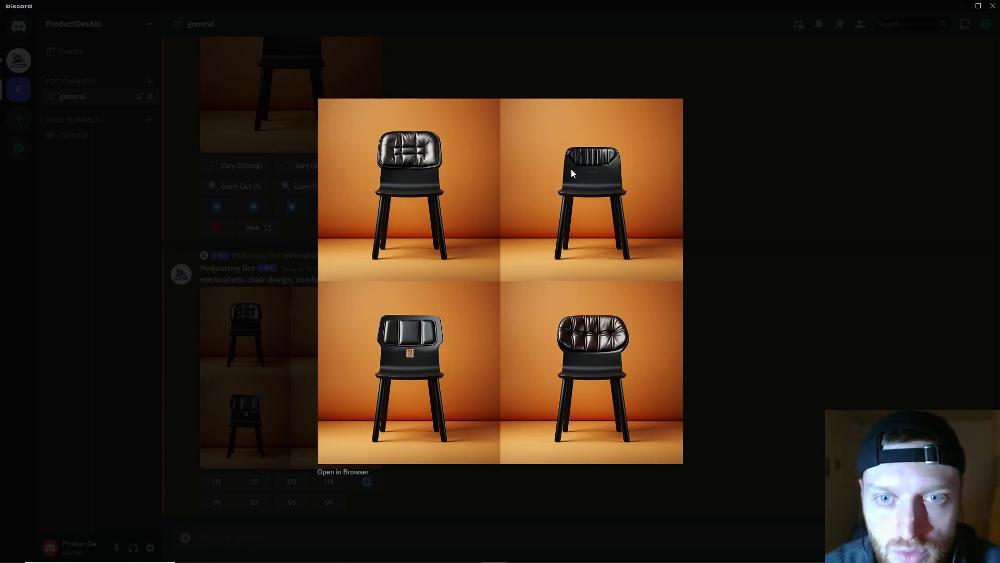
mouse_move(556, 177)
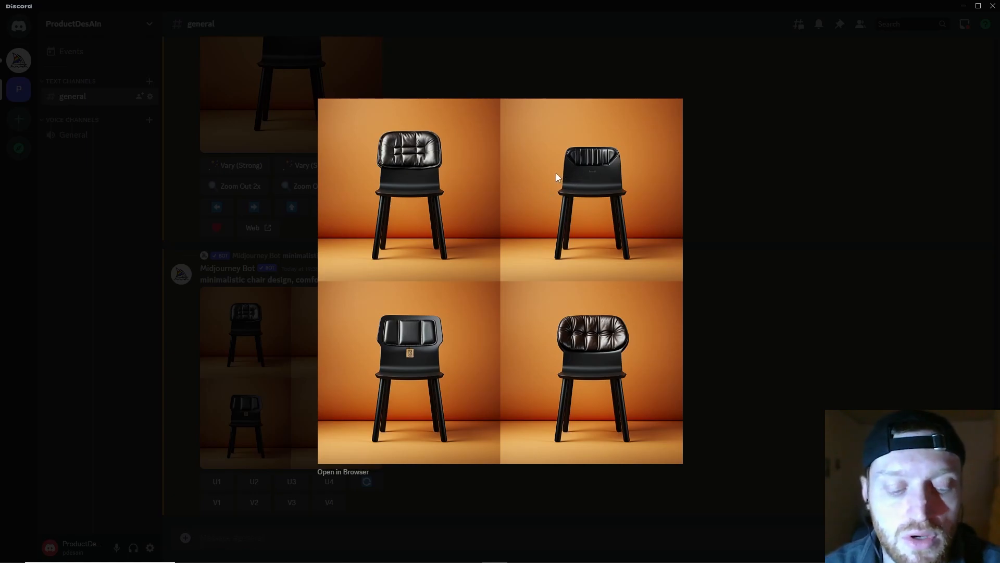
mouse_move(577, 211)
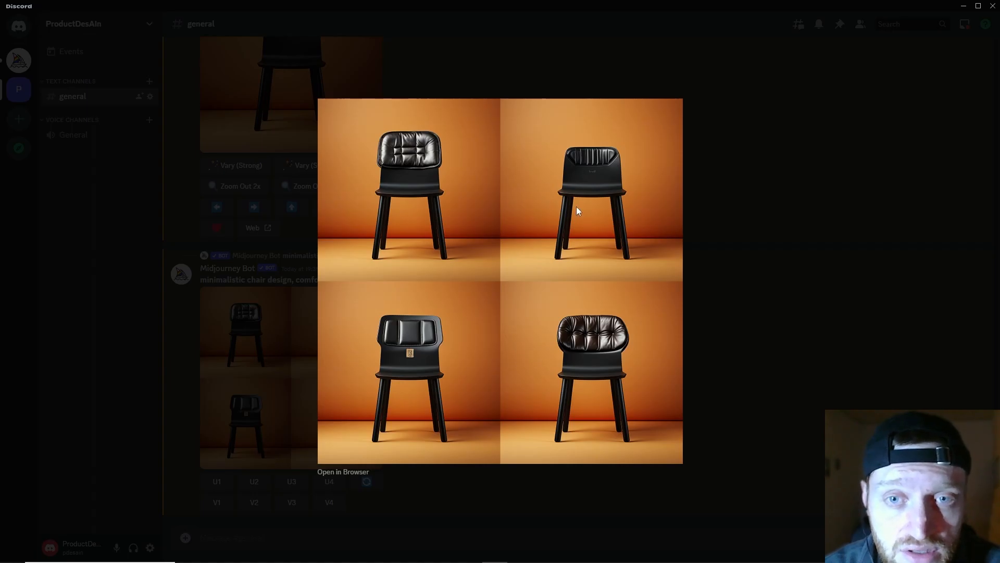
mouse_move(706, 257)
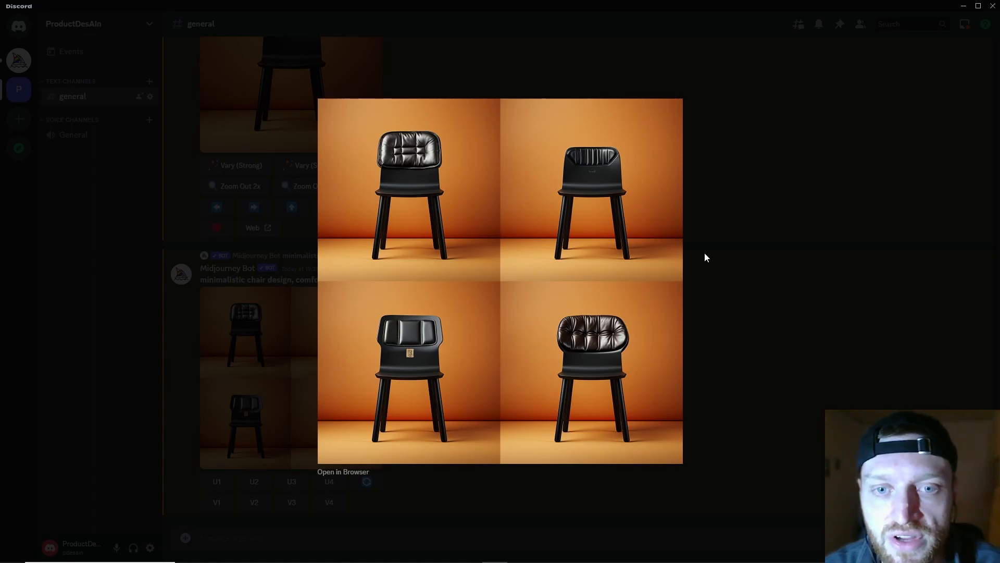
Close the enlarged cushioned chair variations and return to #general messages.
left_click(705, 258)
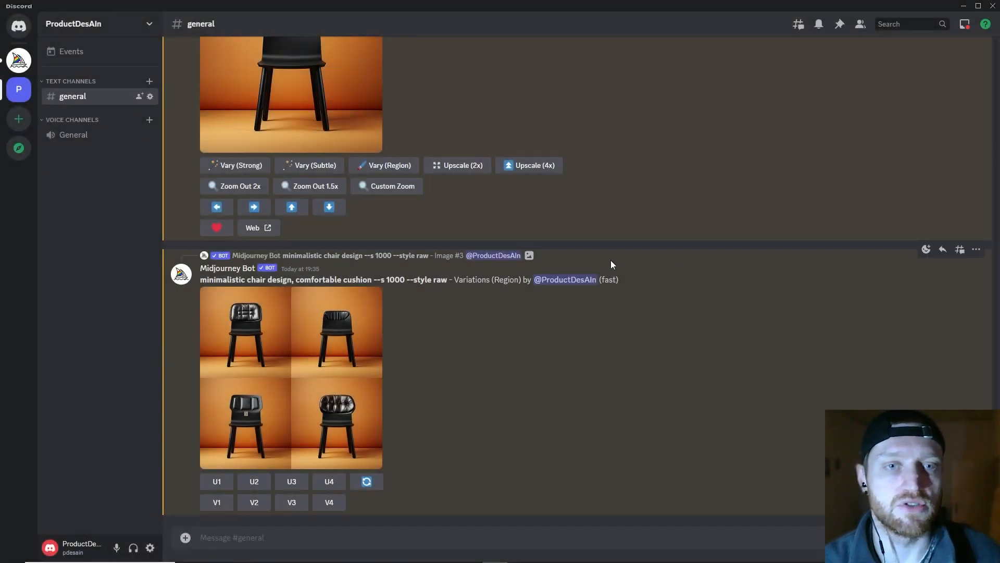
Preview the upscaled black chair image enlarged, then close it.
scroll("down", 3)
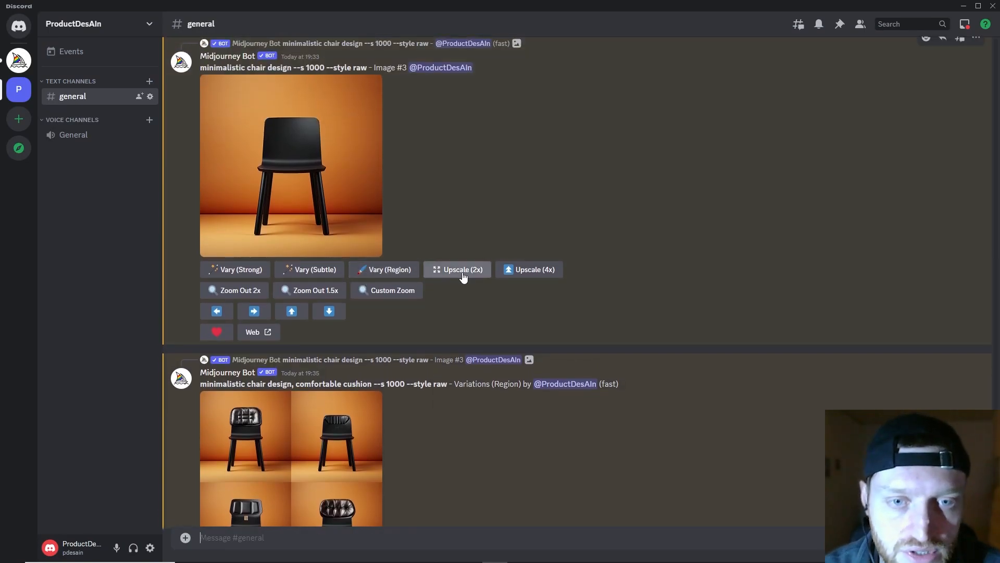
mouse_move(300, 161)
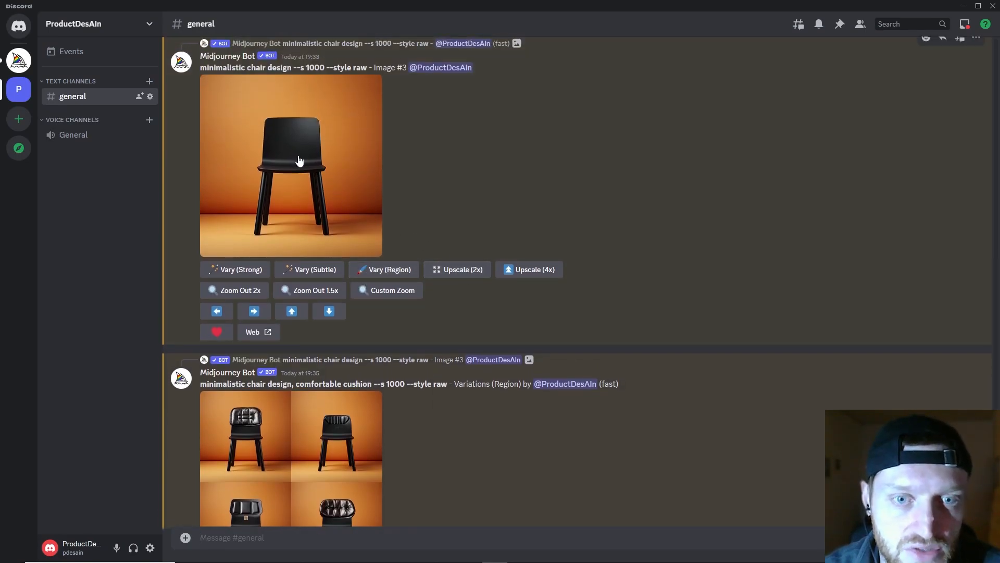
left_click(300, 159)
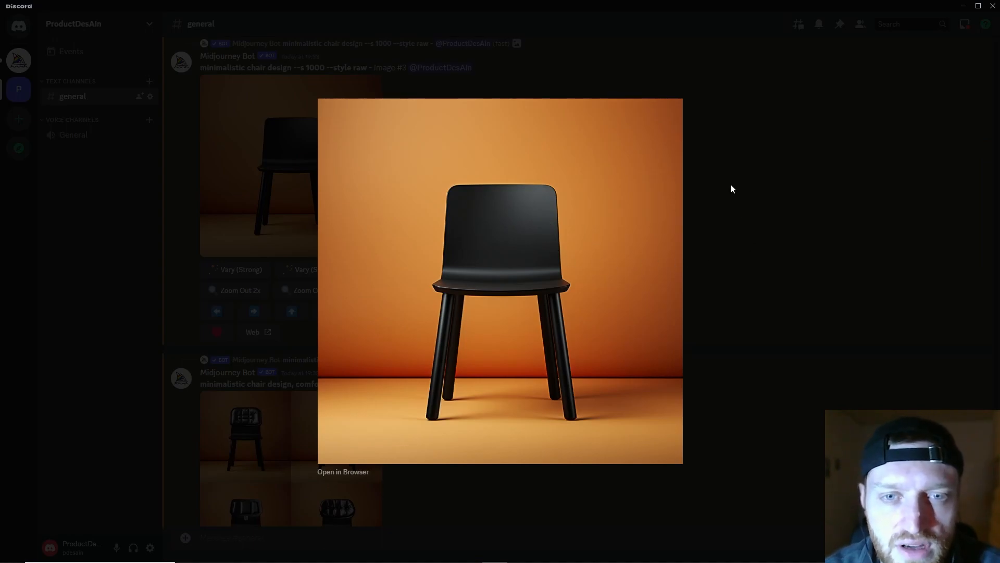
left_click(731, 189)
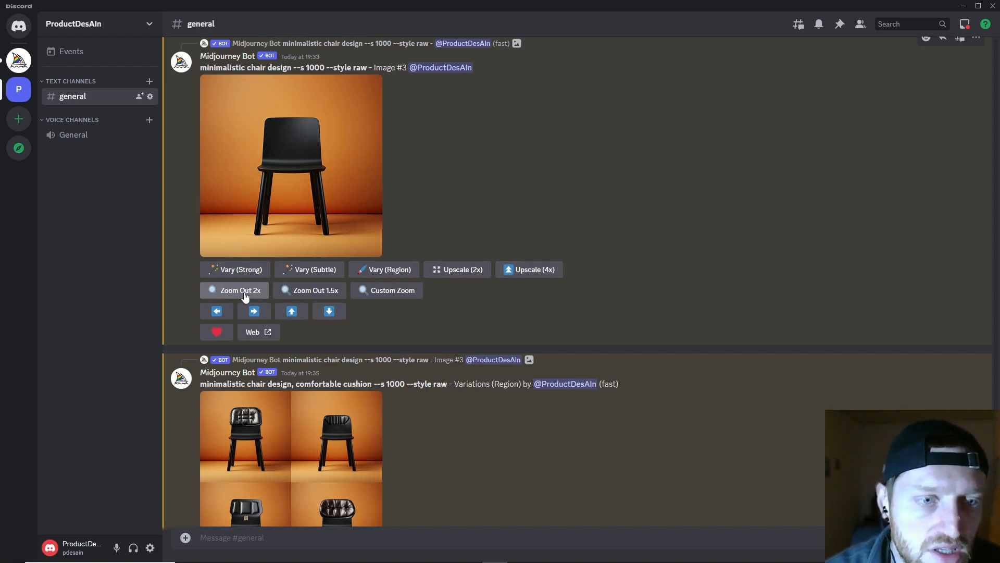
Run Zoom Out 2x on the chair and enlarge the four wider room scenes with plants.
left_click(234, 290)
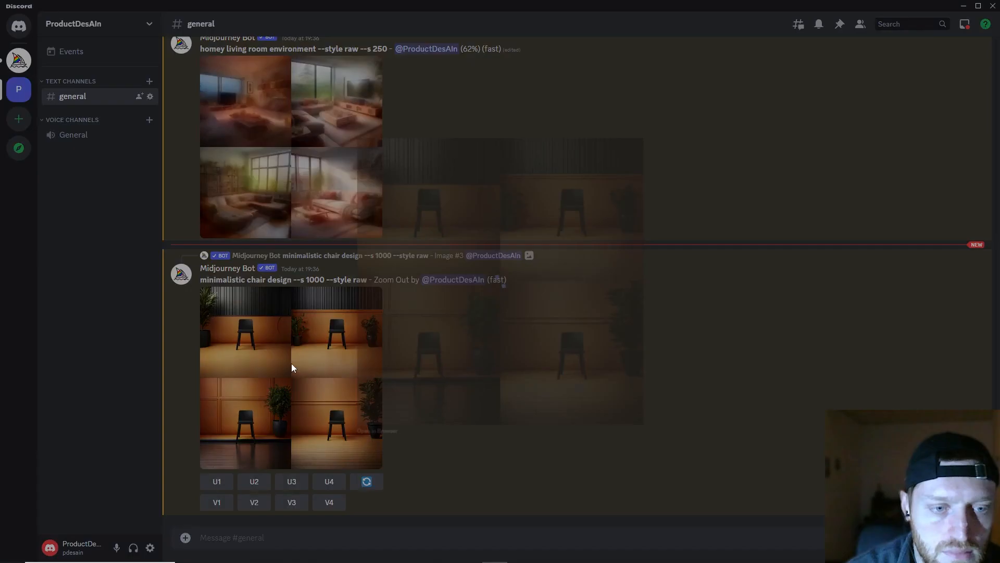
left_click(291, 376)
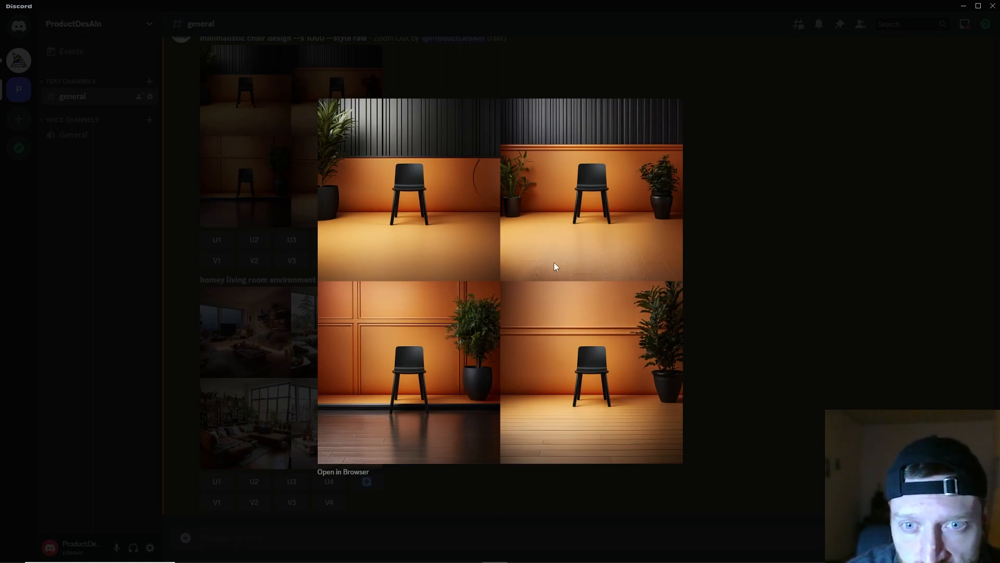
mouse_move(362, 434)
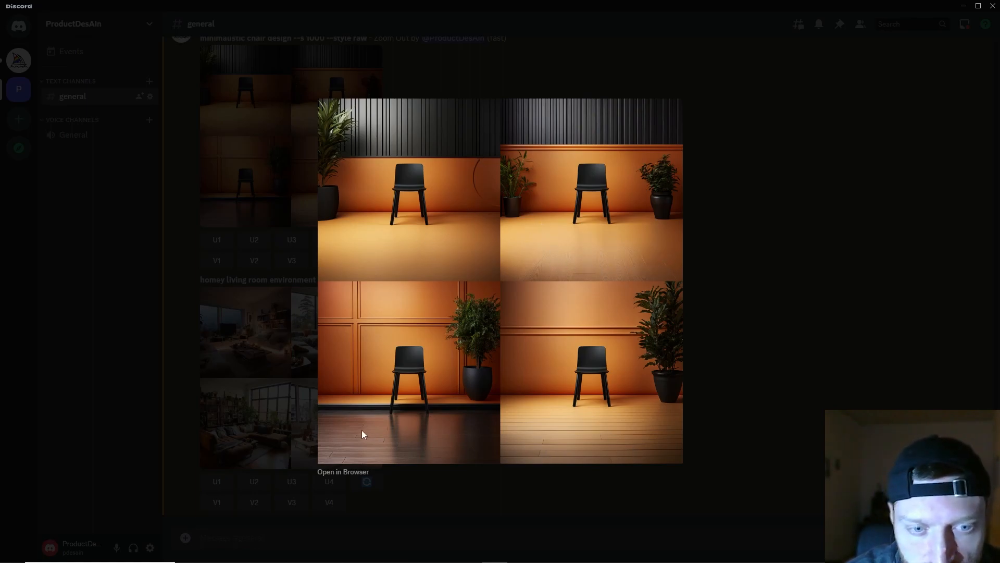
mouse_move(402, 400)
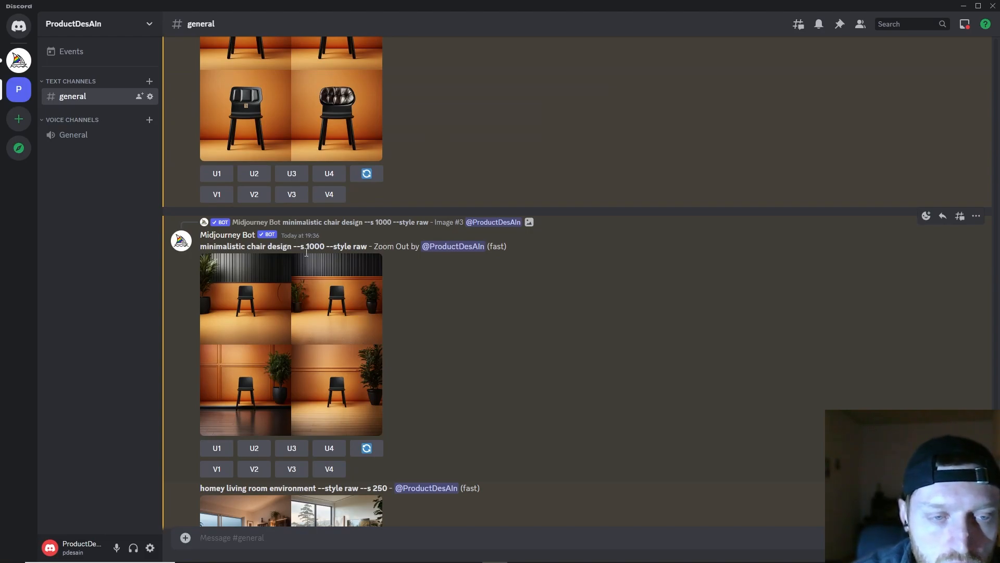
mouse_move(251, 310)
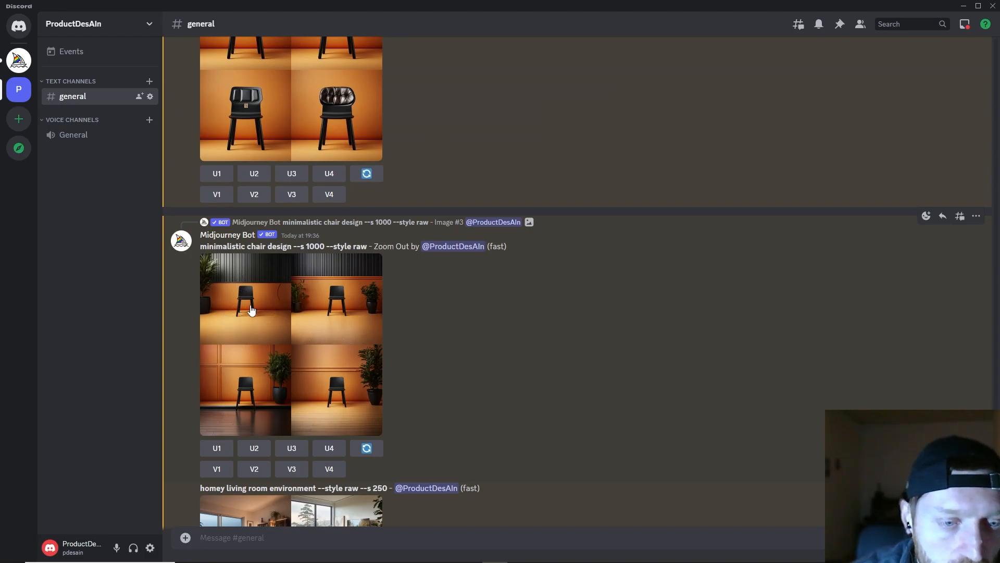
Request Zoom Out 2x on the upscaled homey living room image.
left_click(217, 399)
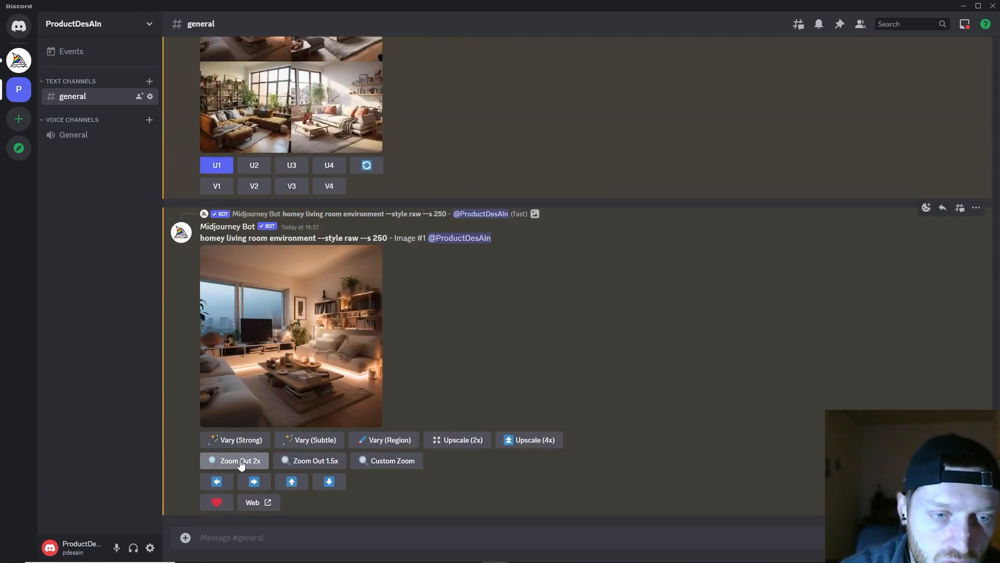
left_click(239, 459)
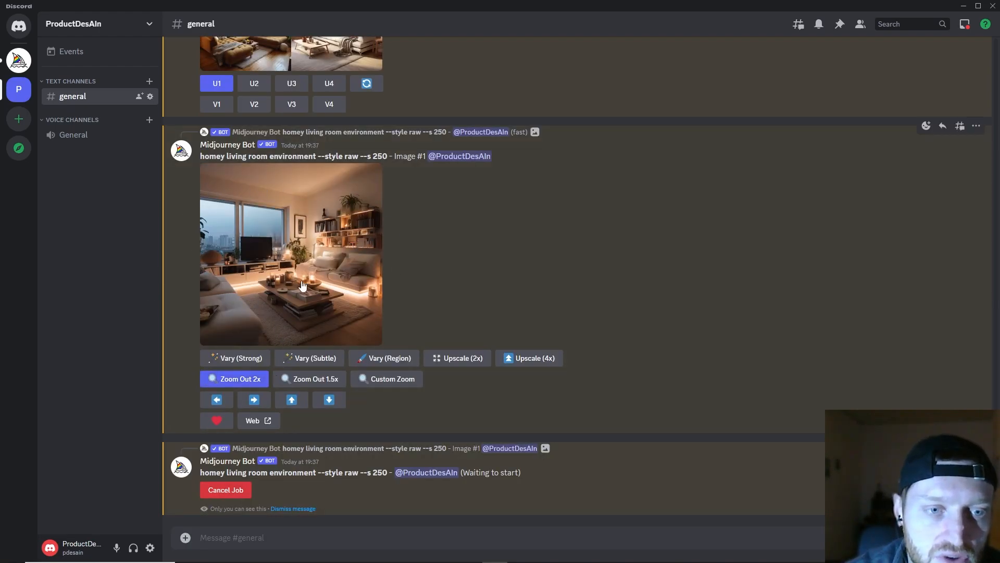
mouse_move(254, 323)
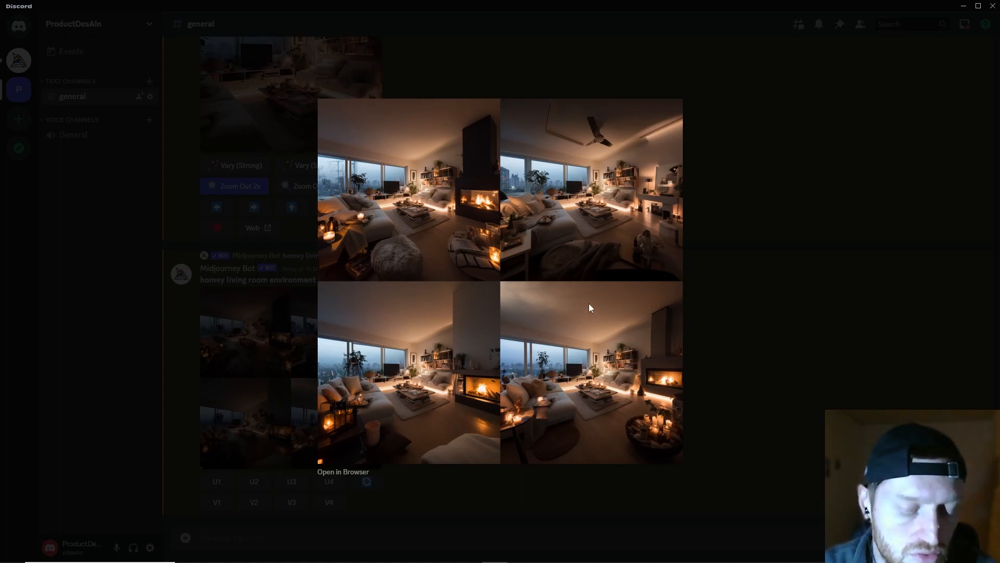
mouse_move(415, 136)
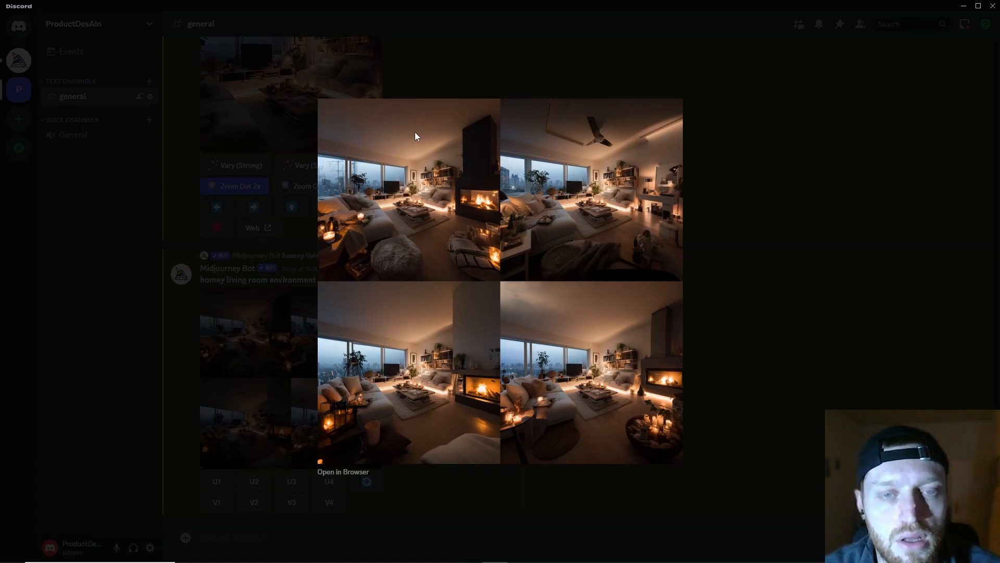
mouse_move(404, 166)
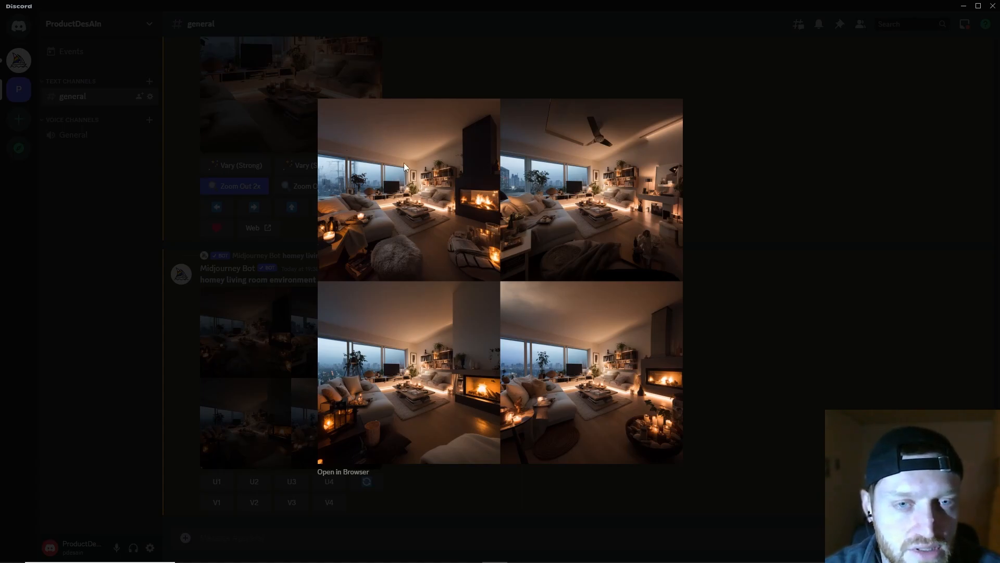
mouse_move(425, 145)
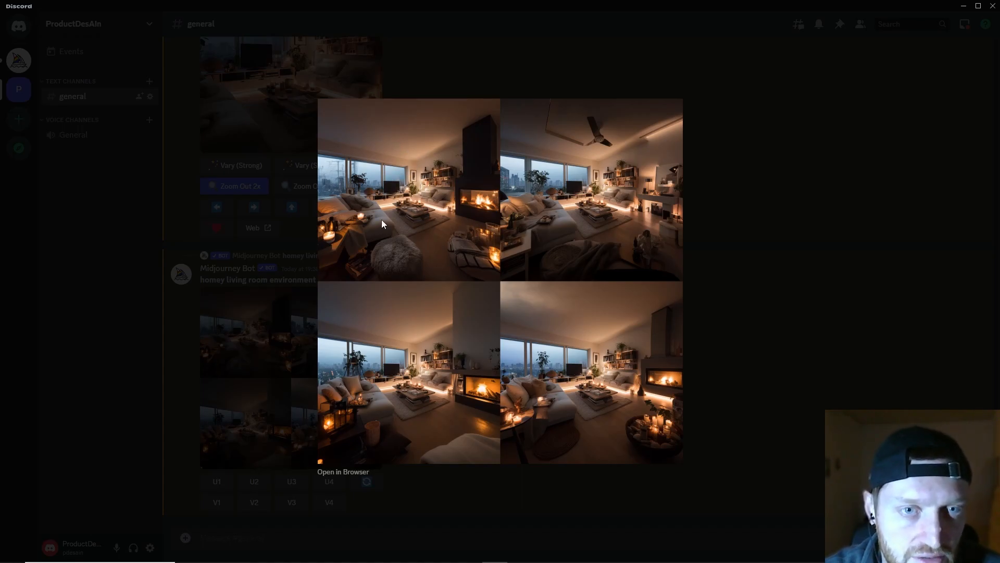
mouse_move(460, 137)
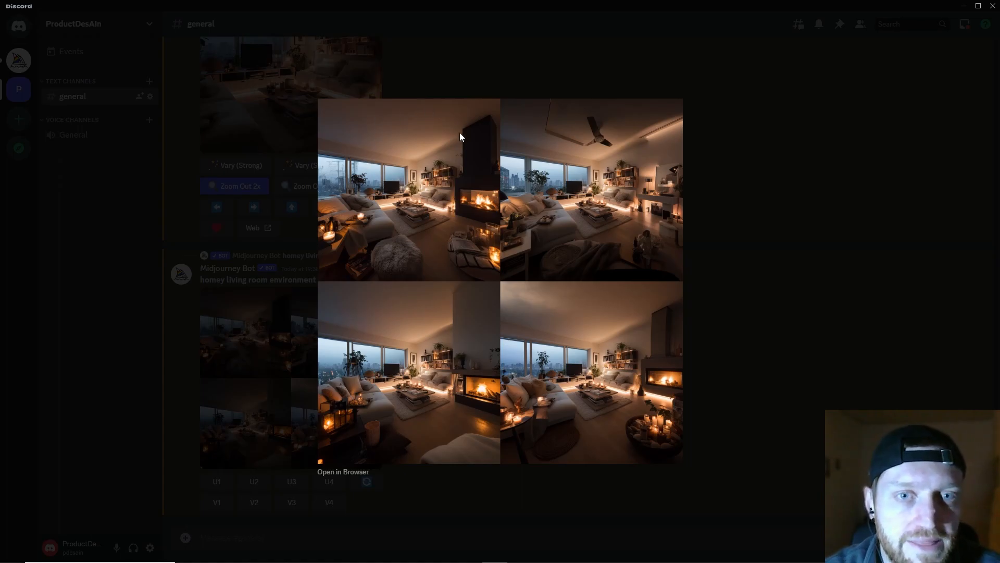
mouse_move(373, 142)
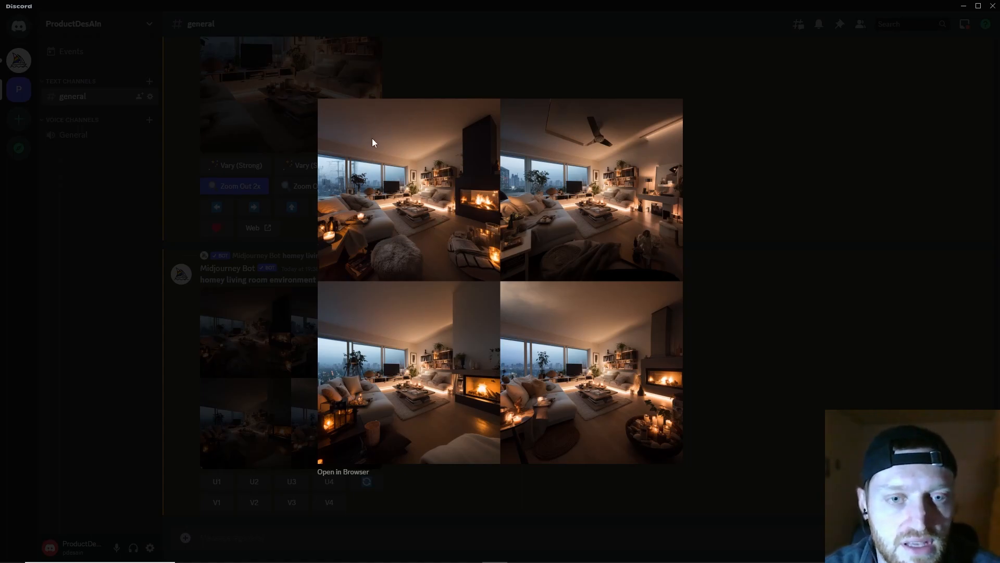
mouse_move(367, 186)
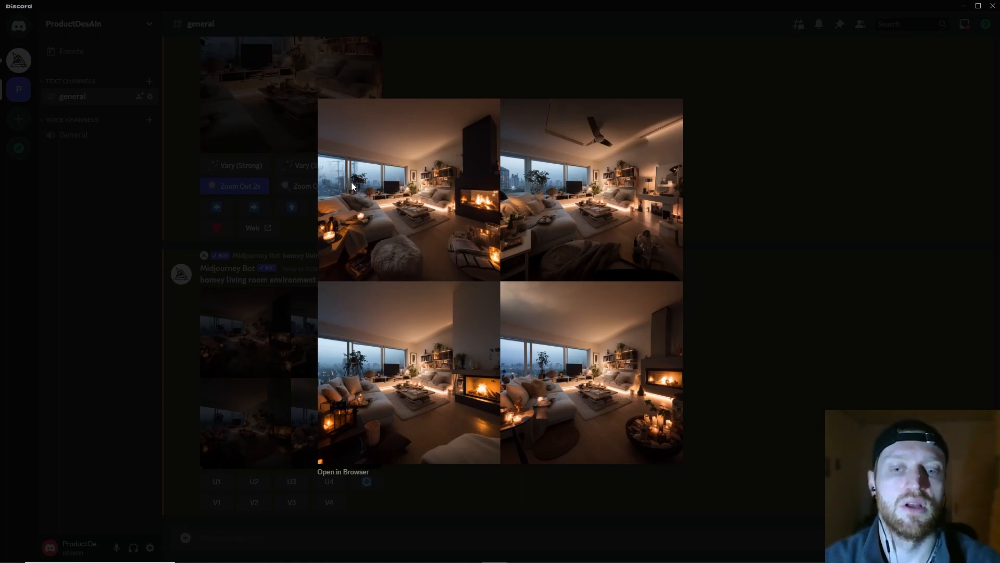
mouse_move(640, 195)
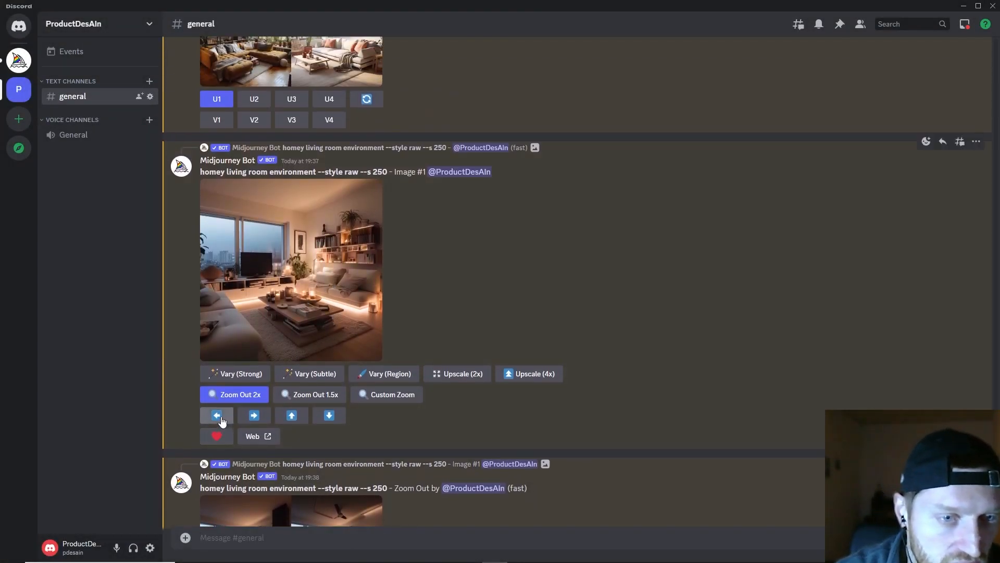
Pan the living room image to the right and scroll down to the rendering results.
scroll("down", 3)
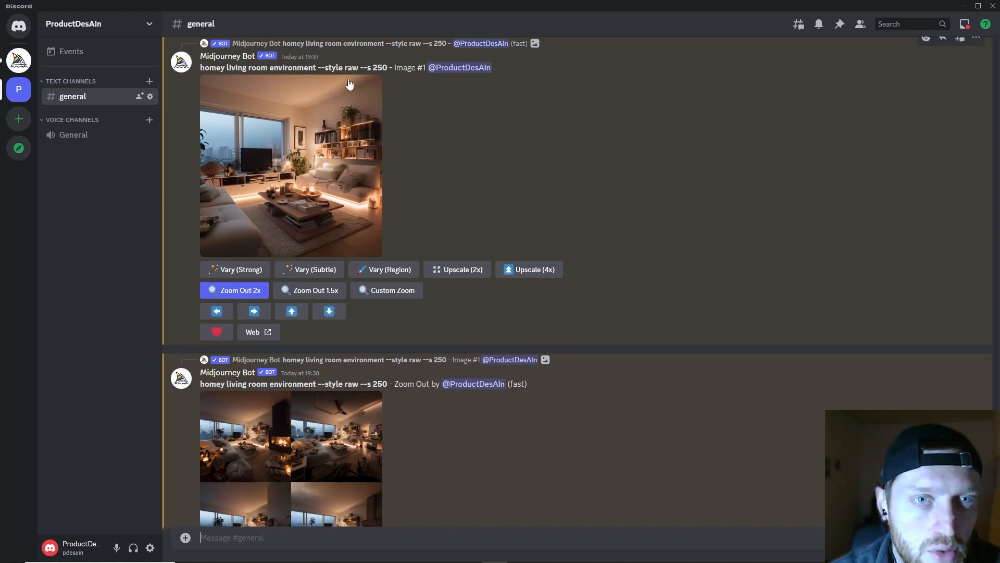
mouse_move(249, 257)
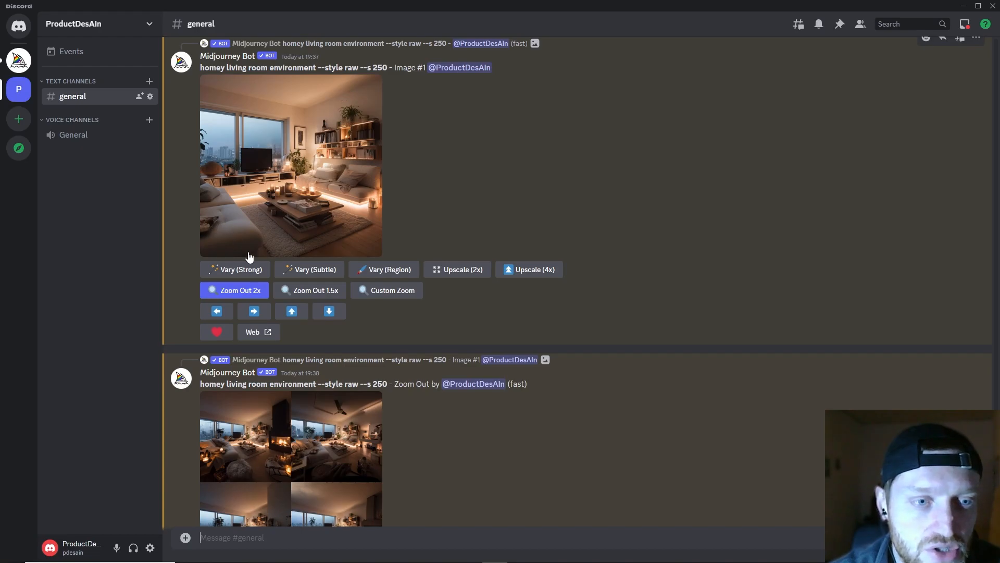
mouse_move(332, 236)
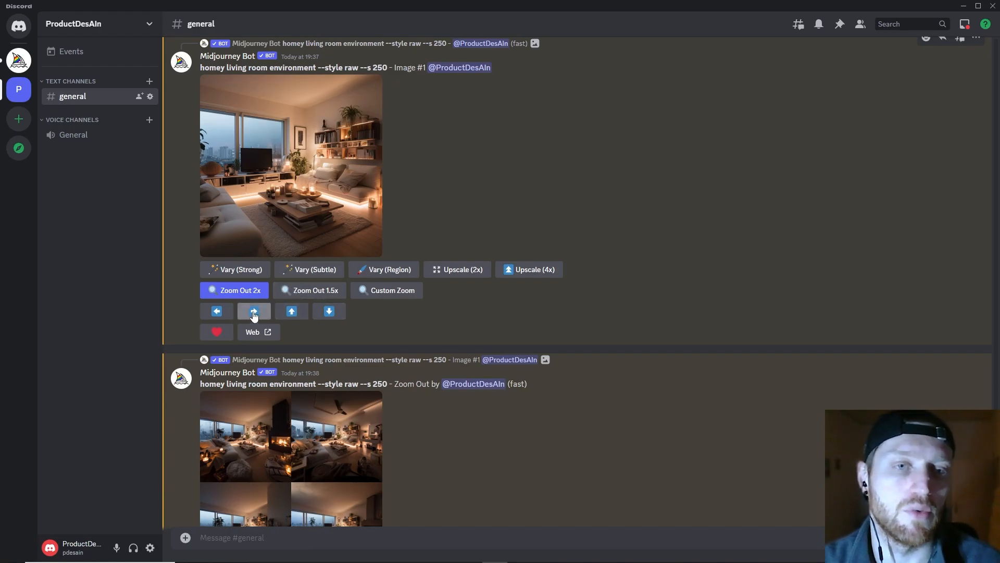
left_click(253, 311)
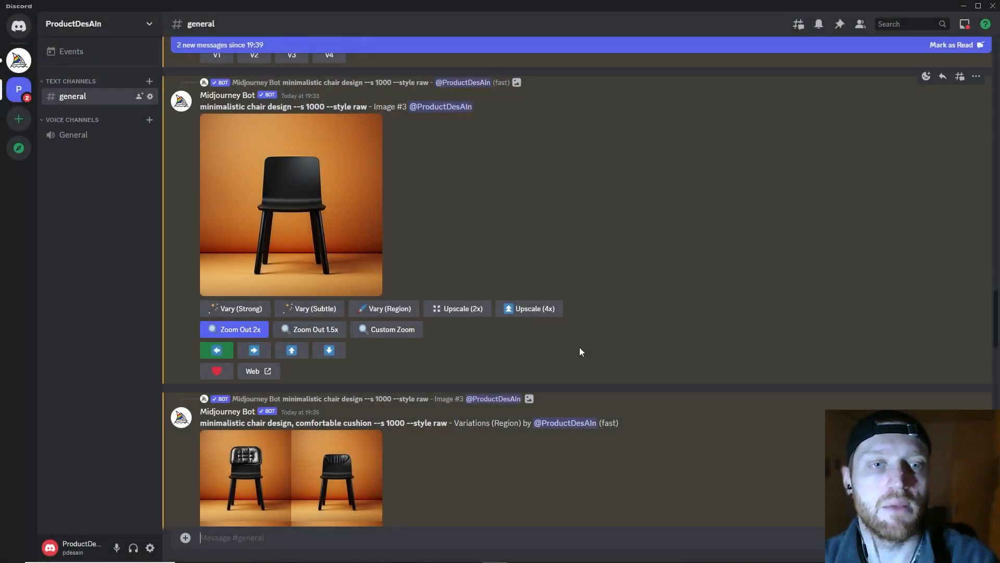
mouse_move(263, 149)
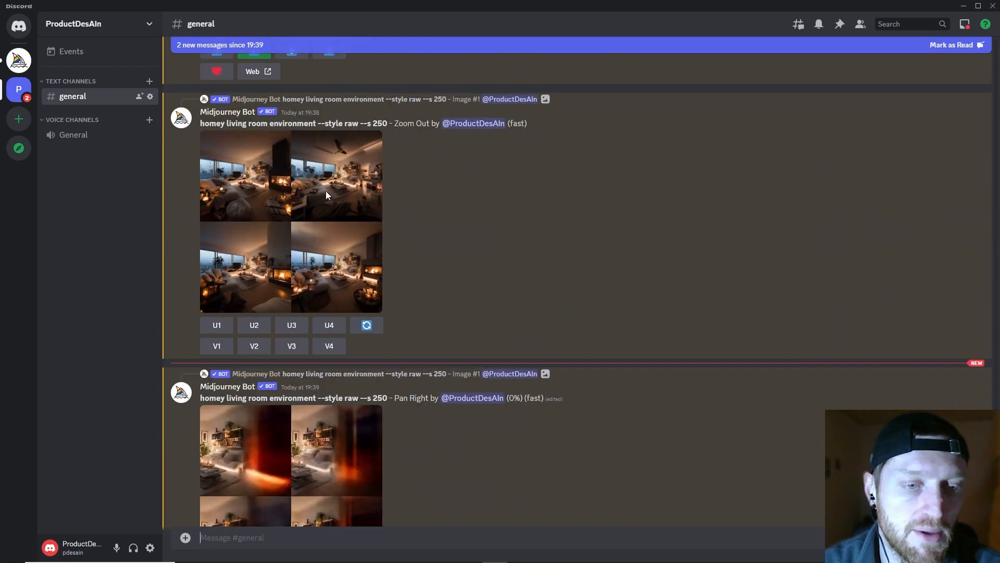
scroll("down", 3)
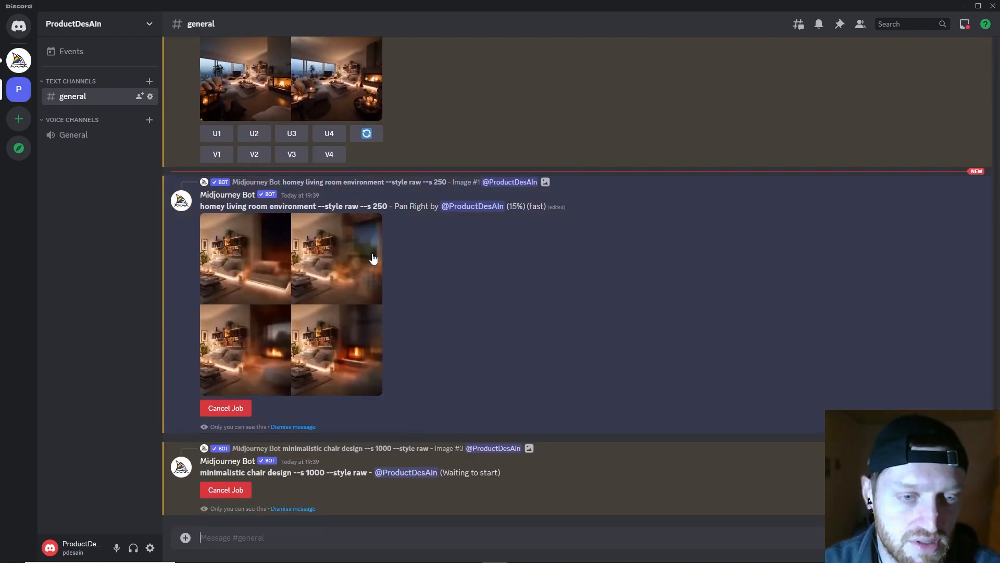
scroll("down", 3)
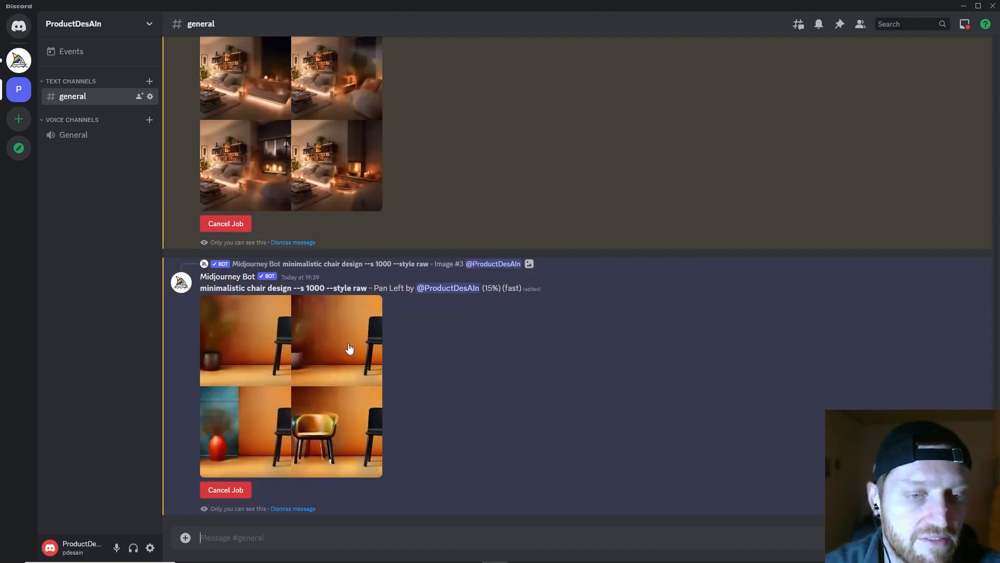
mouse_move(413, 343)
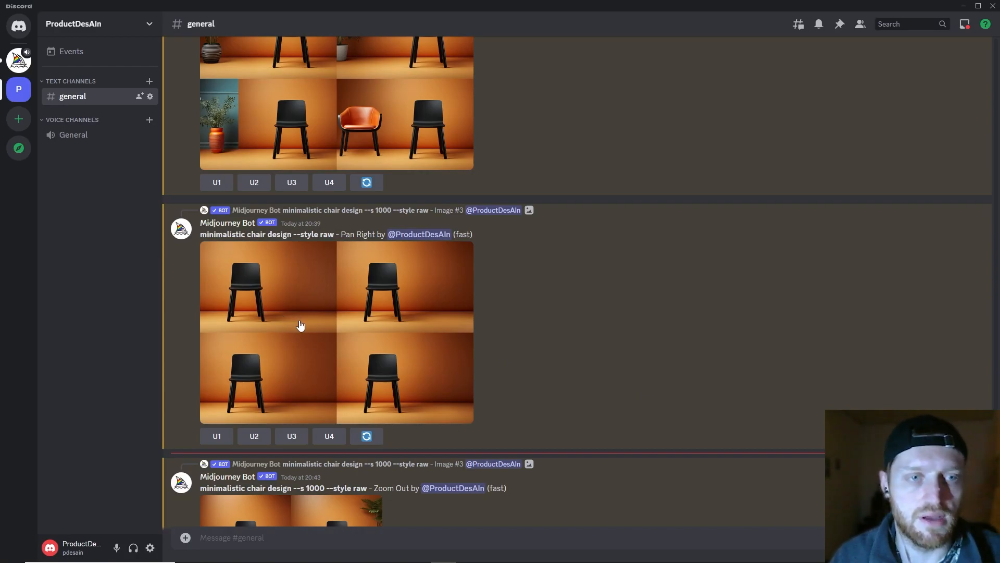
mouse_move(311, 279)
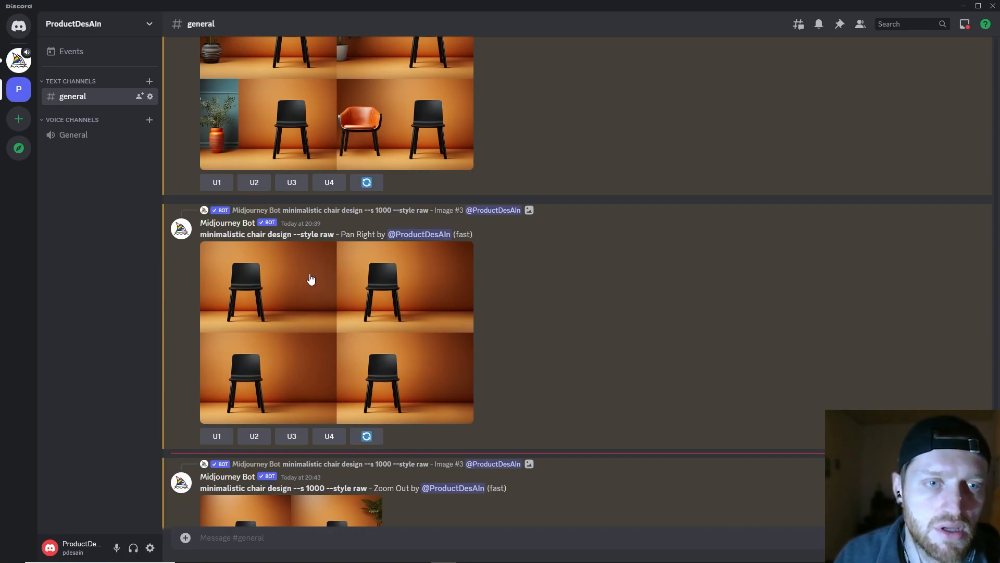
Enlarge the pan-right grid of four black chairs on orange.
left_click(311, 280)
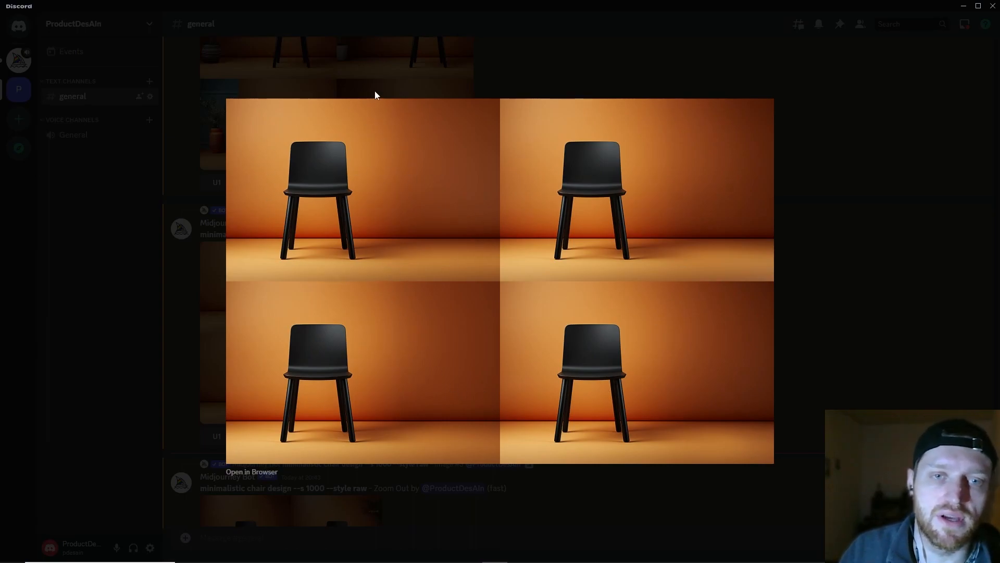
mouse_move(671, 420)
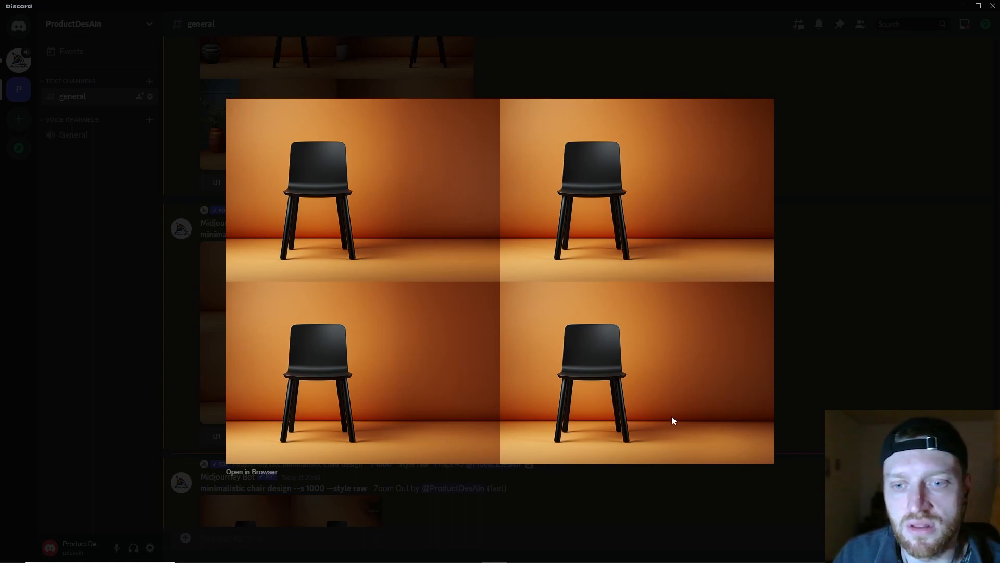
mouse_move(291, 164)
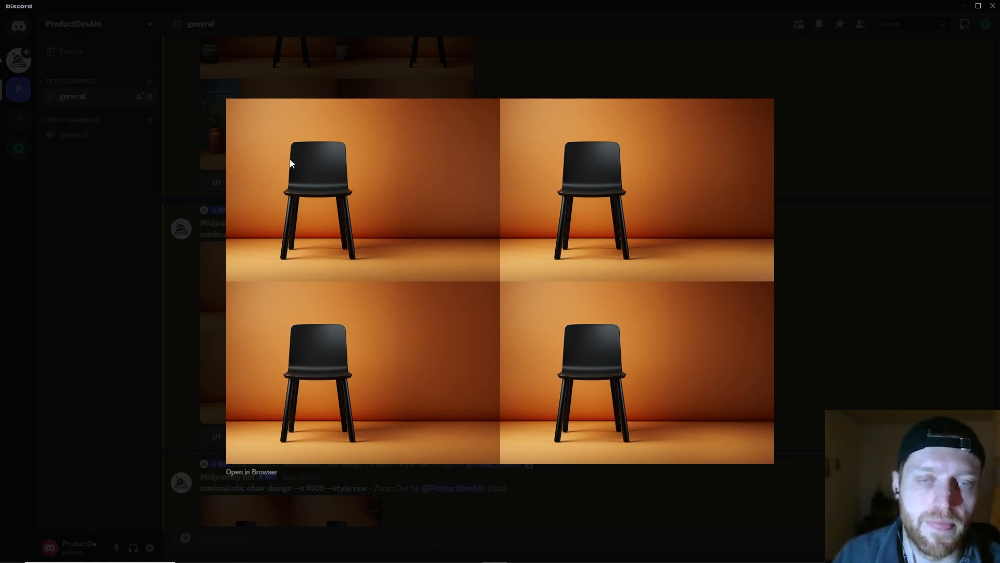
mouse_move(261, 153)
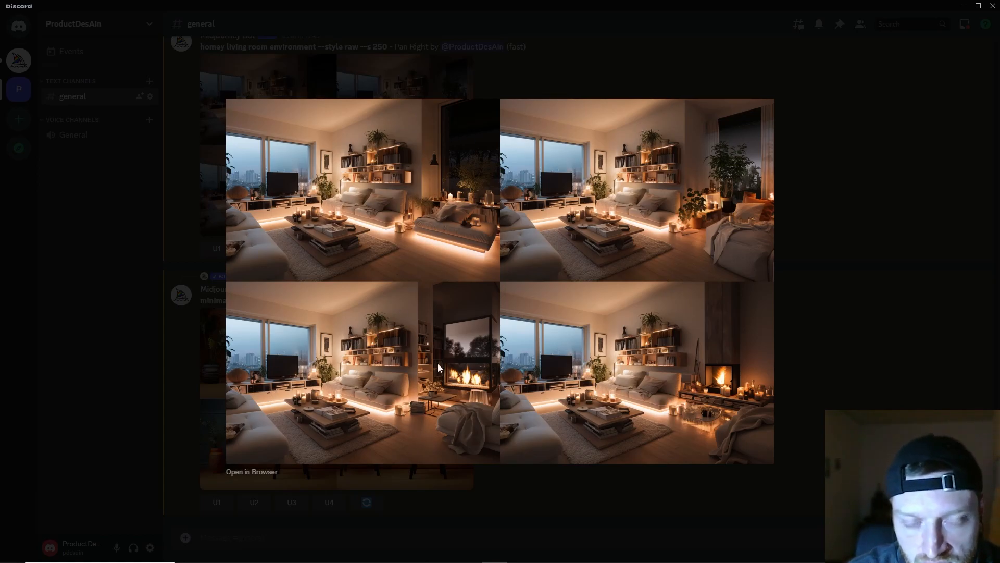
mouse_move(731, 147)
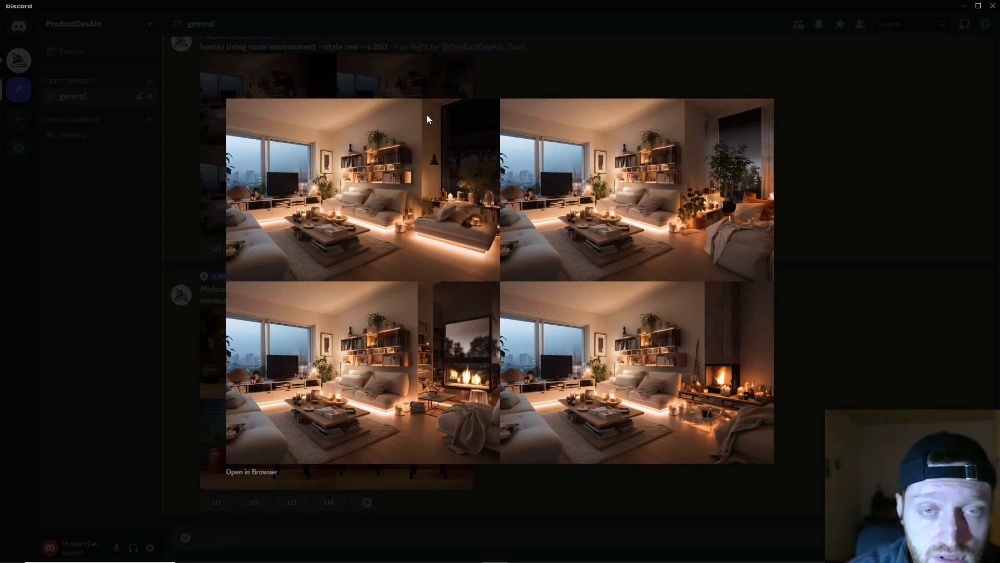
mouse_move(464, 126)
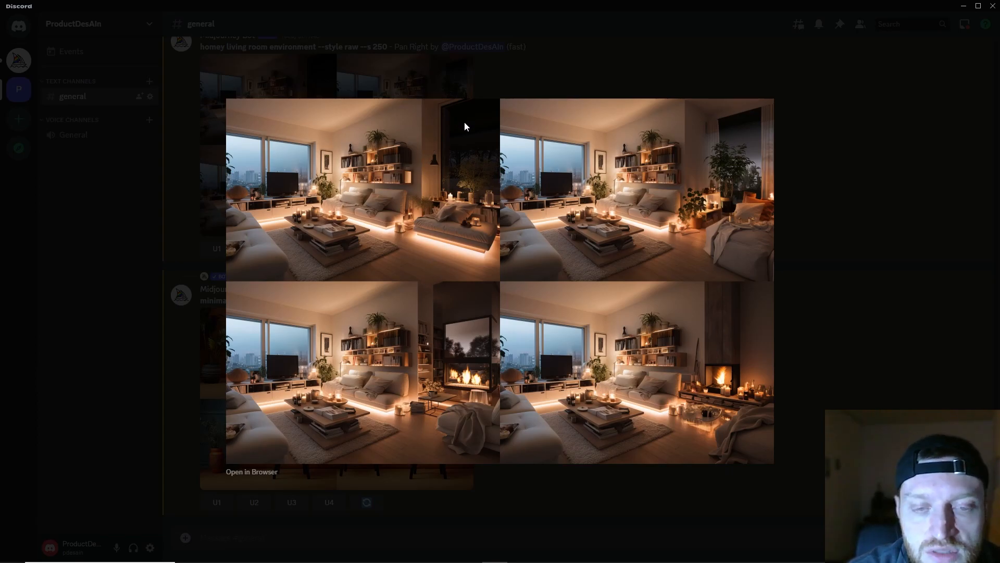
mouse_move(468, 294)
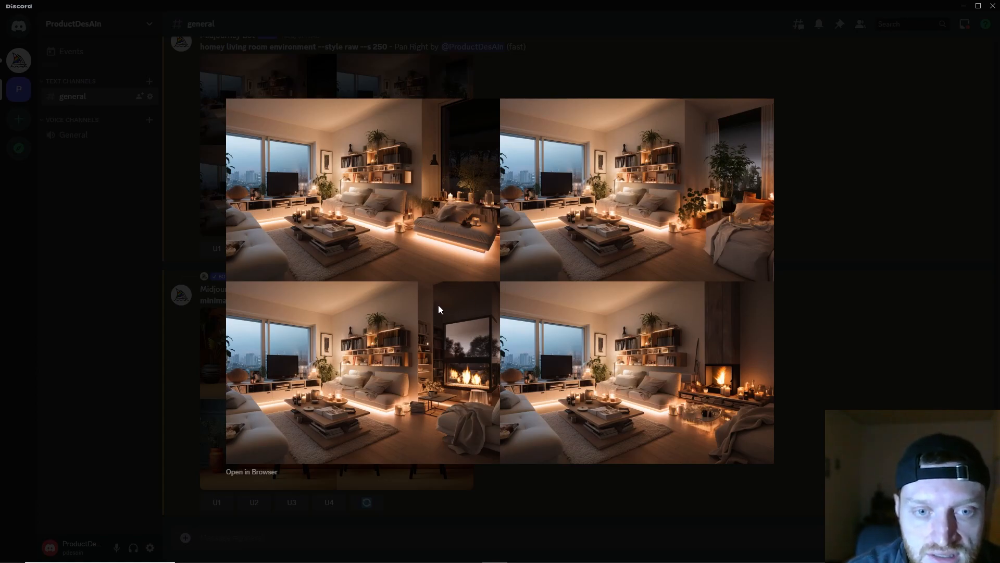
mouse_move(438, 217)
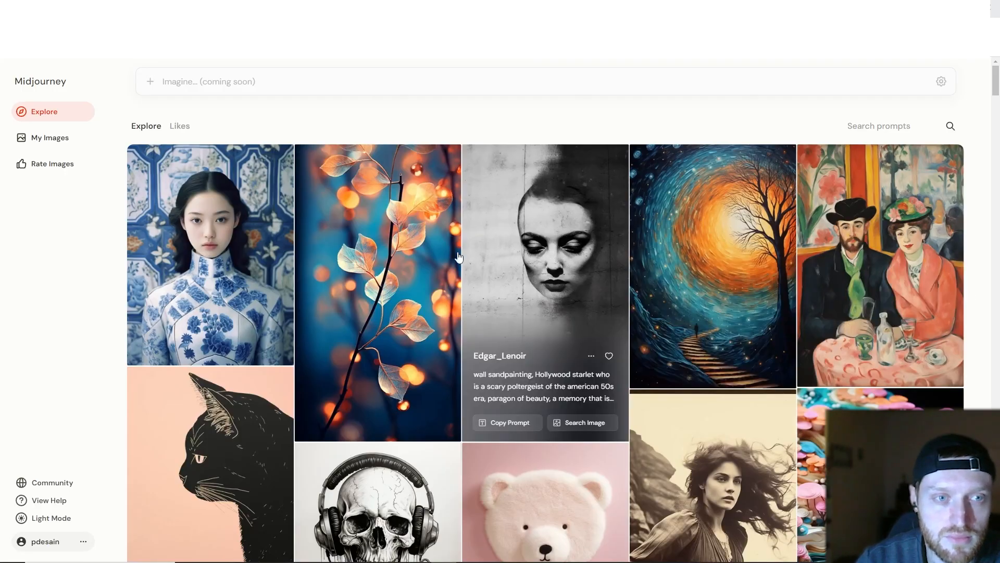
mouse_move(88, 212)
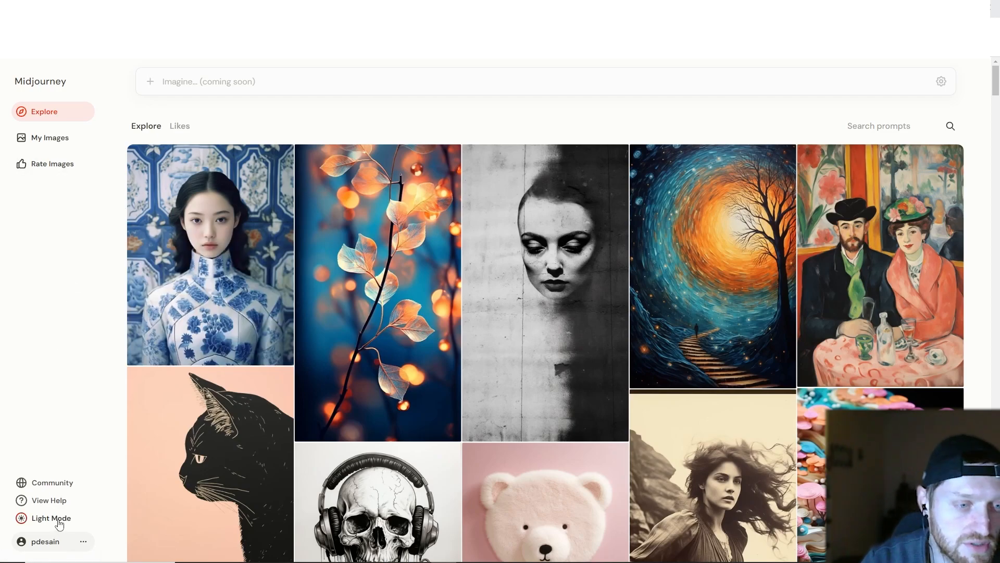
Toggle the site to dark mode and go to the Rate Images comparison page.
left_click(50, 518)
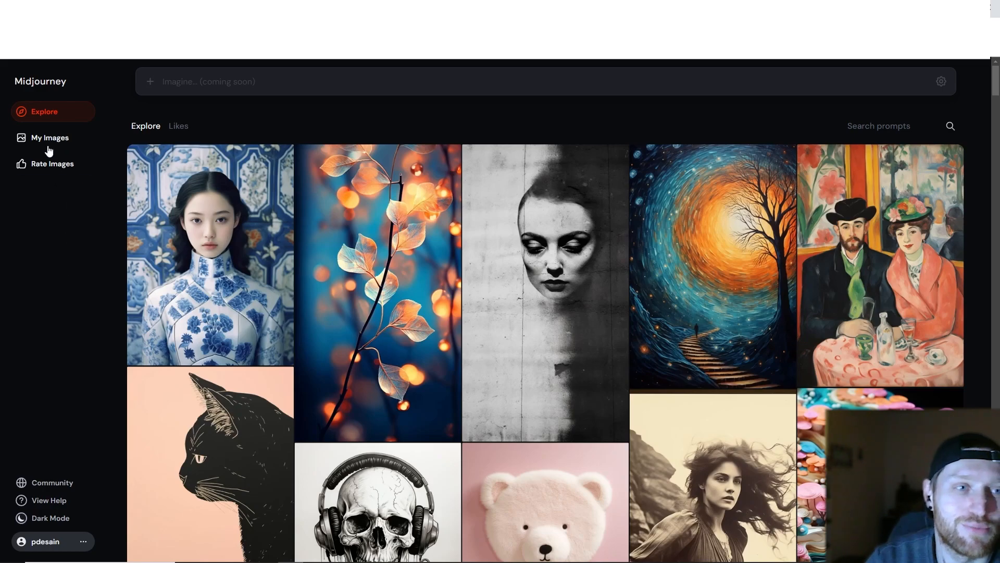
left_click(52, 164)
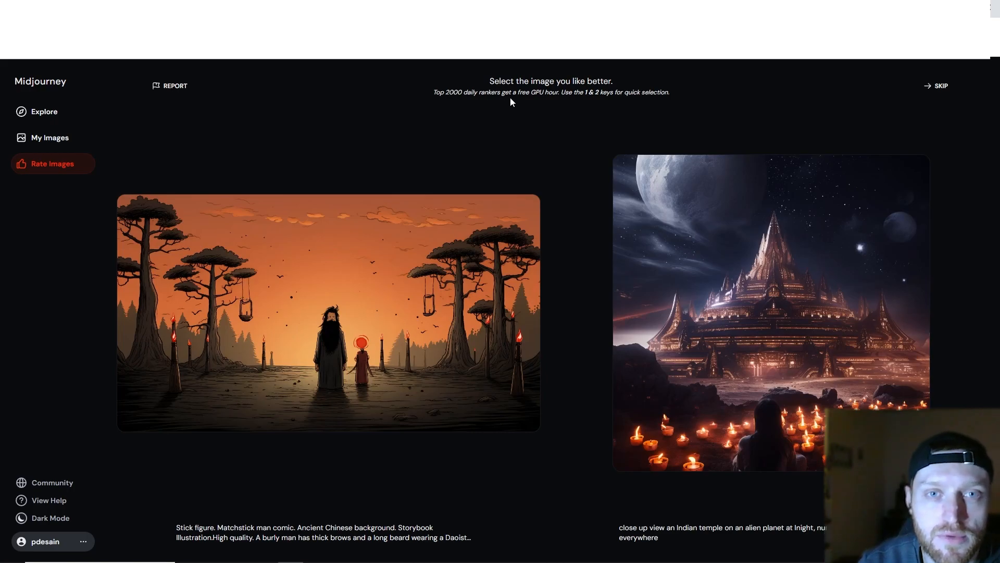
mouse_move(720, 126)
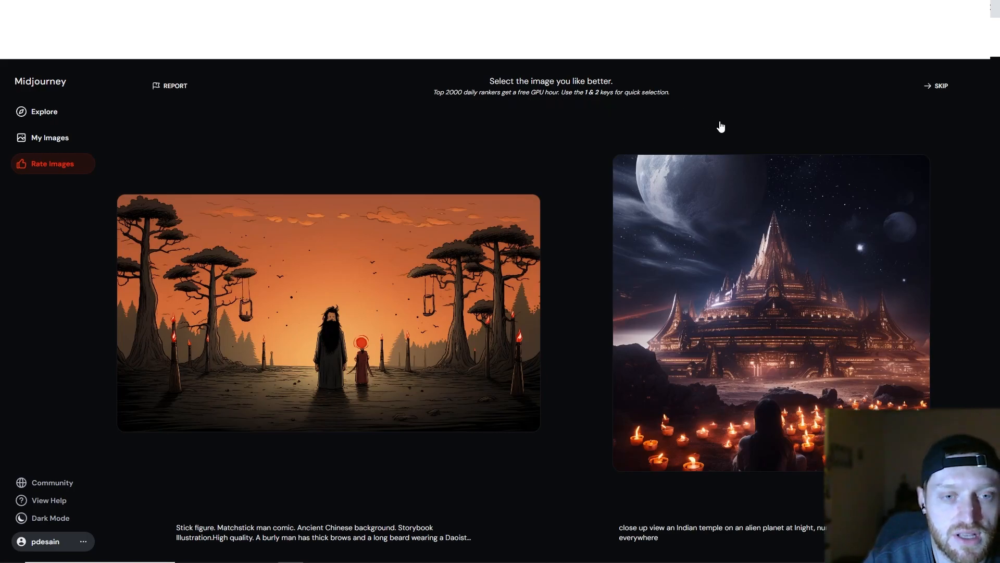
mouse_move(543, 519)
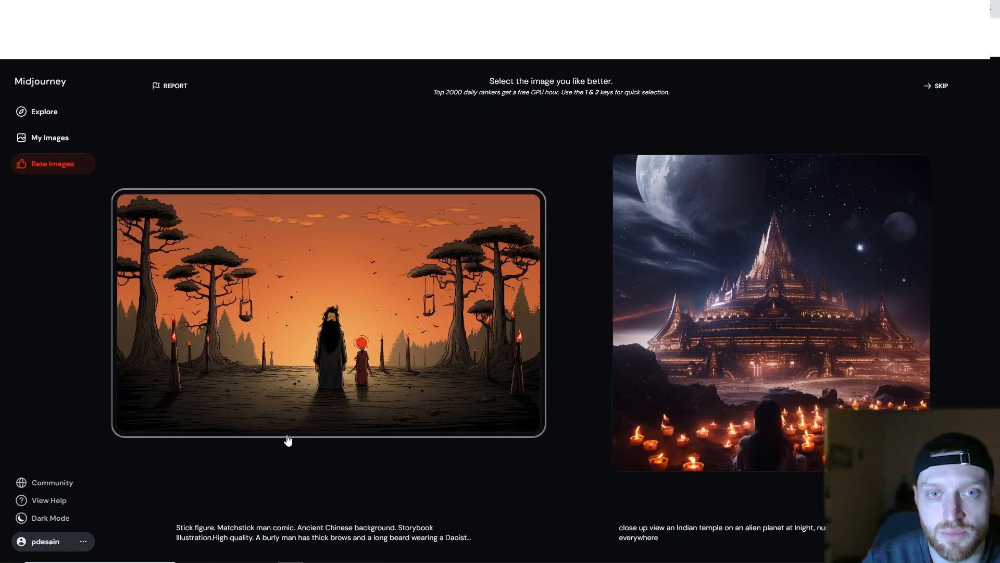
Browse My Images and the cushioned chair's ... menu, then return to Explore.
left_click(50, 138)
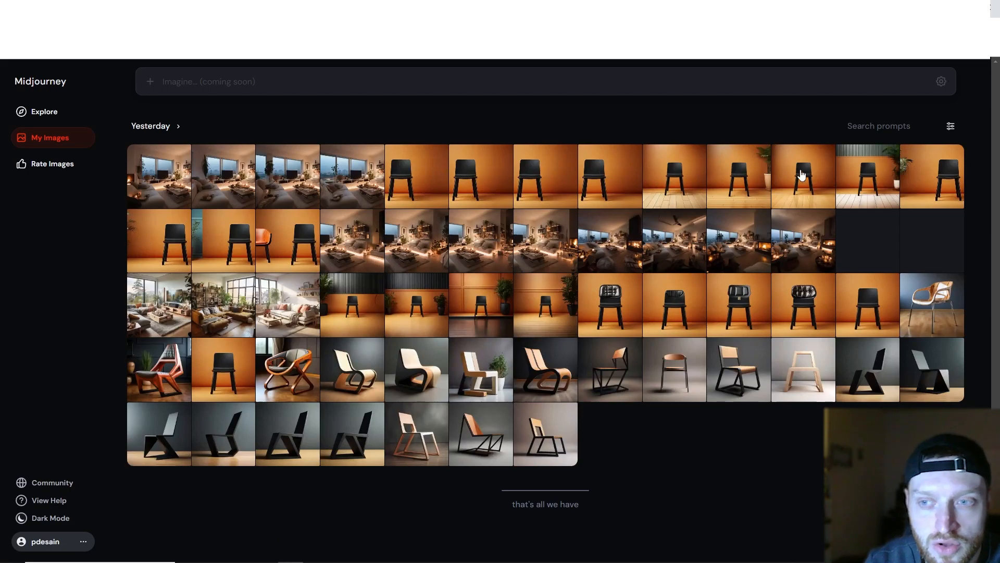
mouse_move(303, 315)
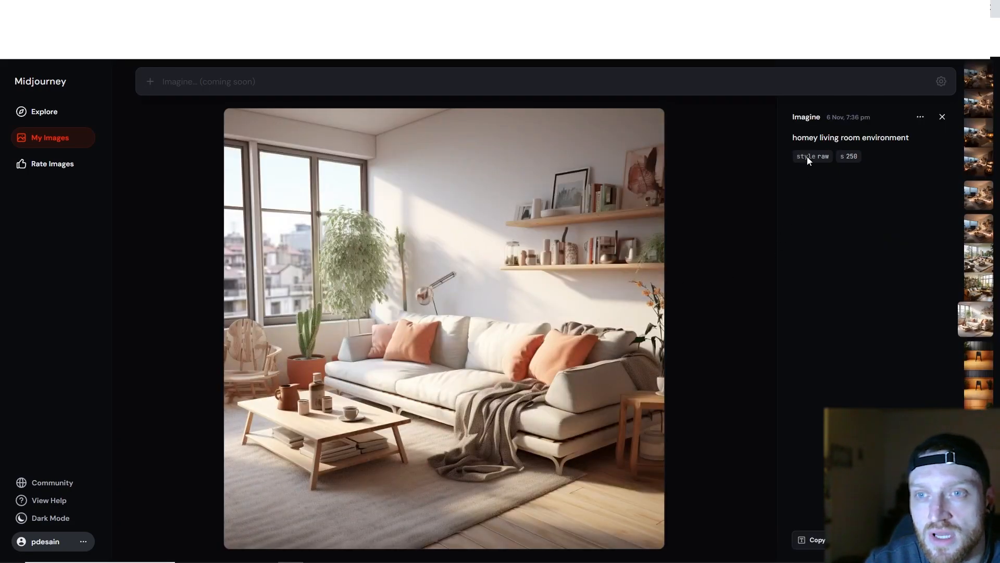
mouse_move(920, 116)
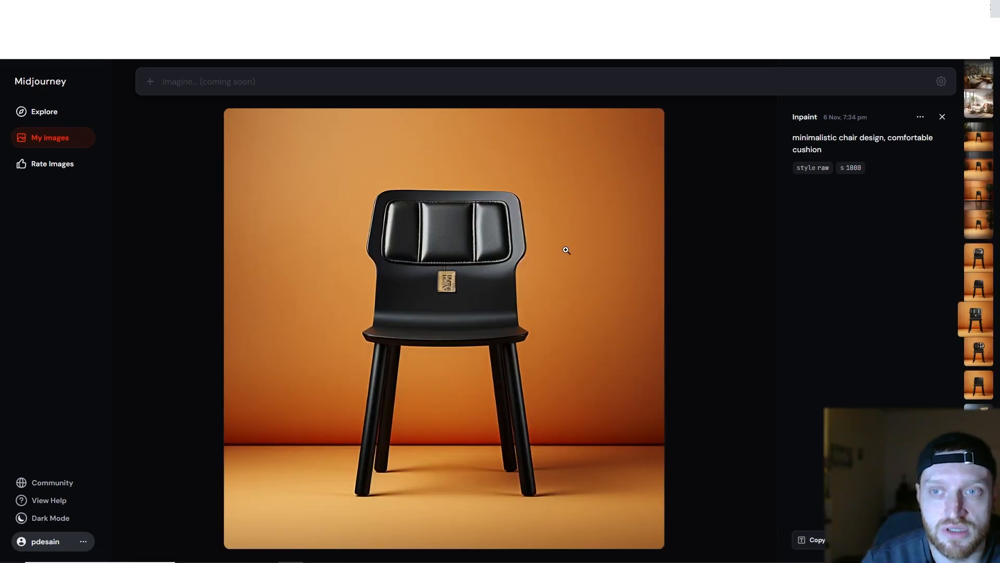
left_click(919, 117)
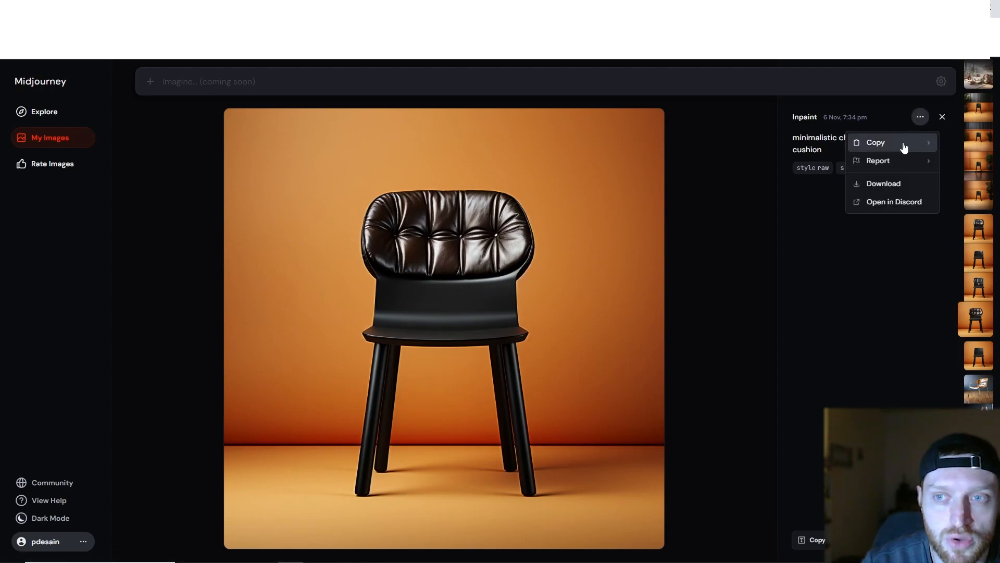
mouse_move(876, 142)
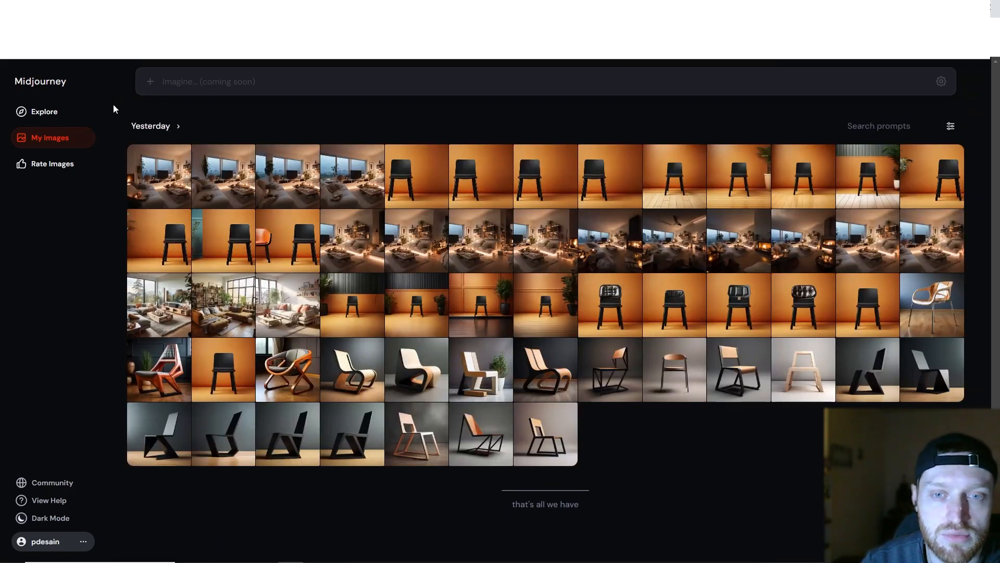
left_click(44, 111)
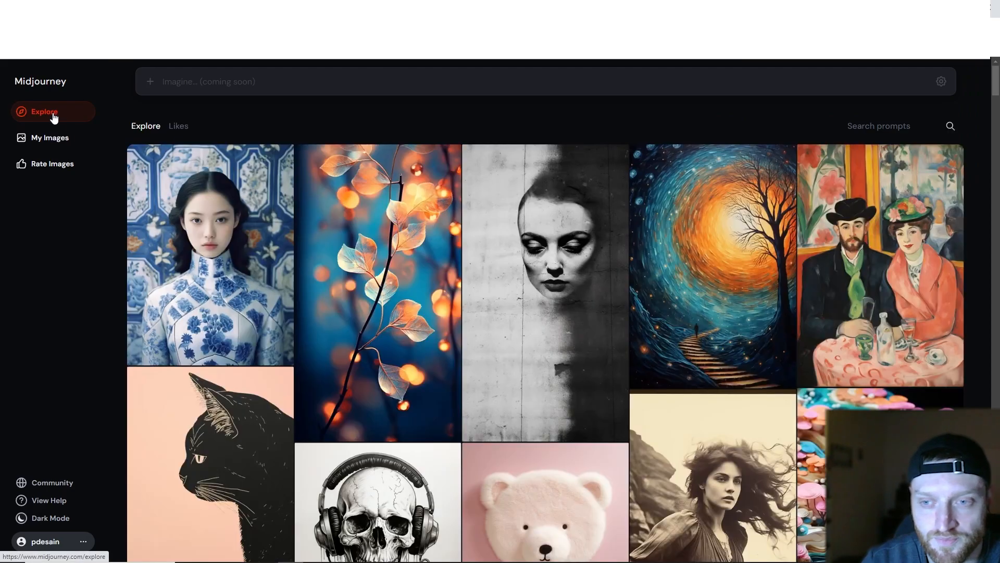
scroll("down", 3)
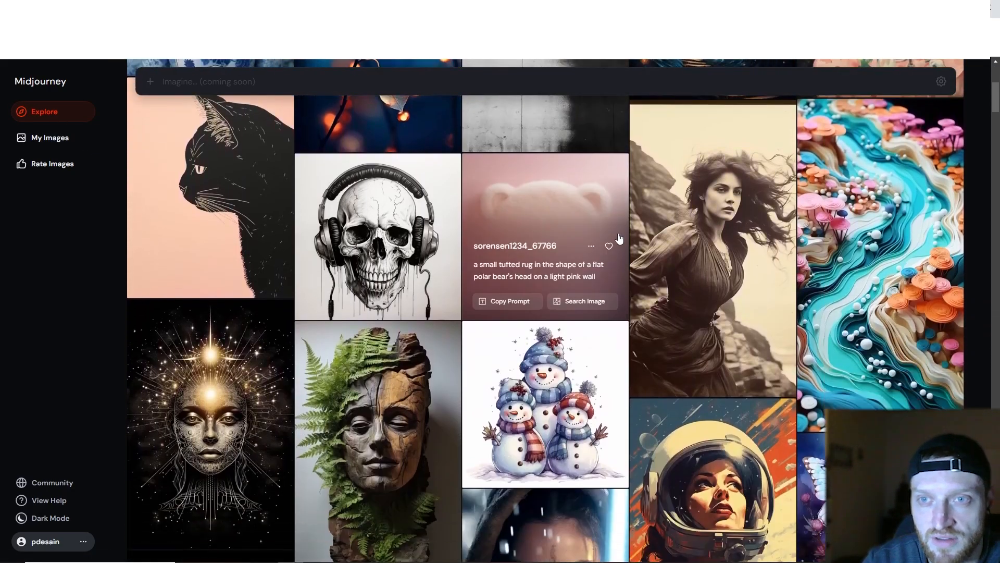
scroll("down", 3)
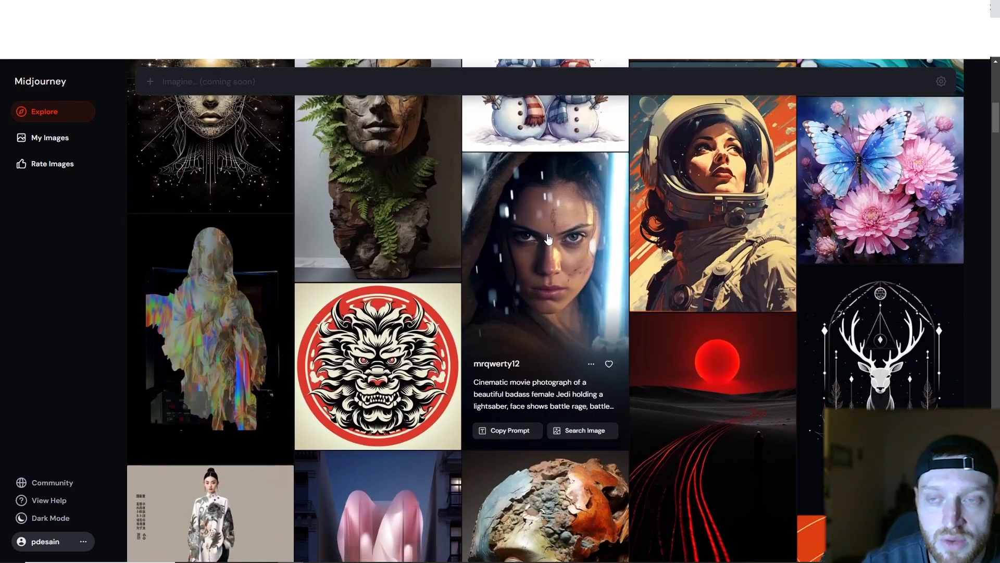
scroll("down", 3)
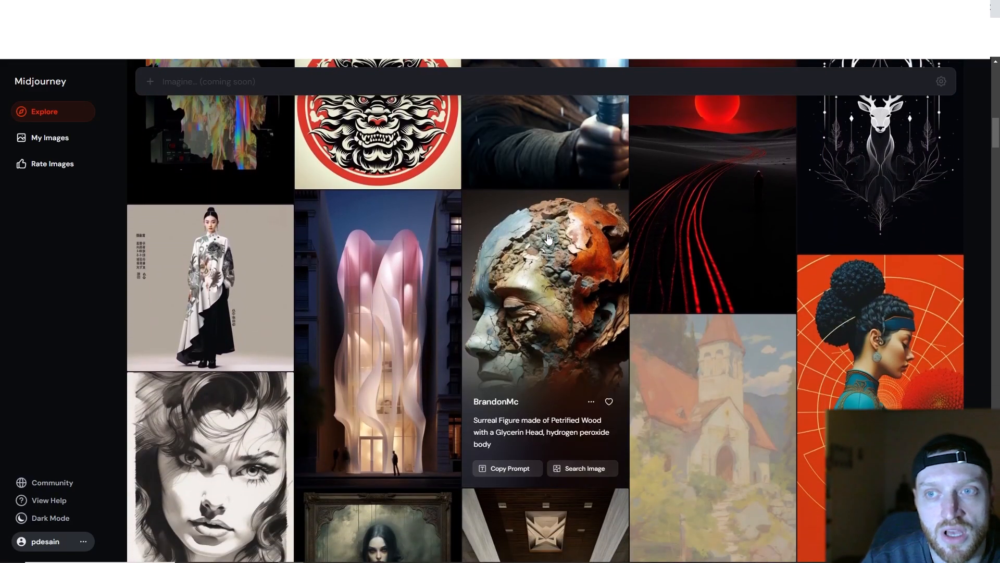
left_click(544, 294)
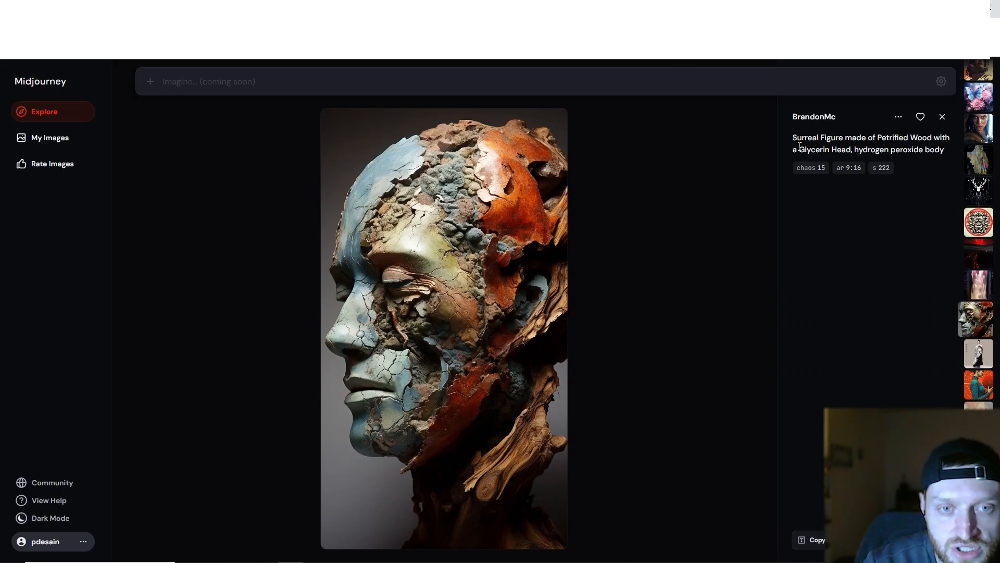
left_click(897, 116)
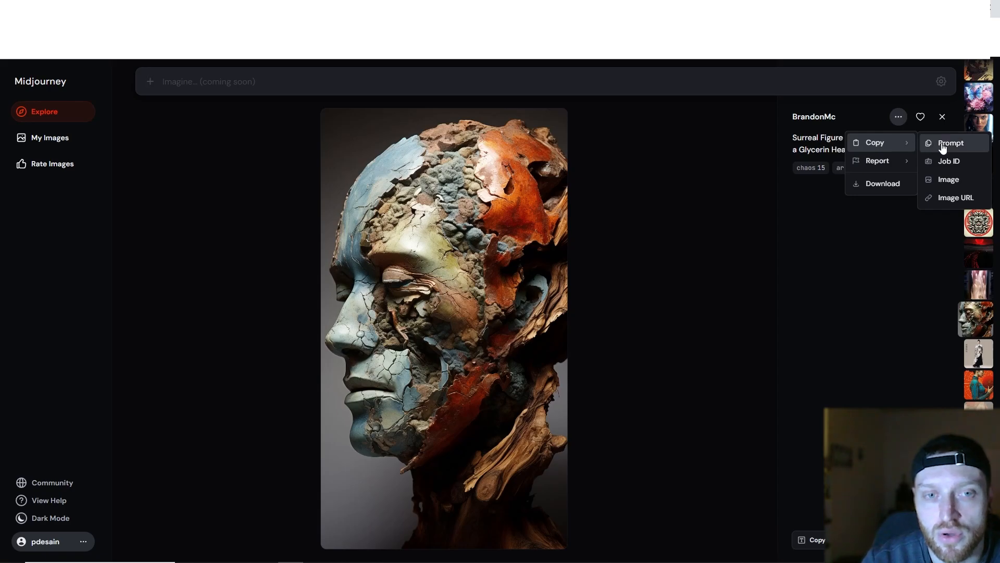
mouse_move(955, 196)
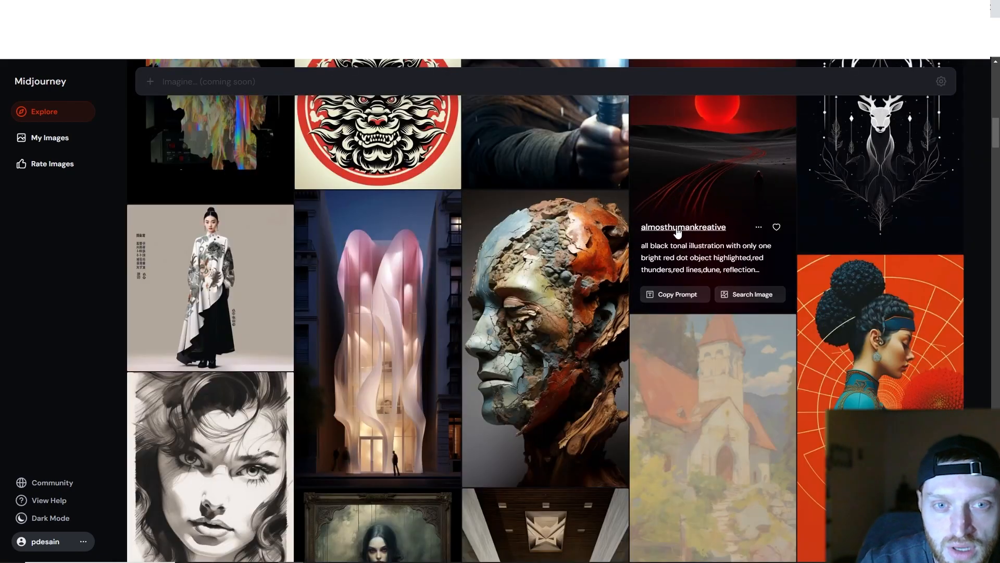
scroll("down", 3)
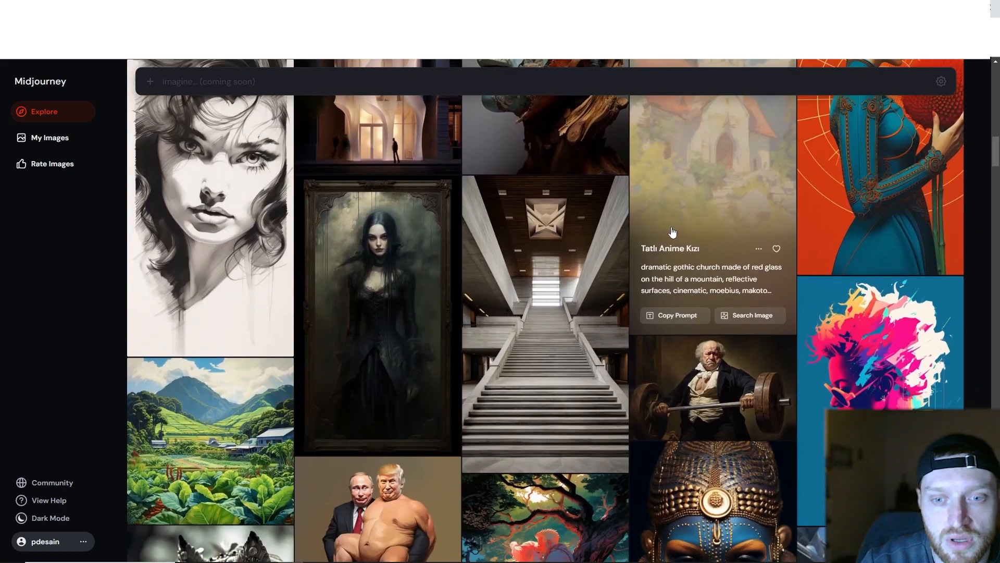
scroll("down", 3)
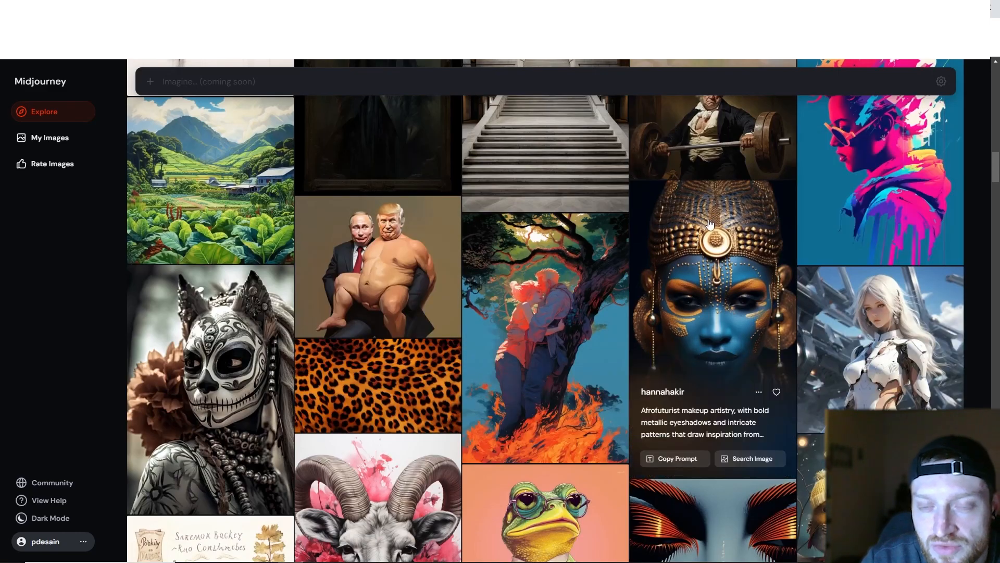
scroll("down", 3)
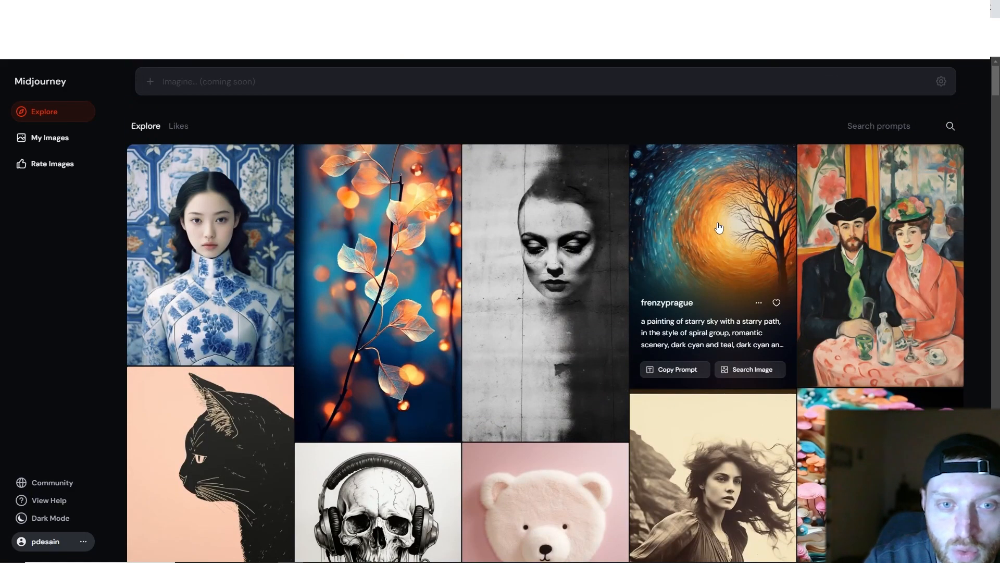
mouse_move(544, 263)
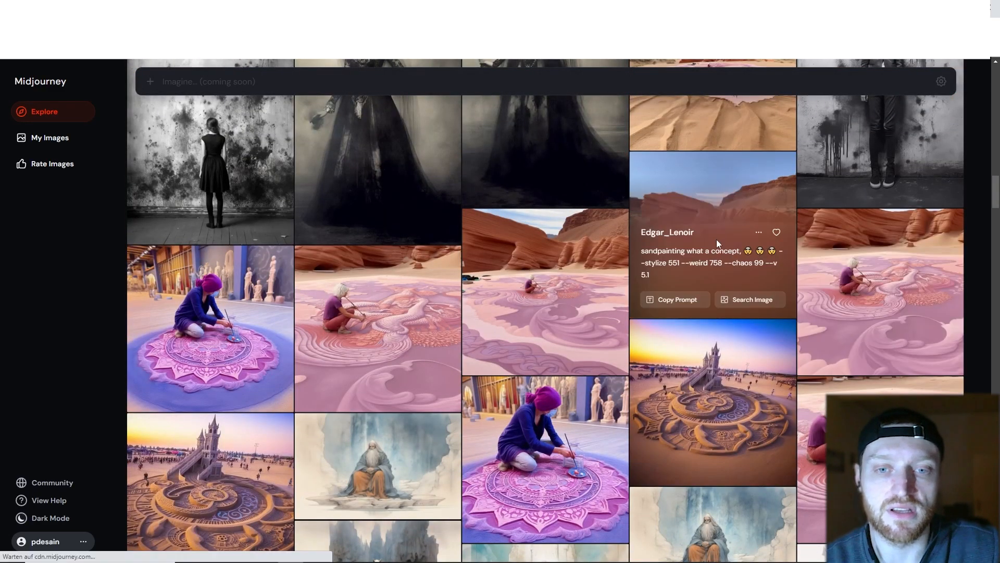
left_click(713, 186)
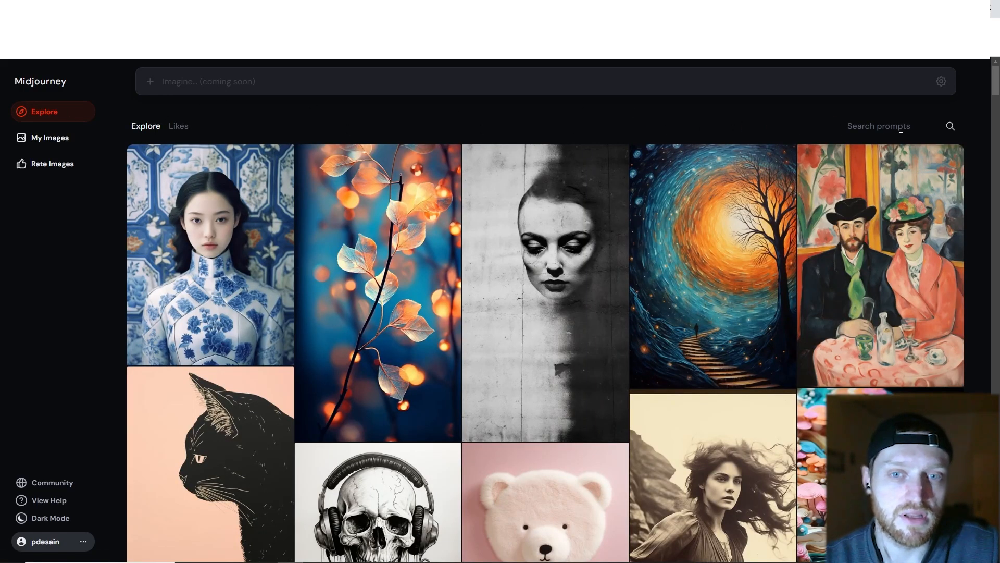
Search community prompts for 'product design' and enlarge one result.
left_click(893, 126)
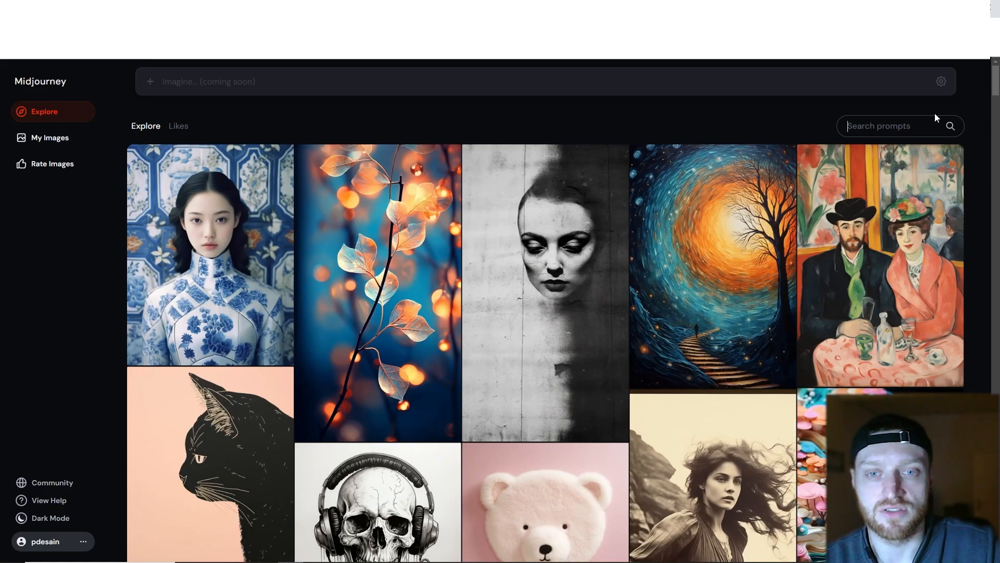
type("product design")
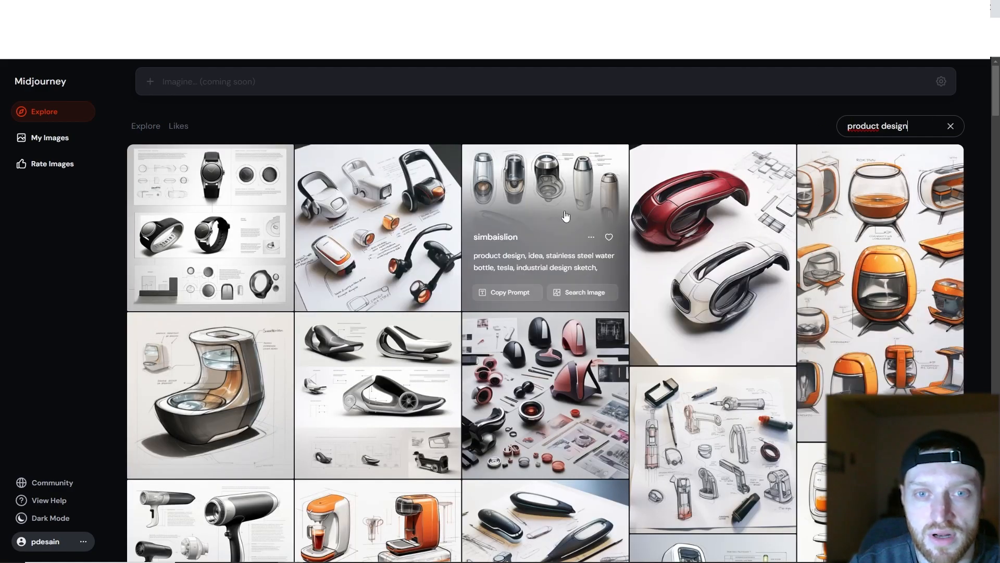
left_click(545, 186)
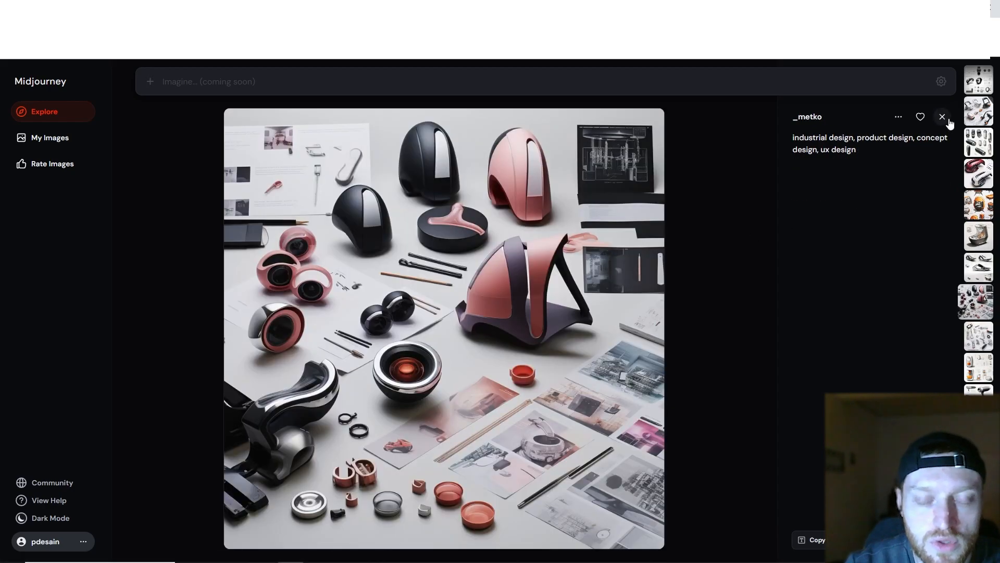
Close the enlarged gadget image and scroll through the product design results.
left_click(942, 117)
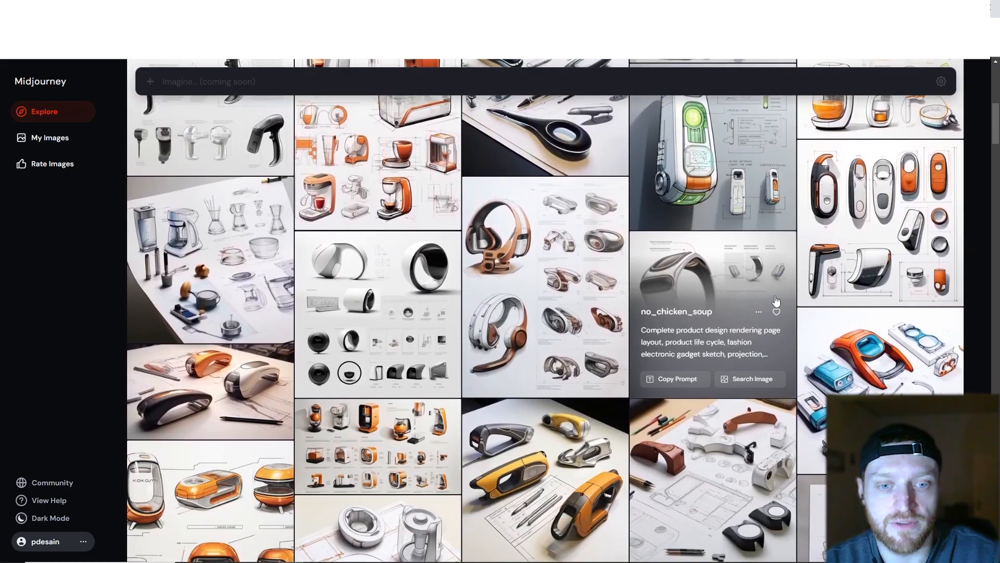
scroll("down", 3)
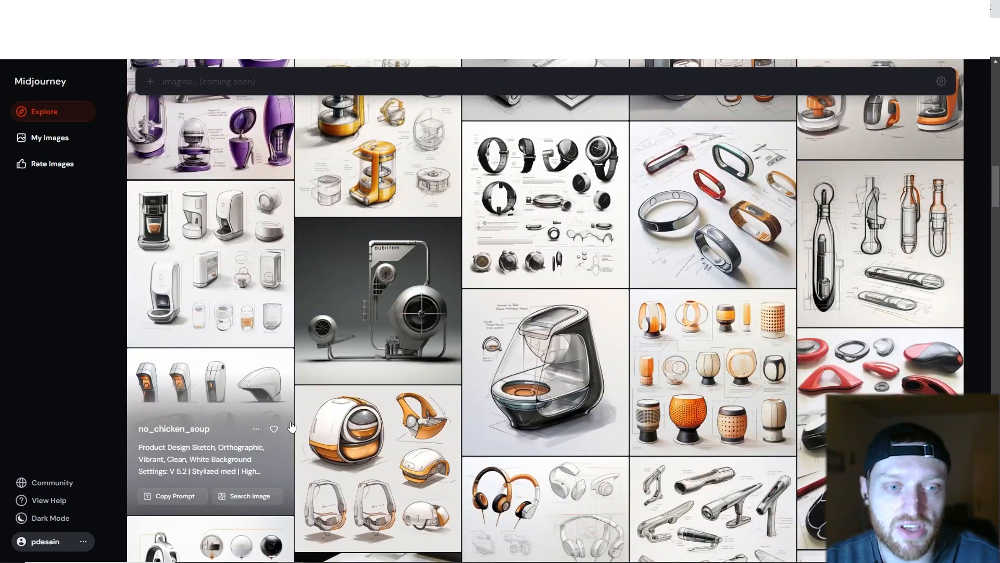
scroll("down", 3)
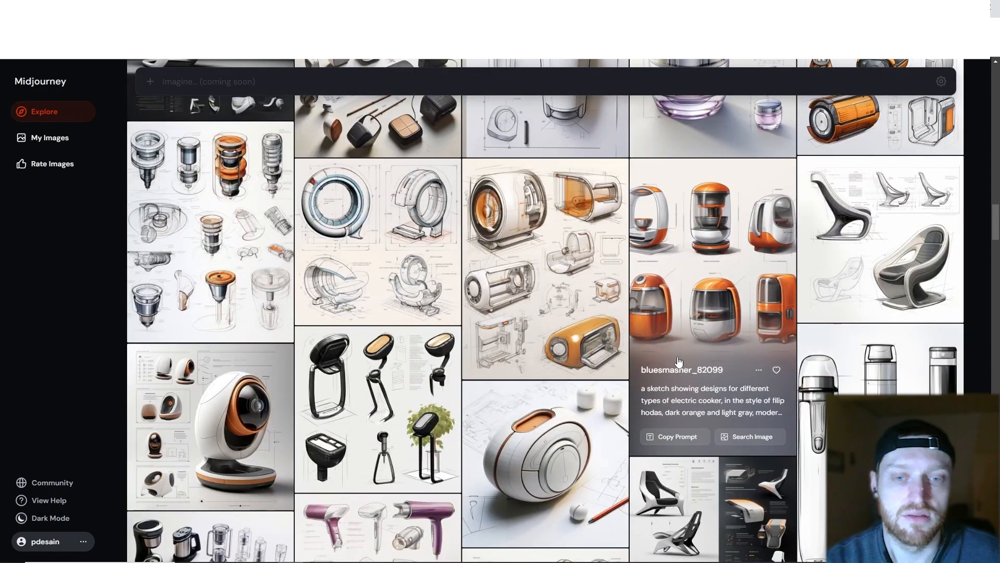
mouse_move(751, 353)
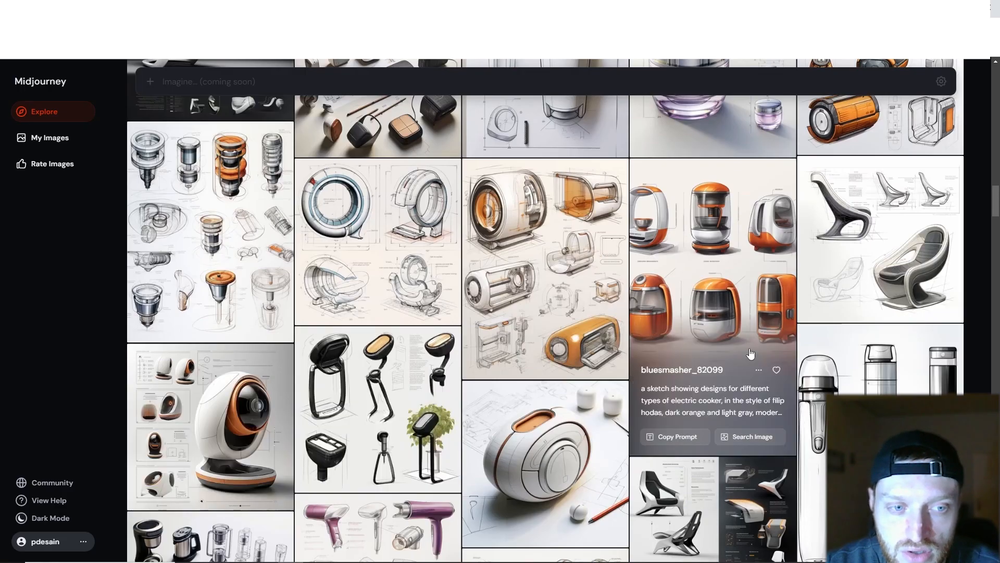
scroll("down", 3)
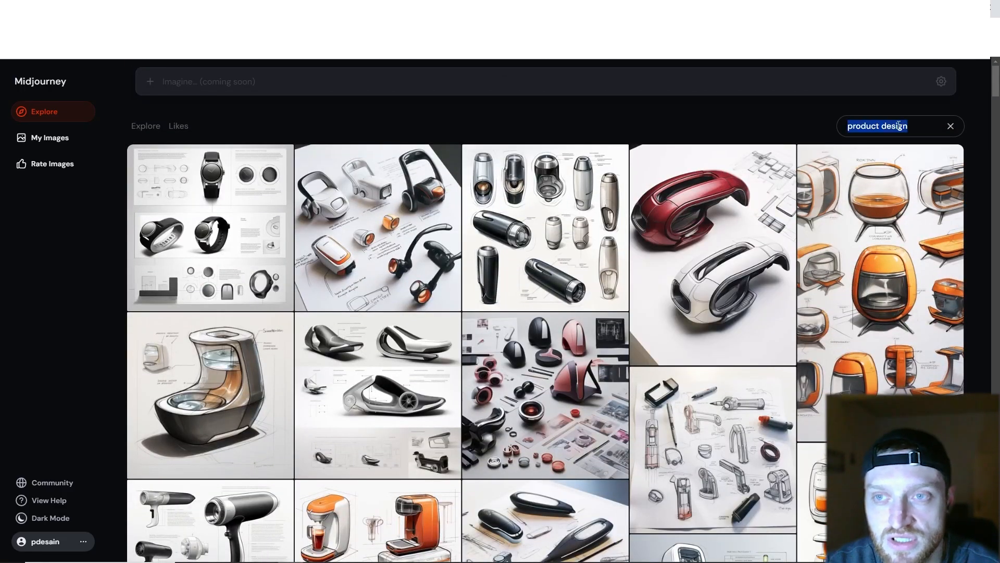
Search prompts for 'chair design' and browse the resulting chair renders and sketches.
type("chair design")
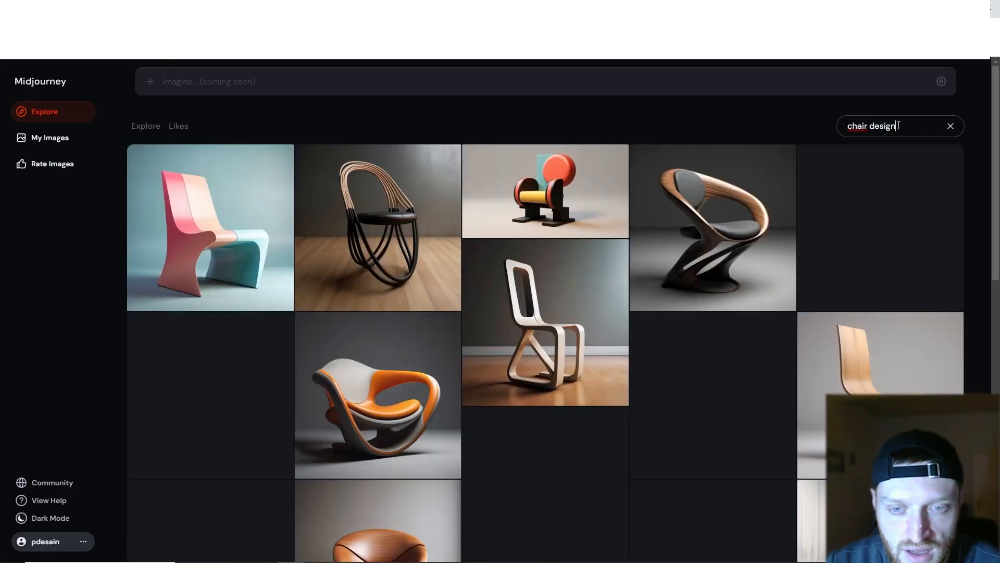
scroll("down", 3)
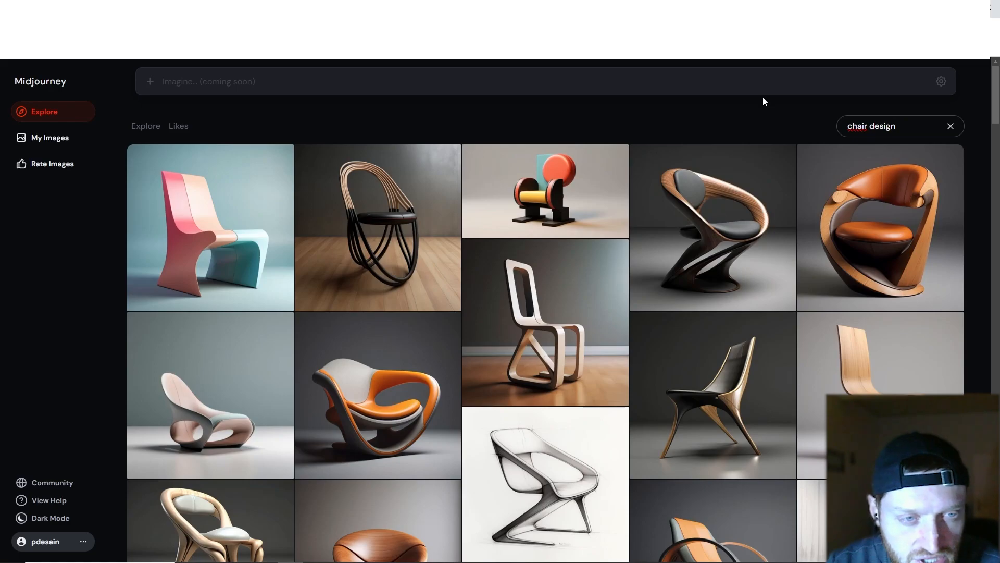
mouse_move(255, 193)
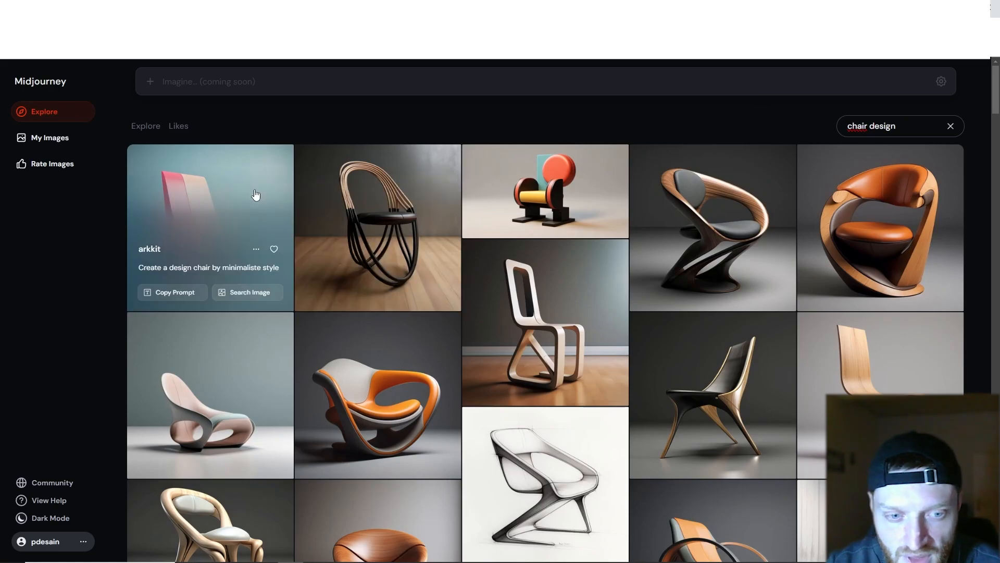
scroll("down", 3)
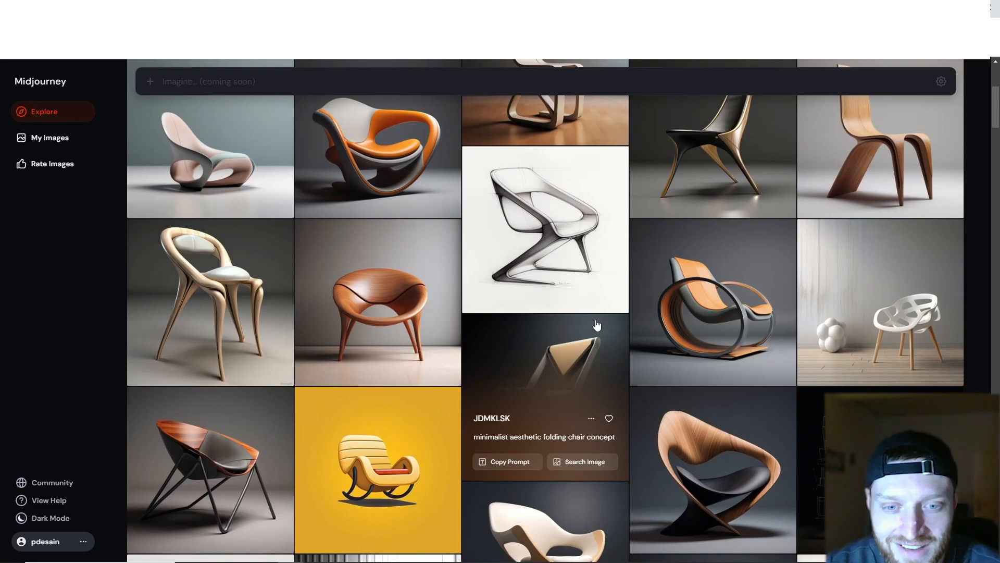
scroll("down", 3)
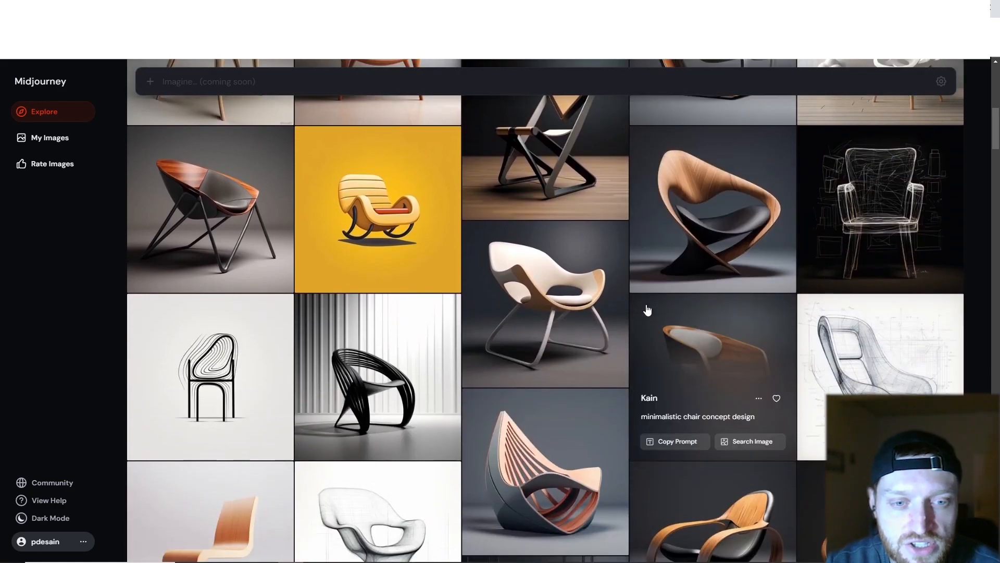
scroll("down", 3)
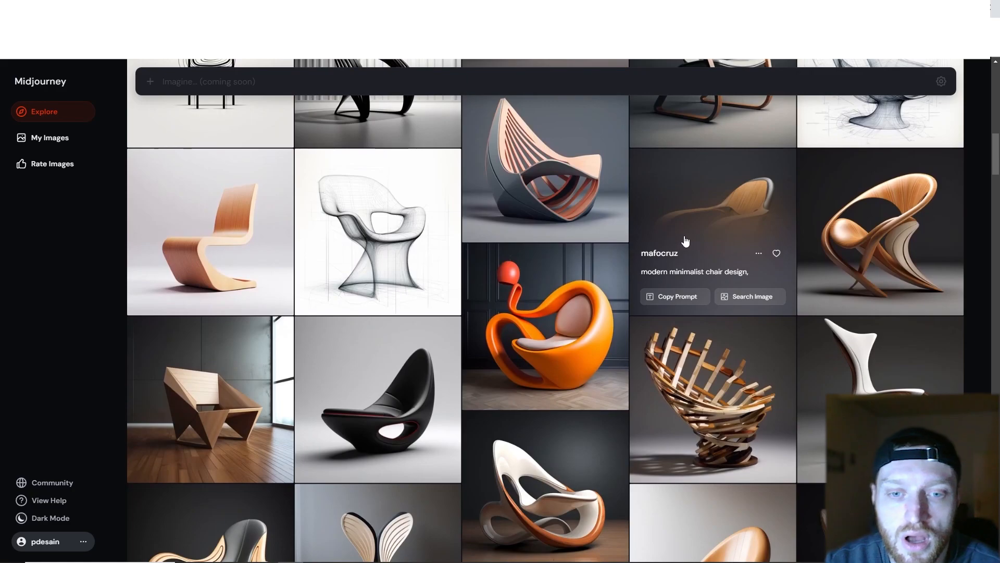
scroll("down", 3)
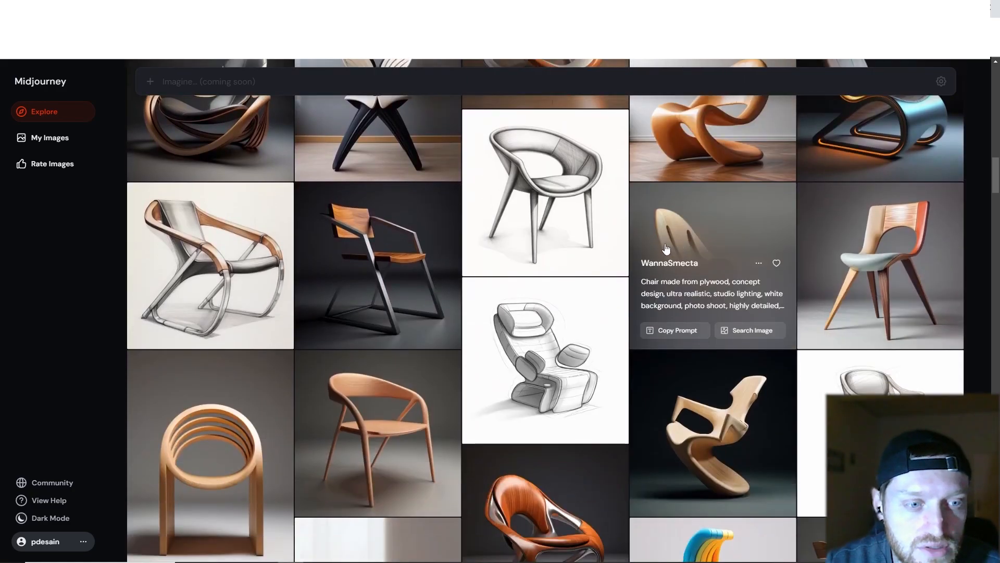
scroll("down", 3)
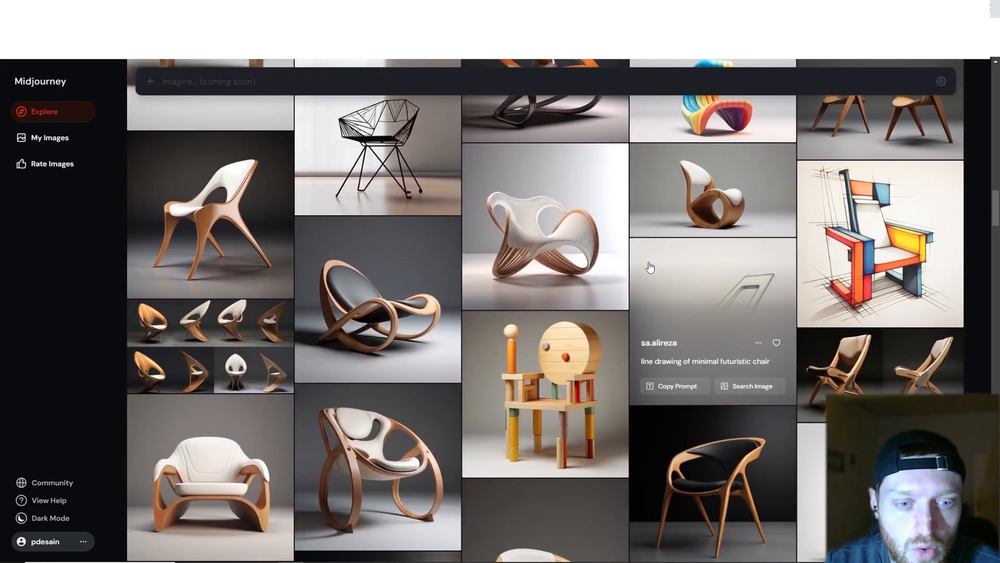
scroll("down", 3)
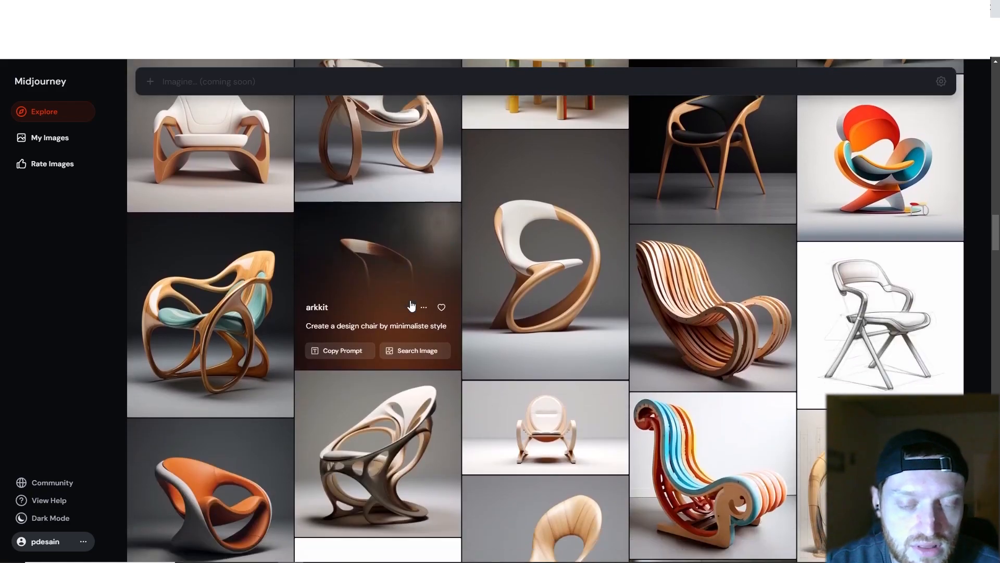
scroll("down", 3)
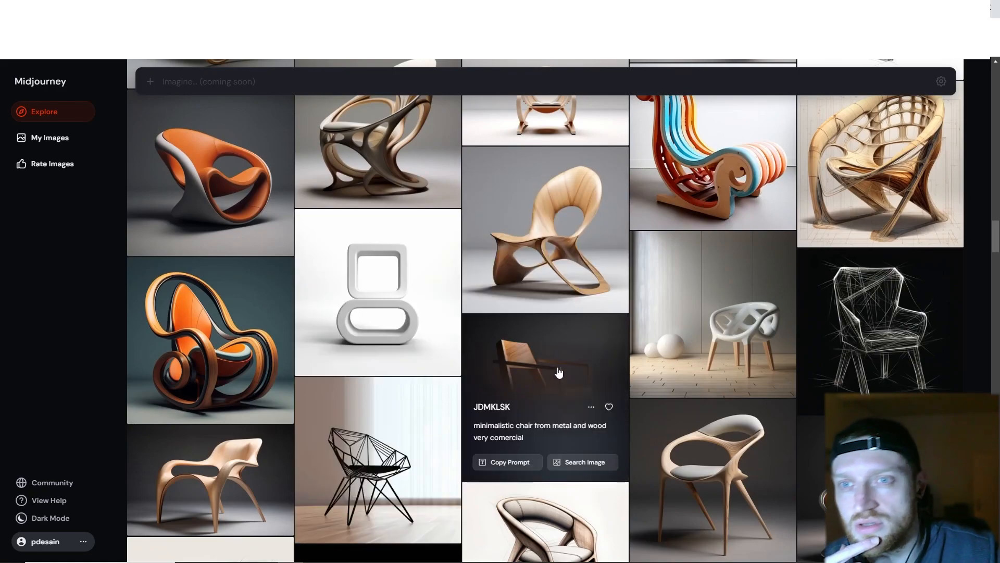
Filter Explore to the metal-and-wood chair's creator and browse their cans, logos and armchairs.
left_click(545, 360)
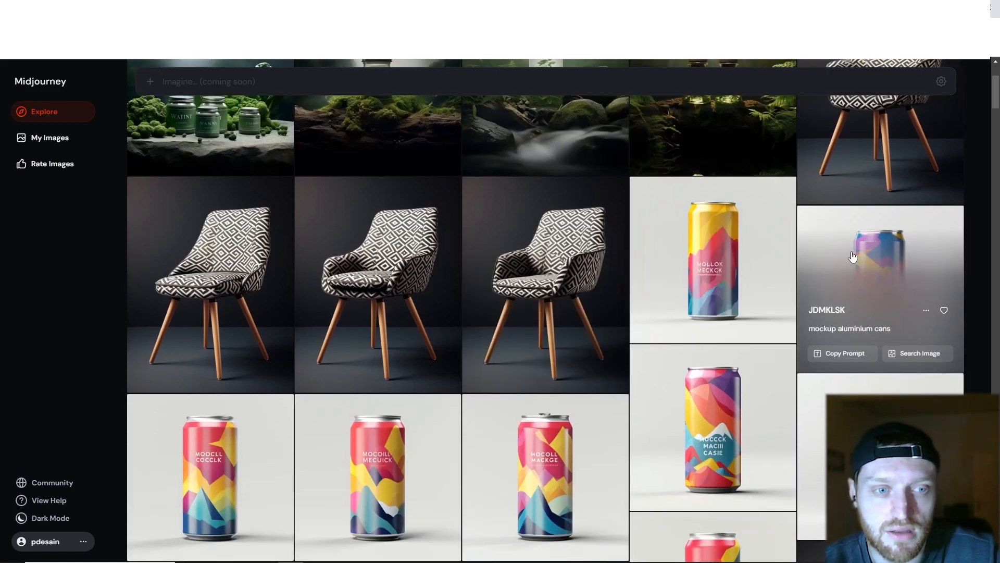
scroll("down", 3)
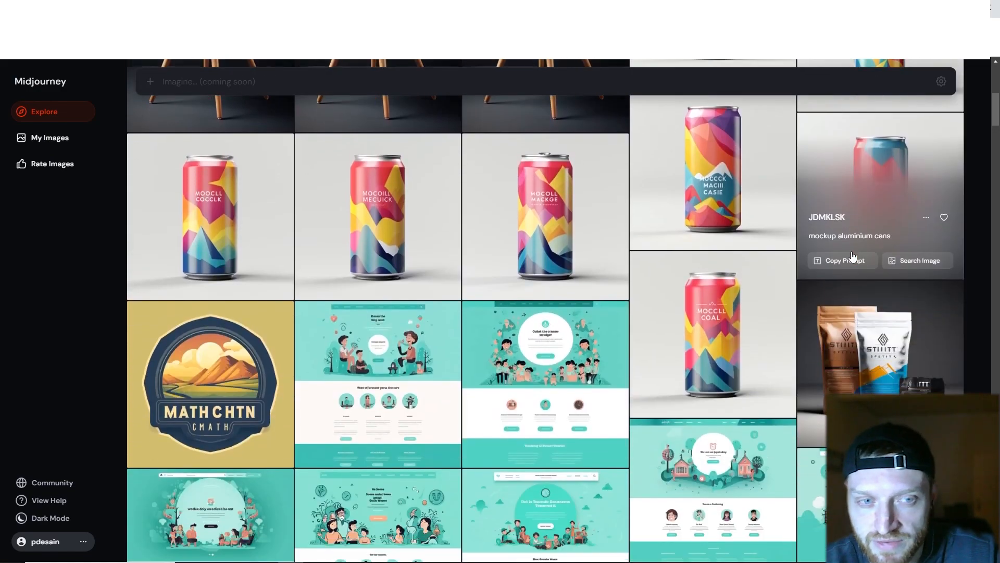
scroll("down", 3)
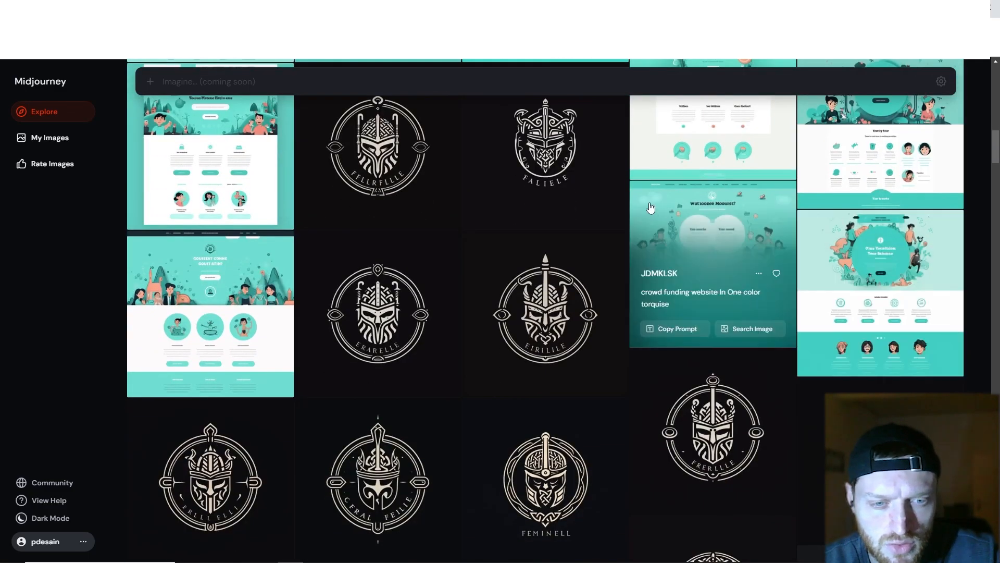
scroll("down", 3)
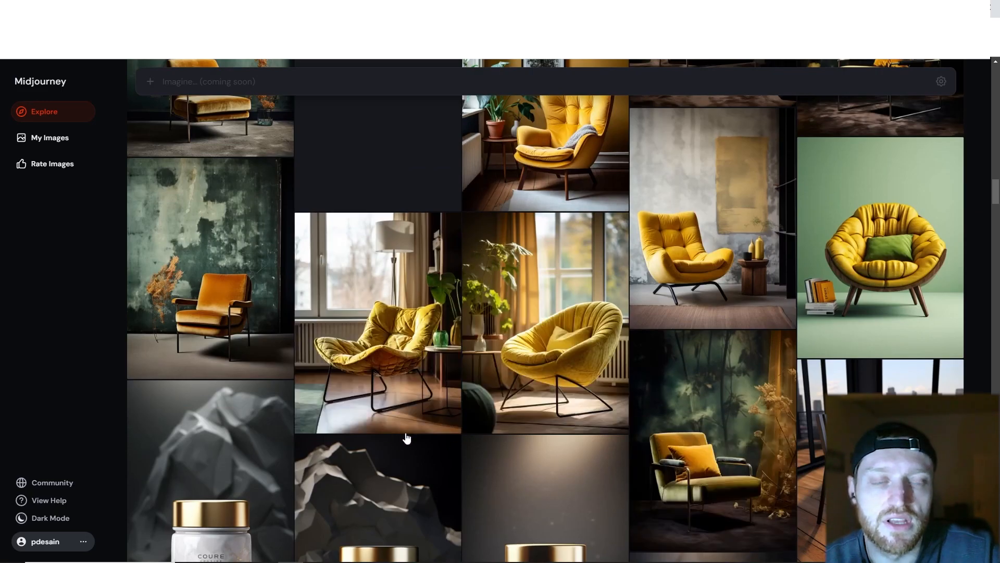
scroll("down", 3)
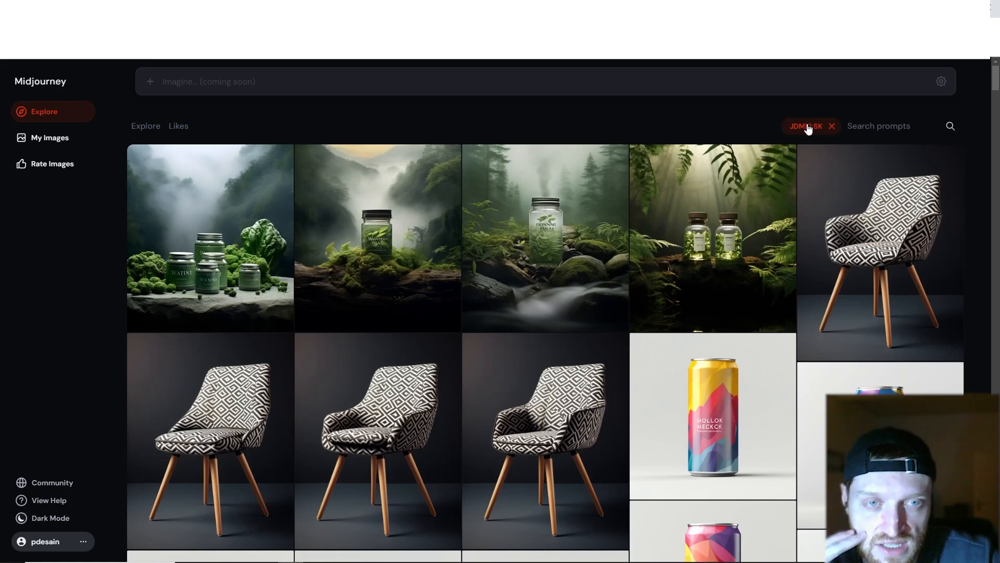
Clear the creator filter, search prompts for 'industrial' and browse the design sketches.
left_click(831, 126)
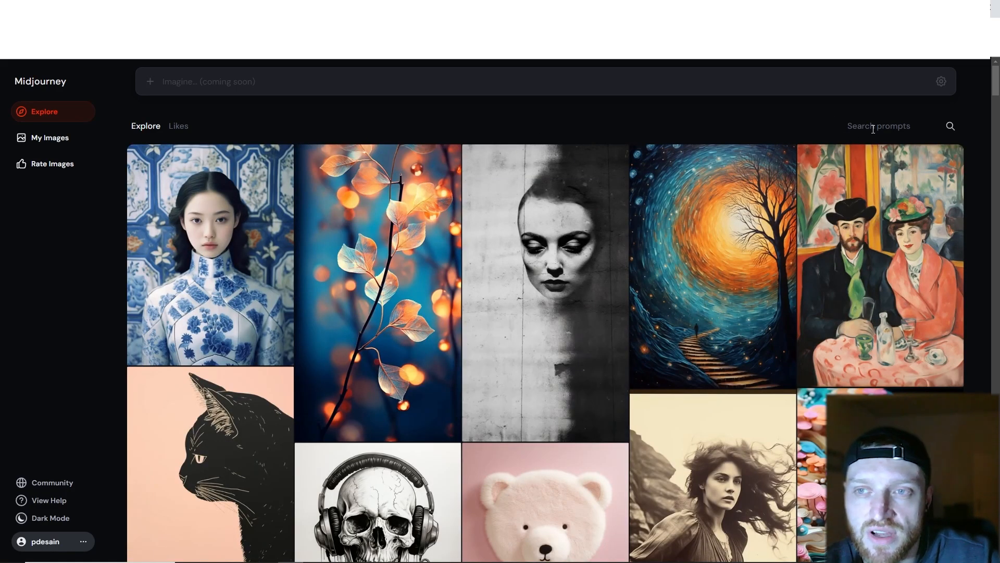
type("industrial design")
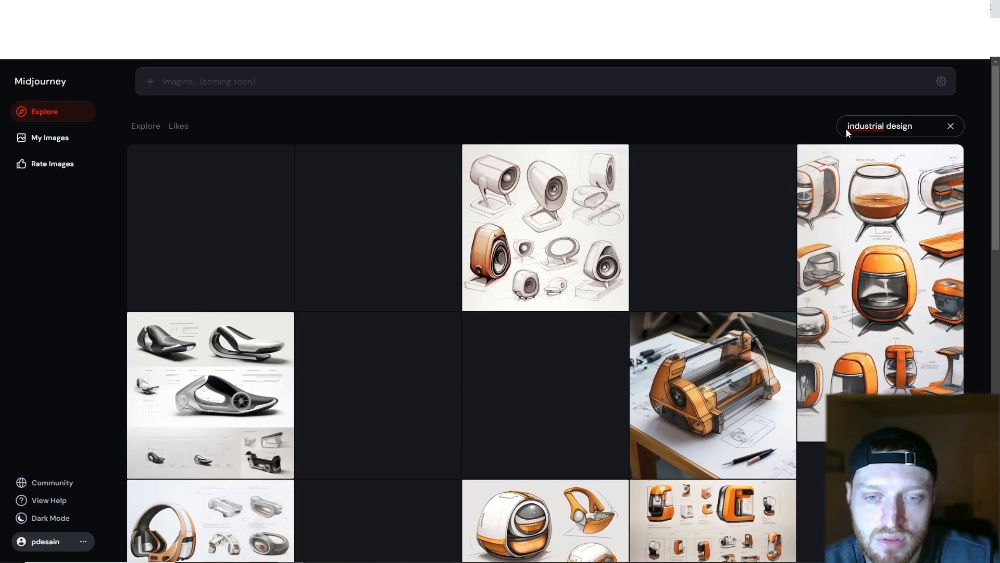
scroll("down", 3)
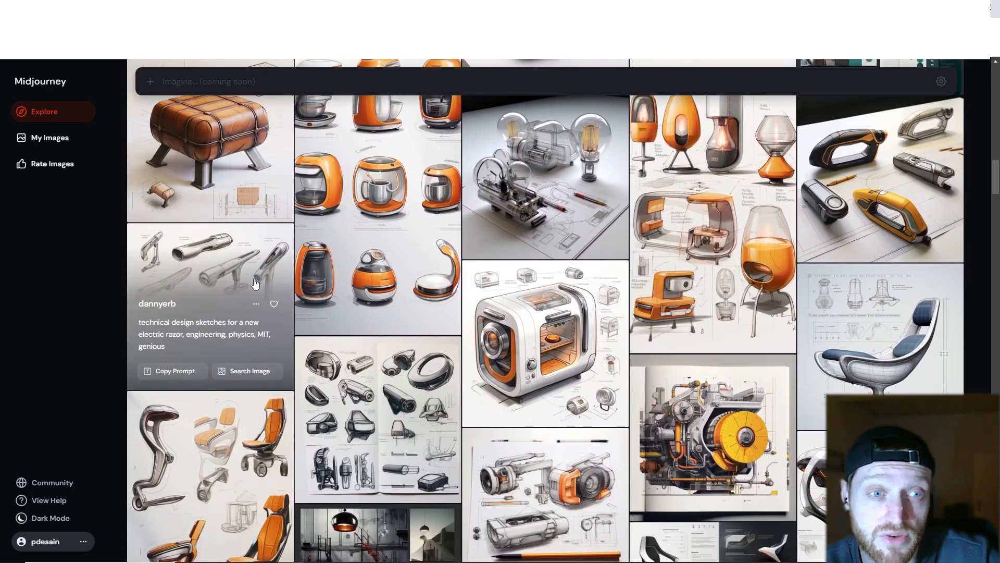
scroll("down", 3)
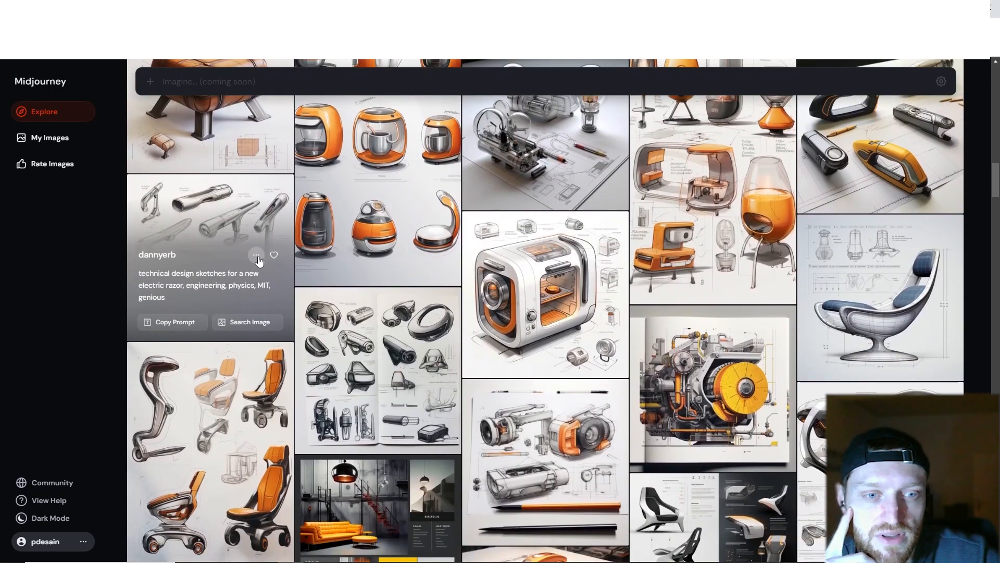
scroll("down", 3)
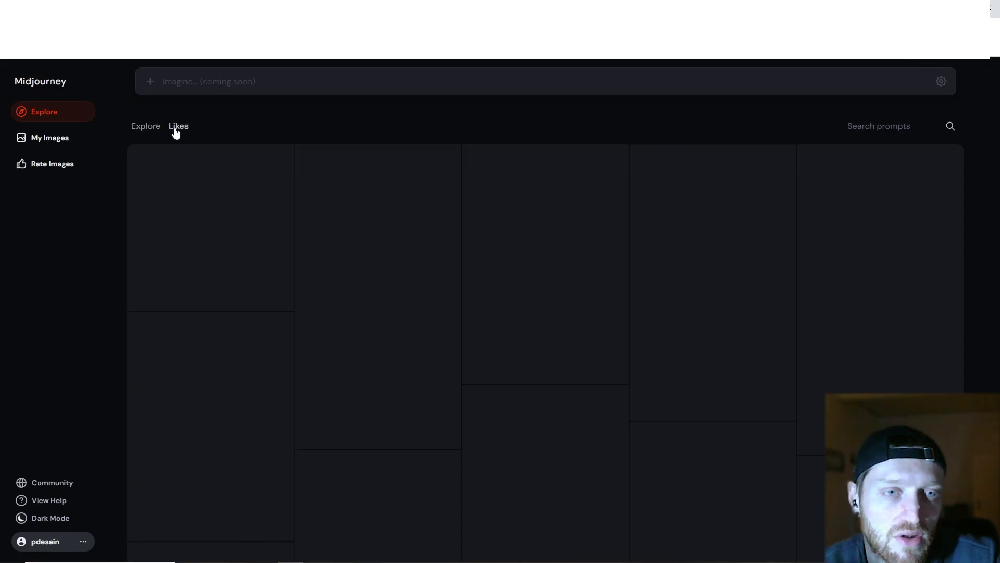
Show liked images and browse BlueDad's washing machine design gallery.
left_click(178, 126)
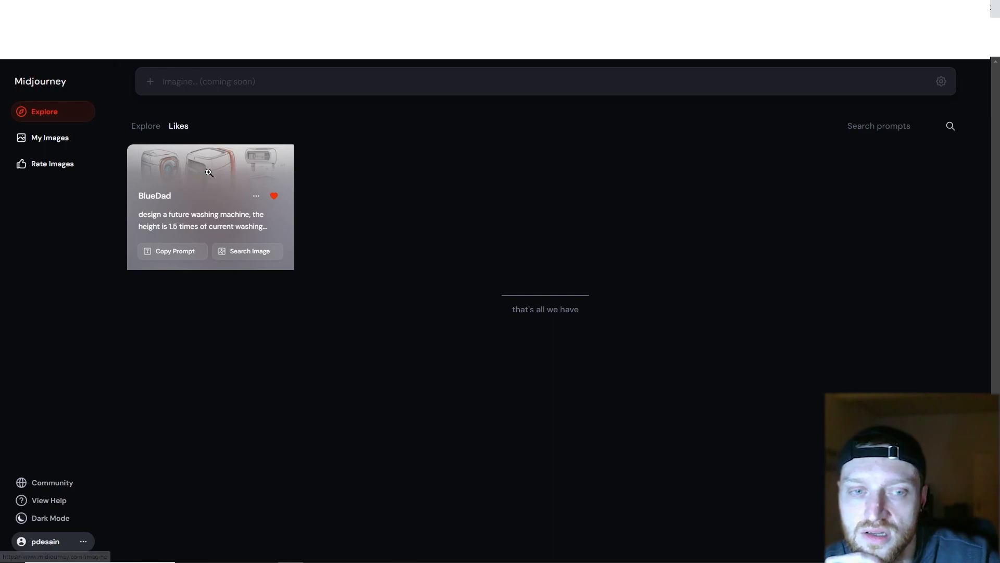
left_click(208, 172)
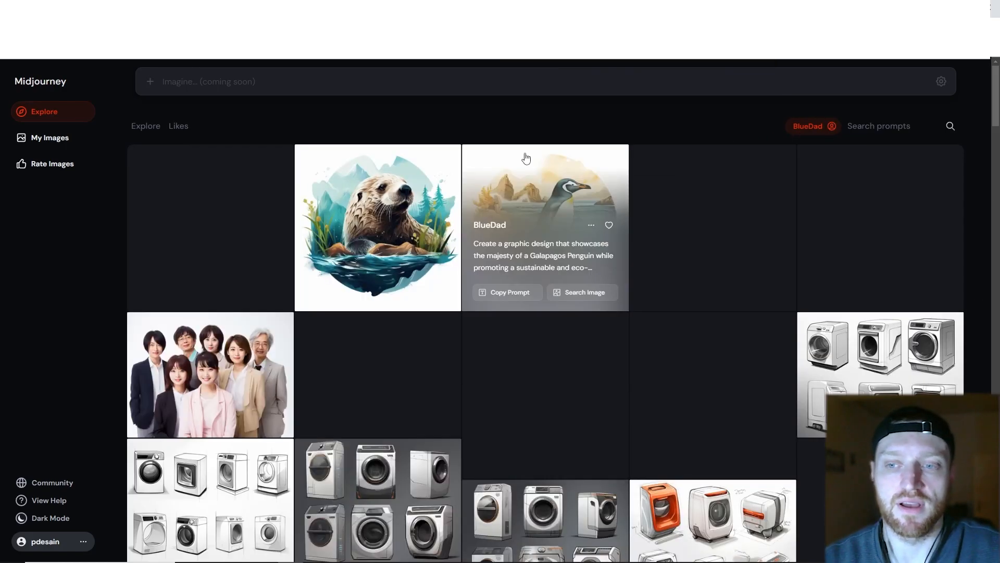
scroll("down", 3)
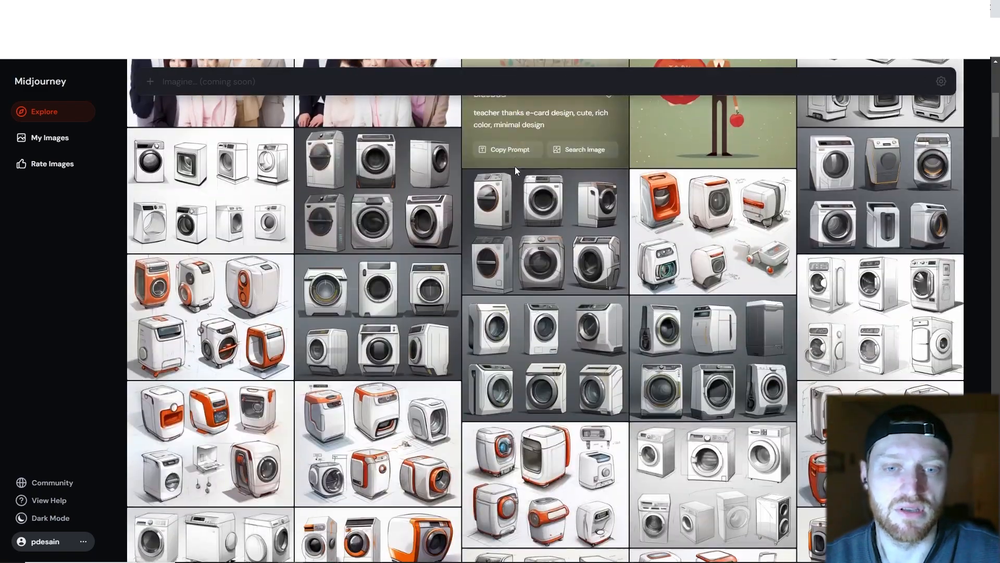